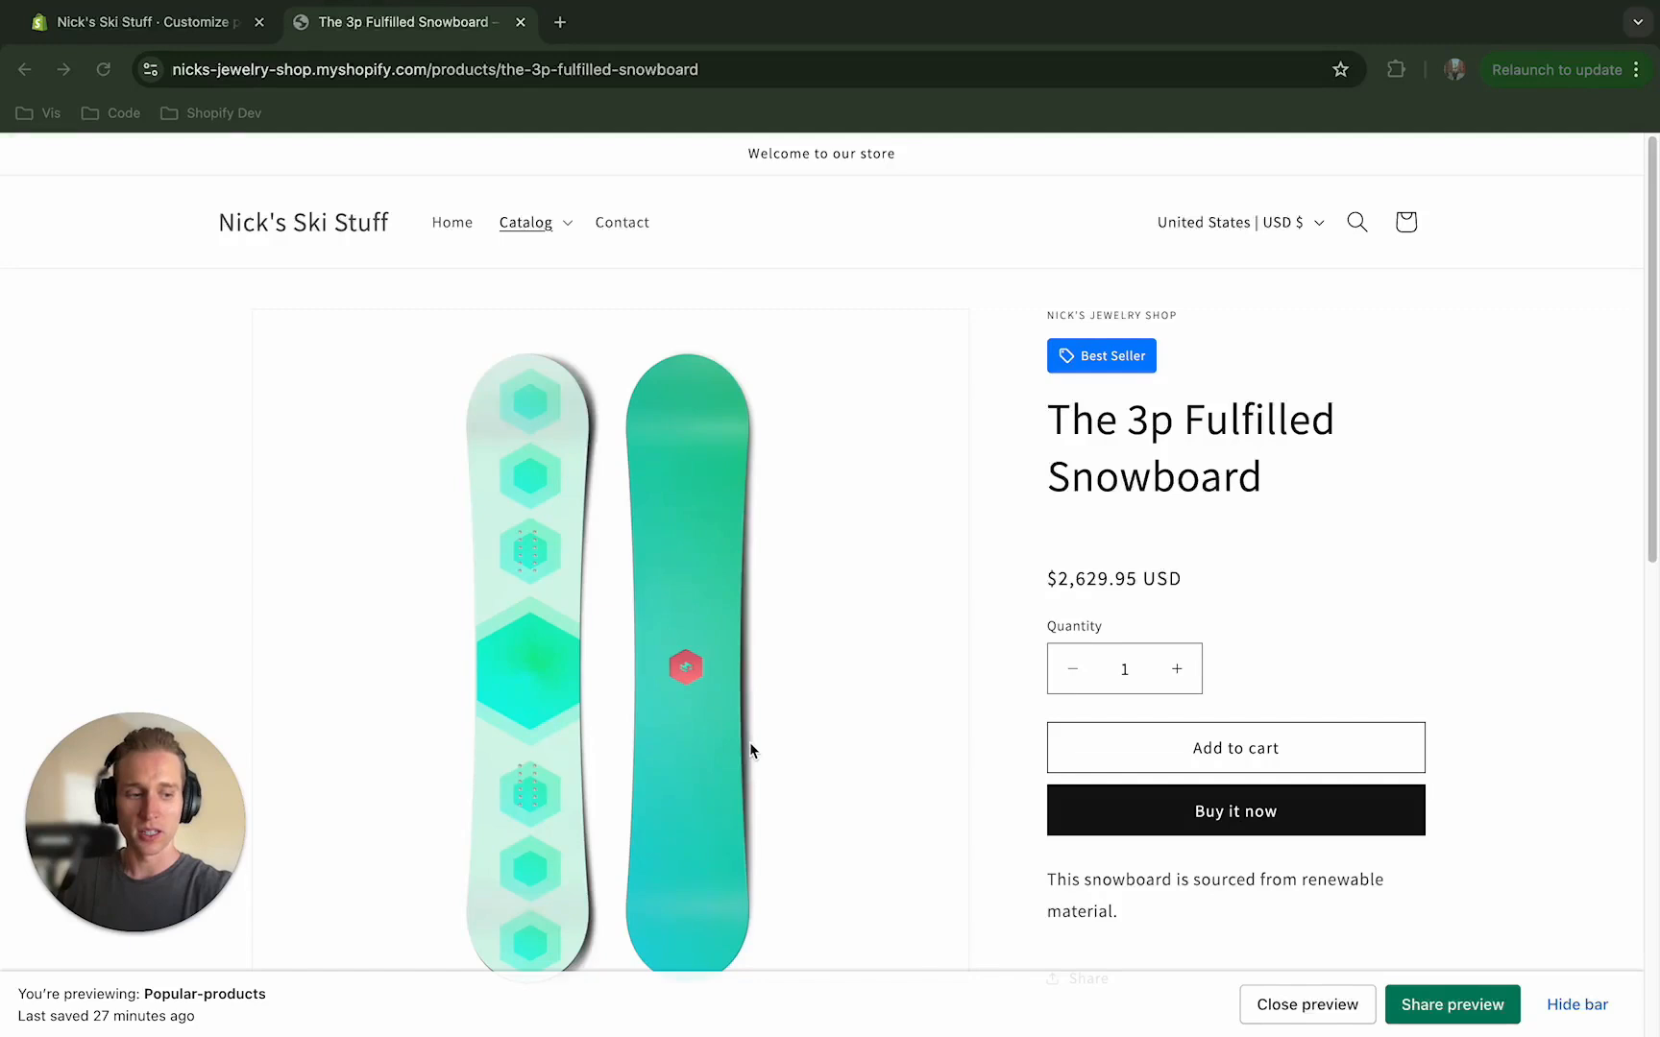
mouse_move(1318, 400)
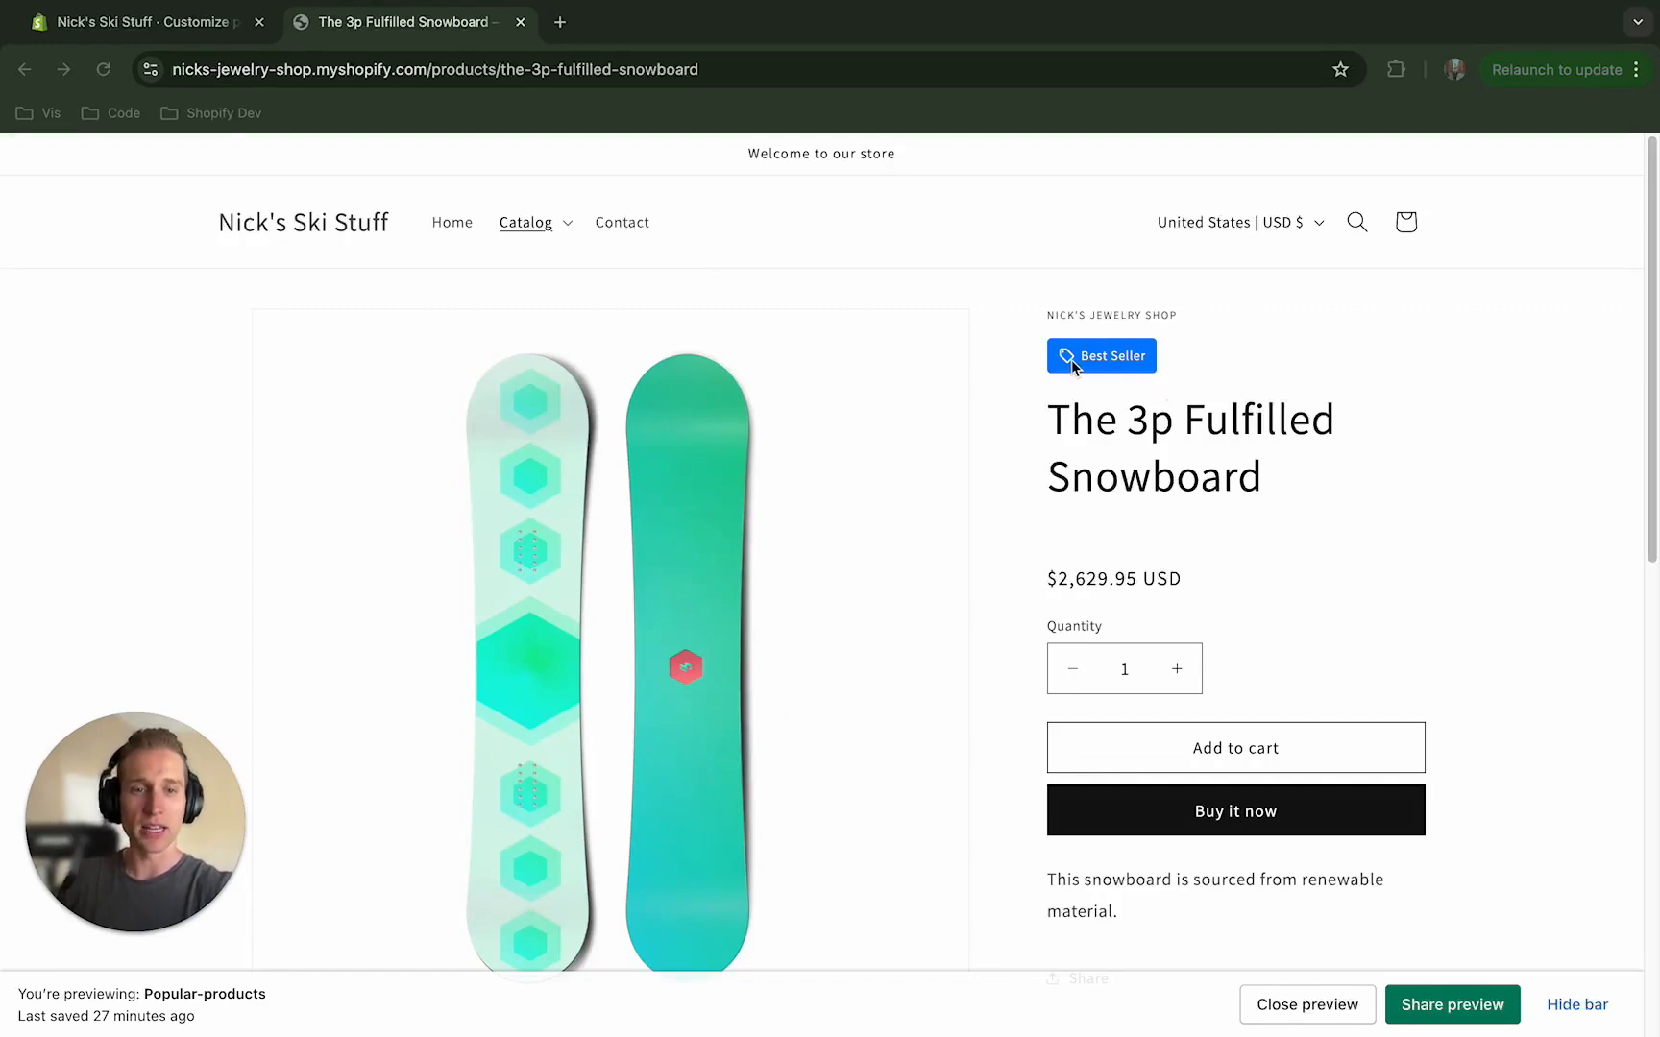
mouse_move(1103, 485)
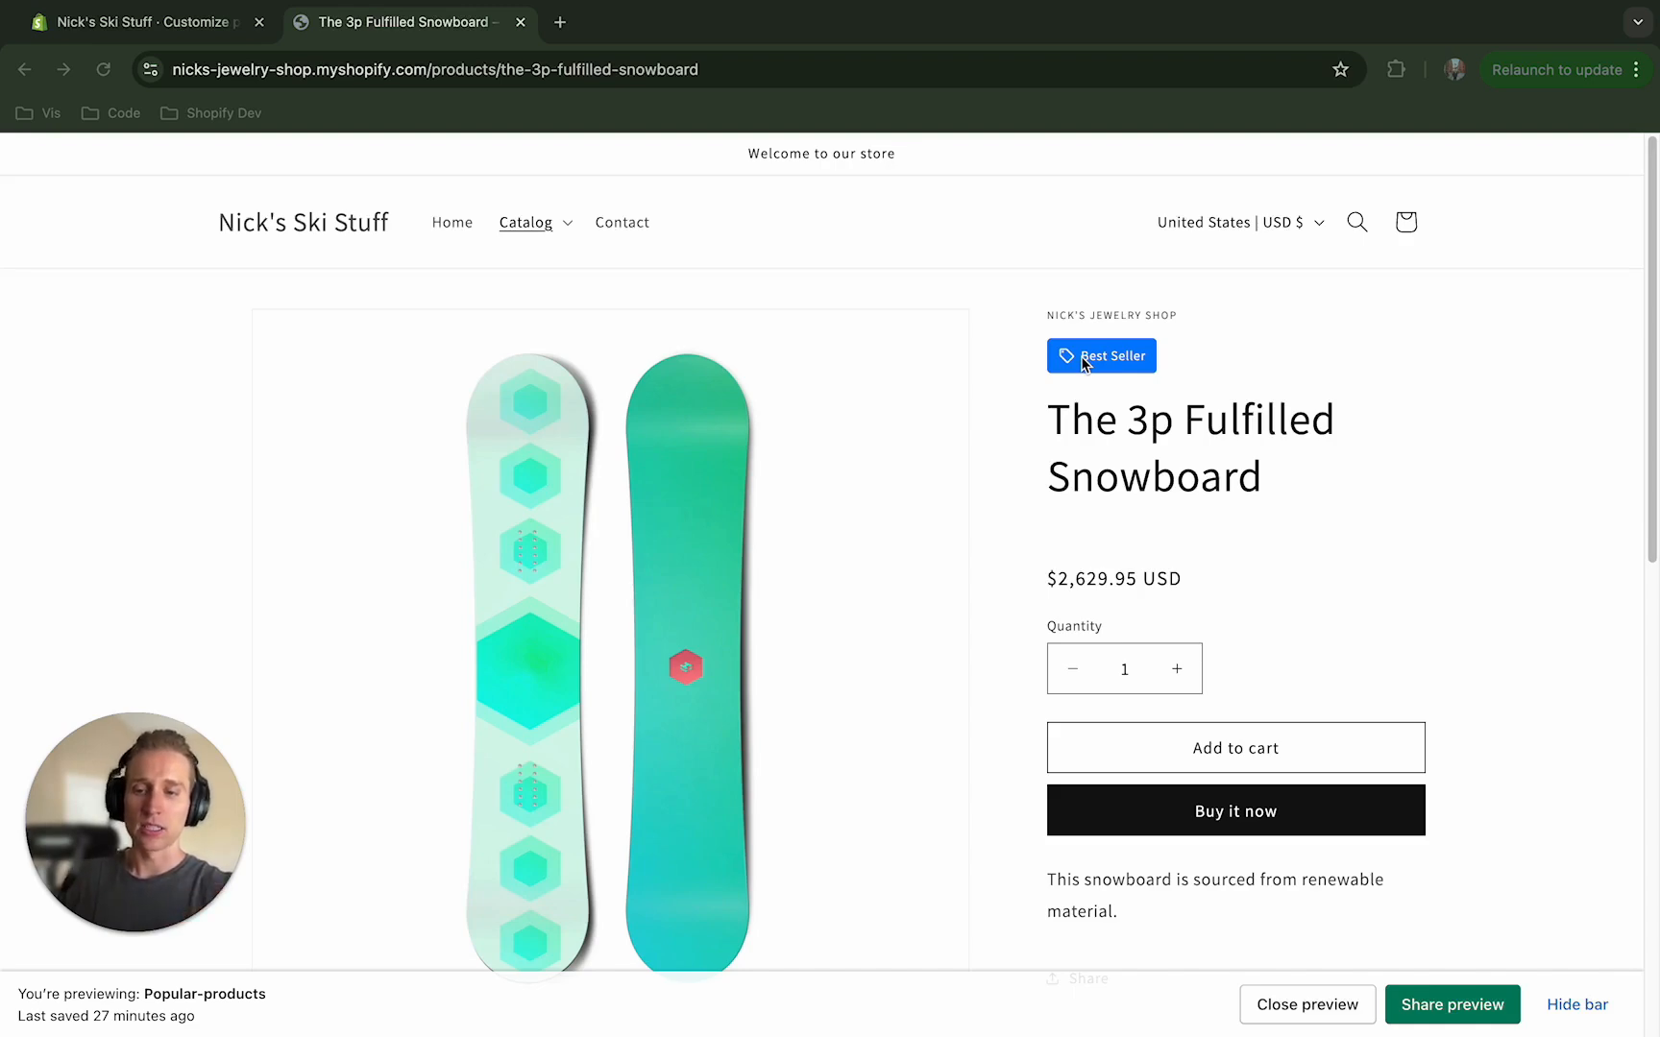
Step: Add the Google Material Symbols Outlined stylesheet link to layout/theme.liquid and save
left_click(148, 21)
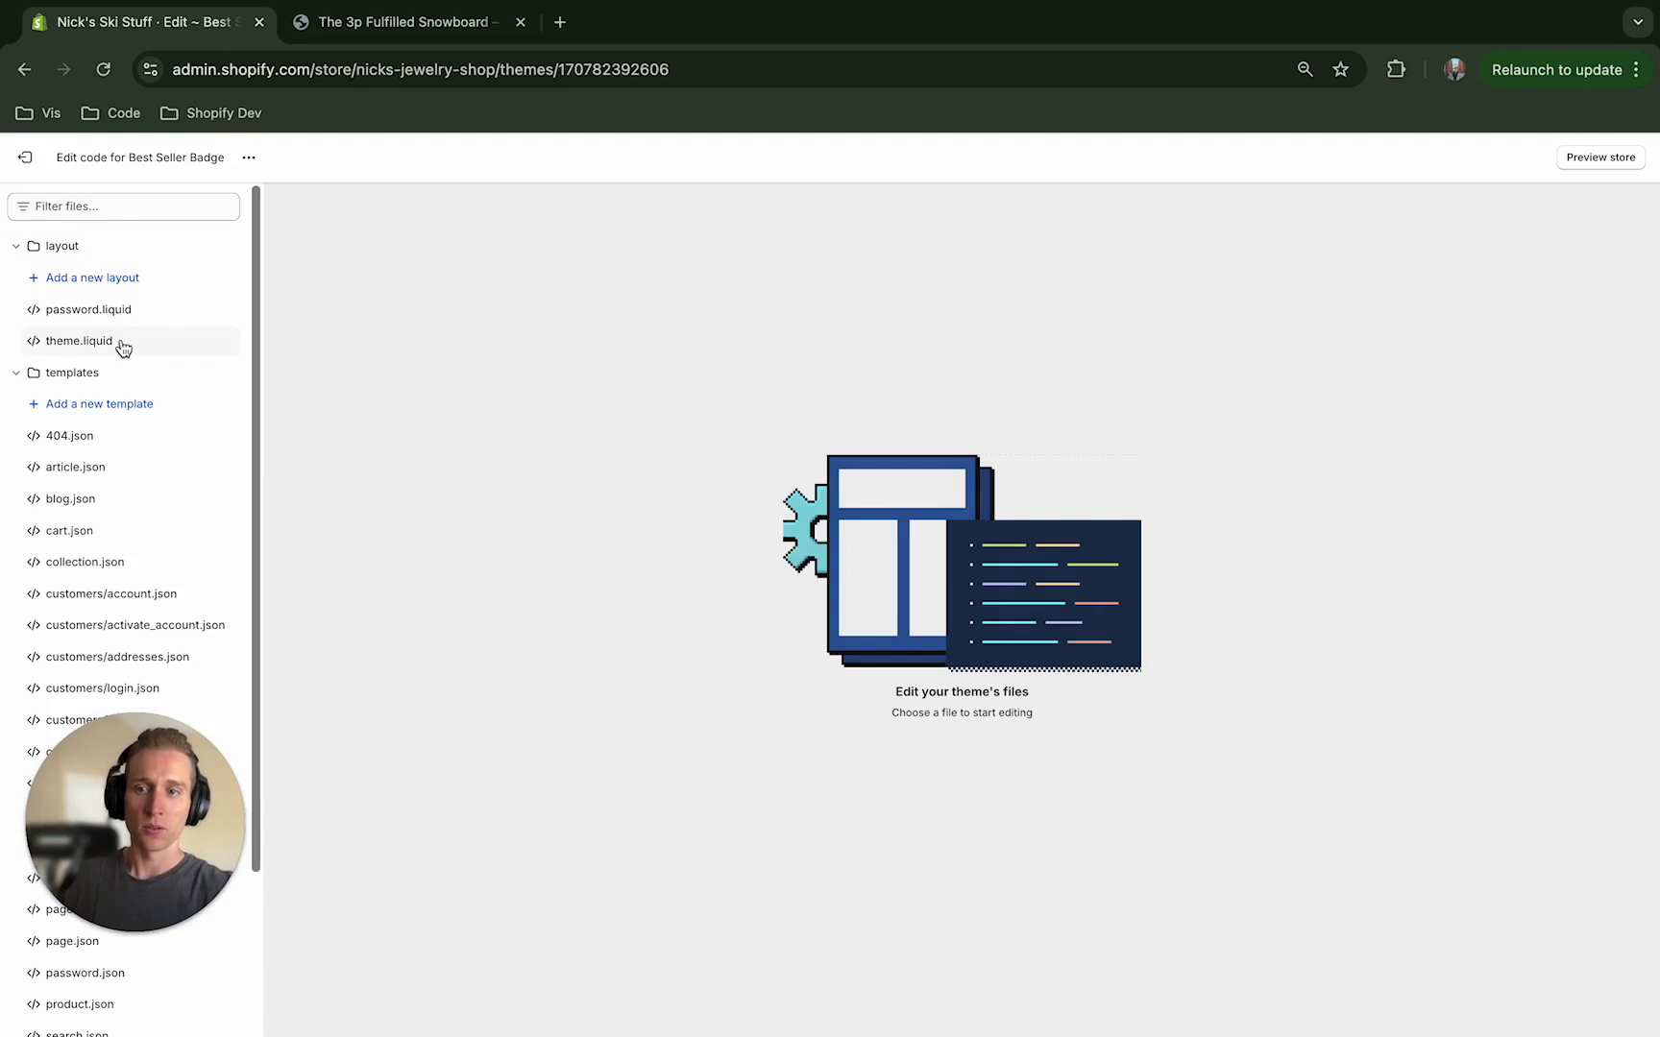
left_click(80, 340)
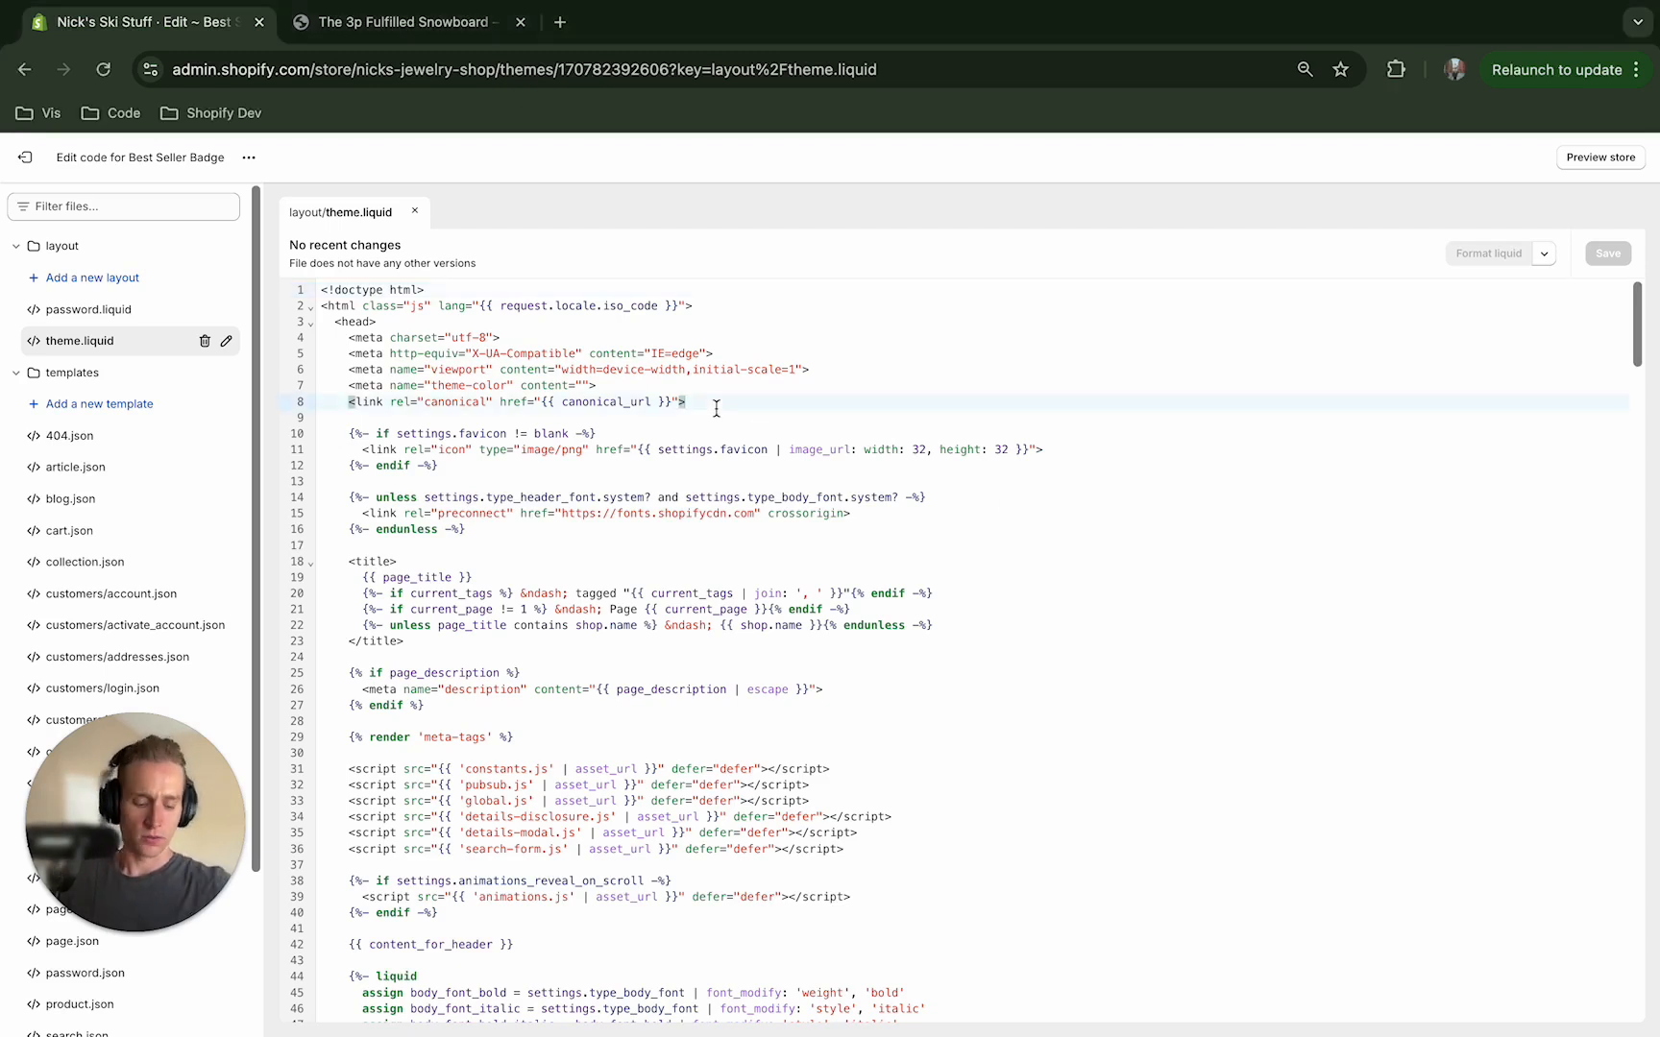
type("<link rel=\"stylesheet\" href=\"https://fonts.googleapis.com/css2?family=Material+Symbols+Outlined:opsz,wght,FILL,GRAD@24,400,0,0\" />")
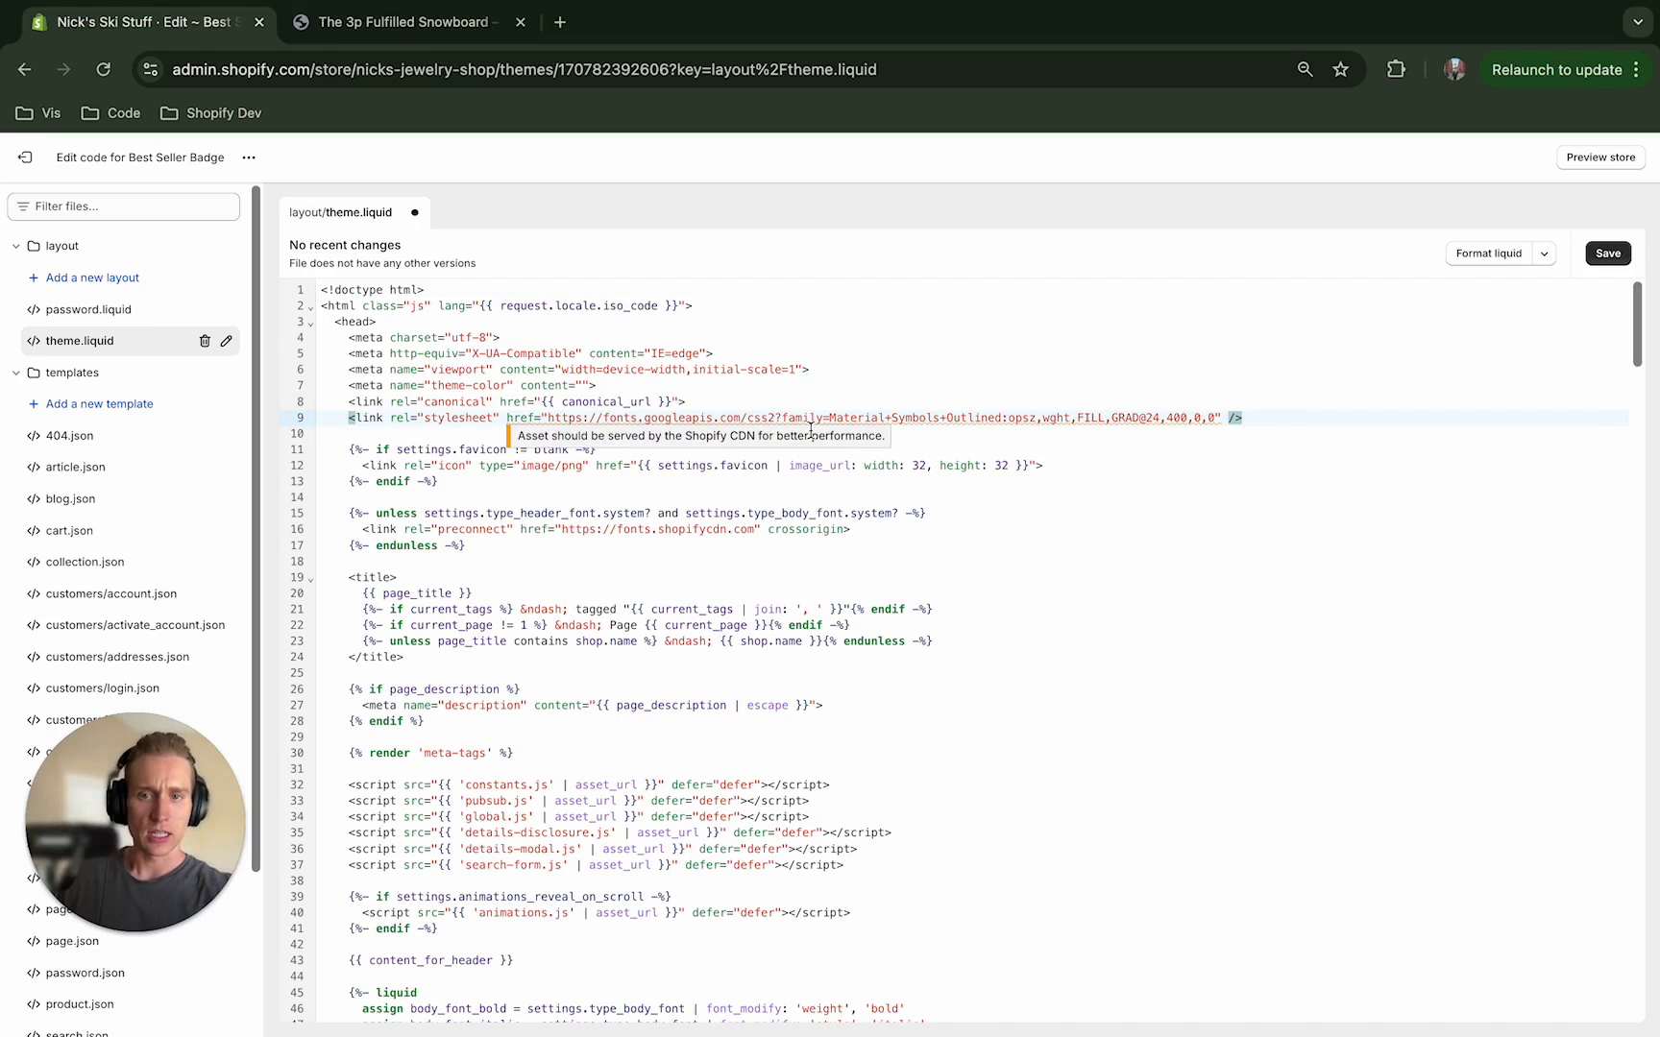
mouse_move(921, 406)
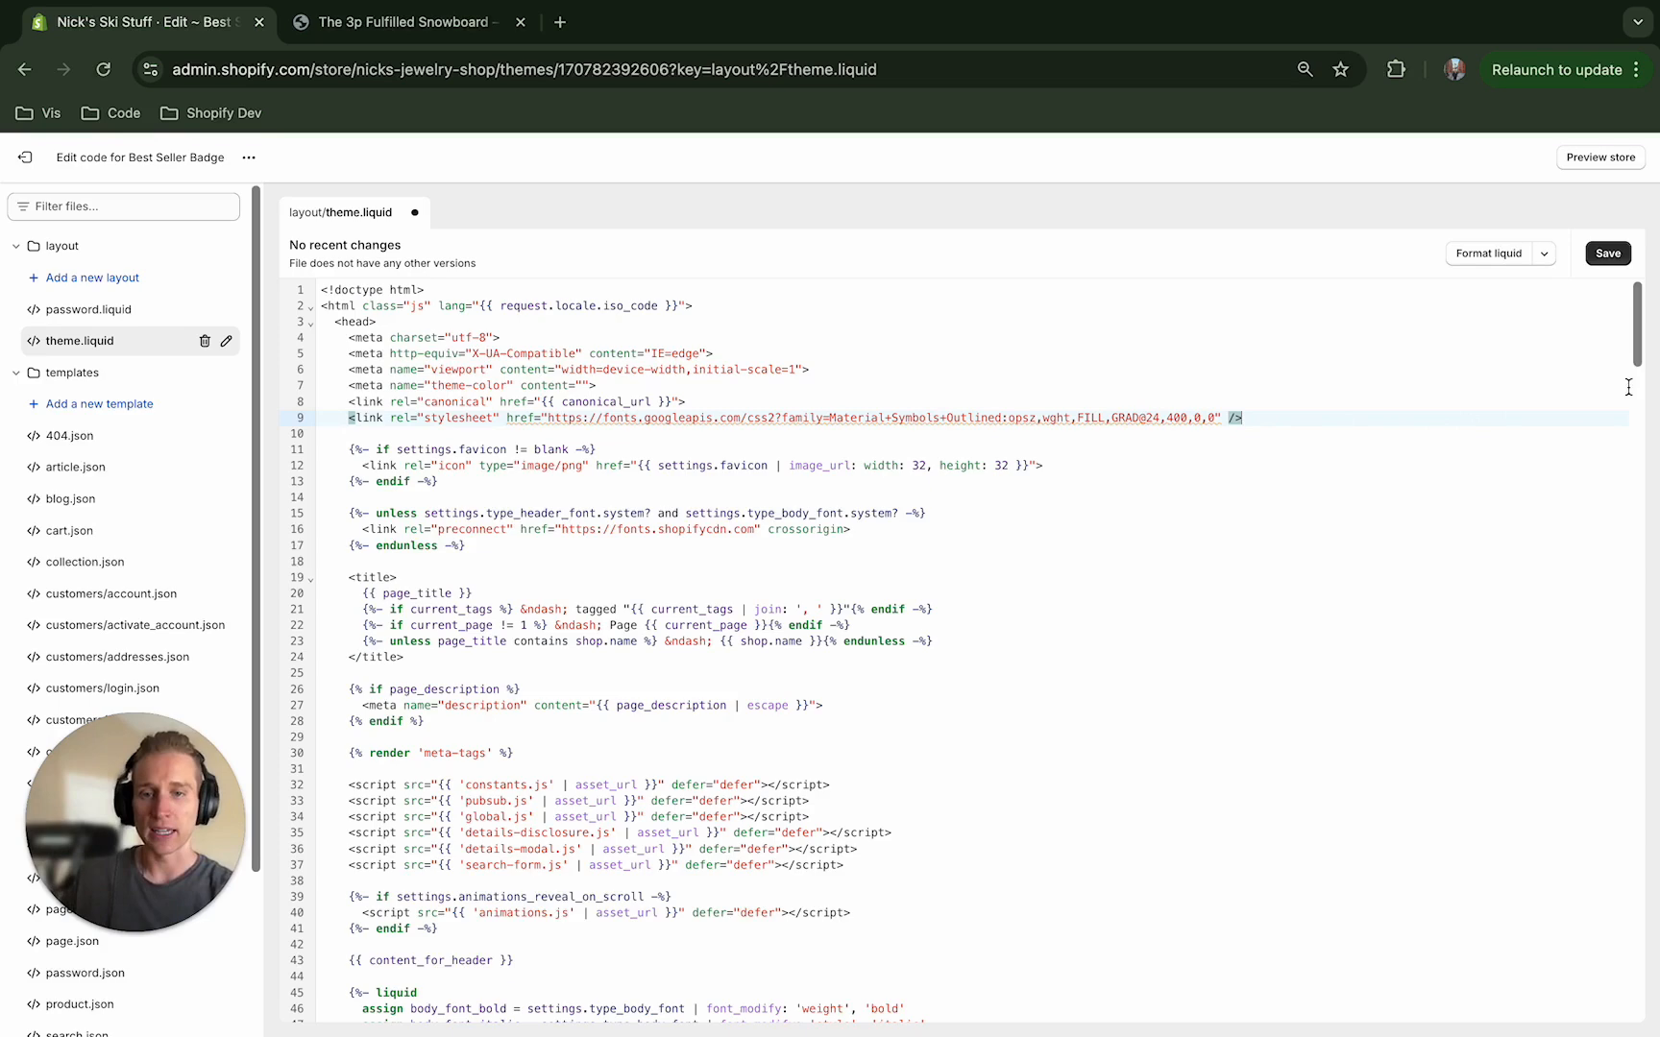
left_click(1606, 253)
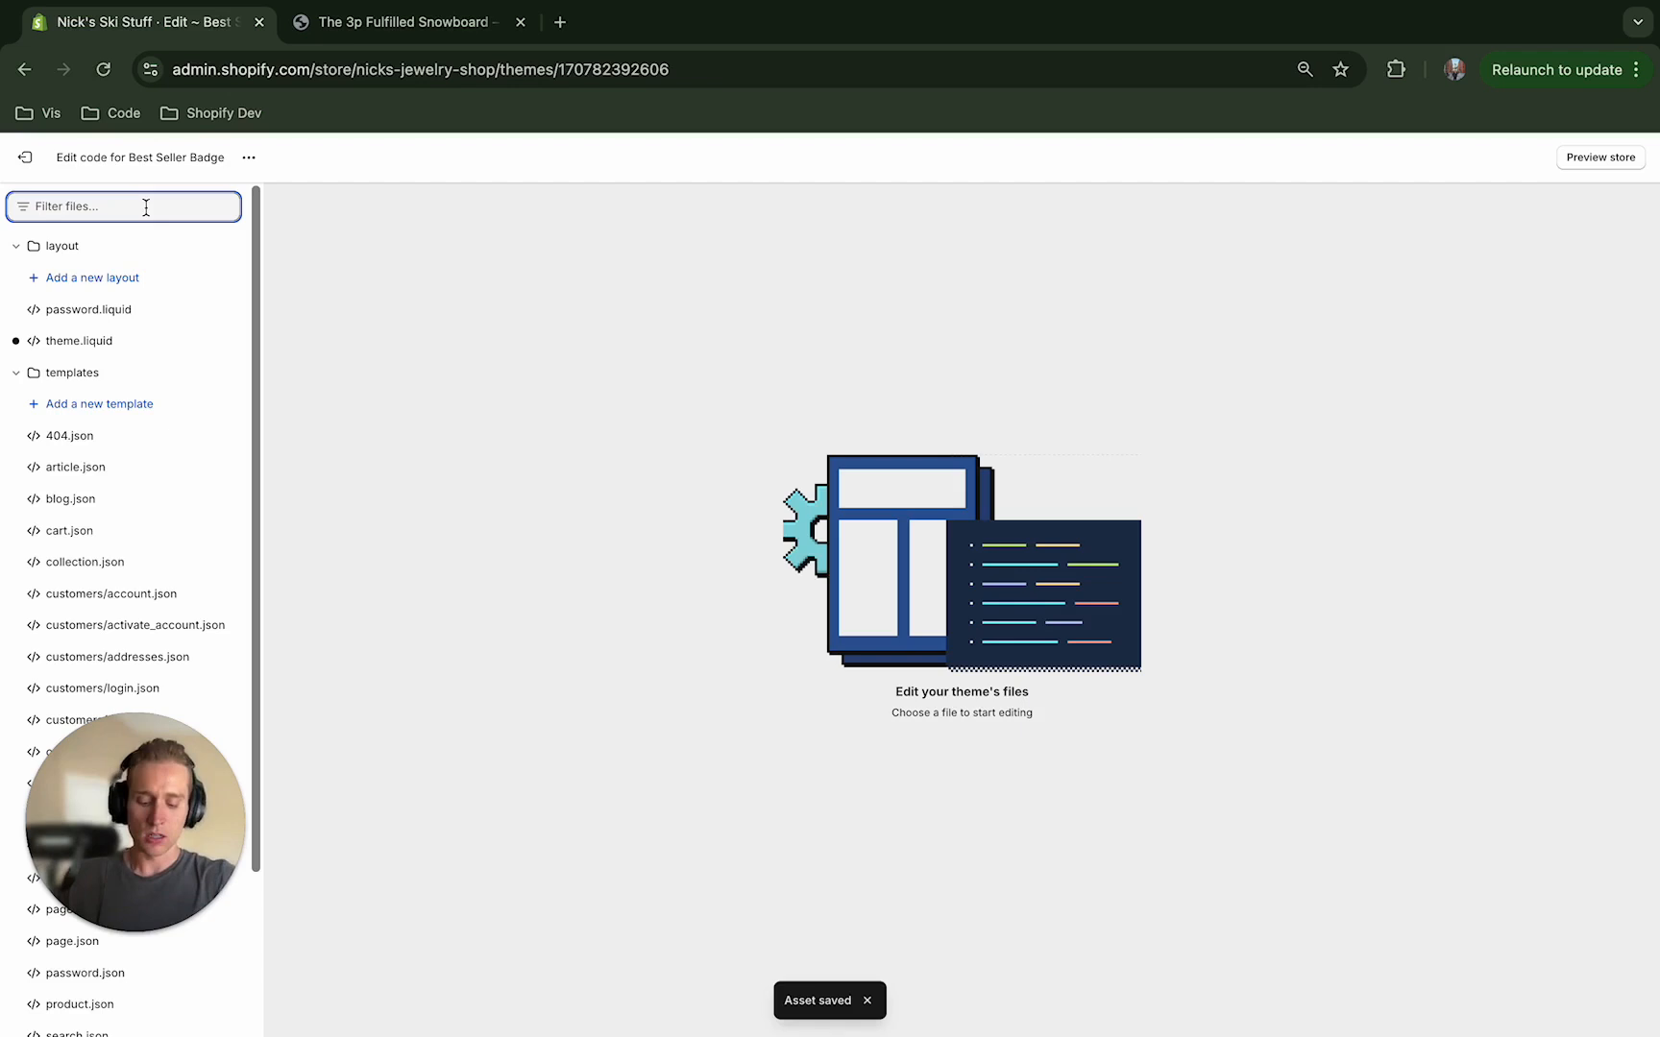
Step: Declare a 'best-seller' block type named 'Best Seller' in the main-product section schema
type("main0pr")
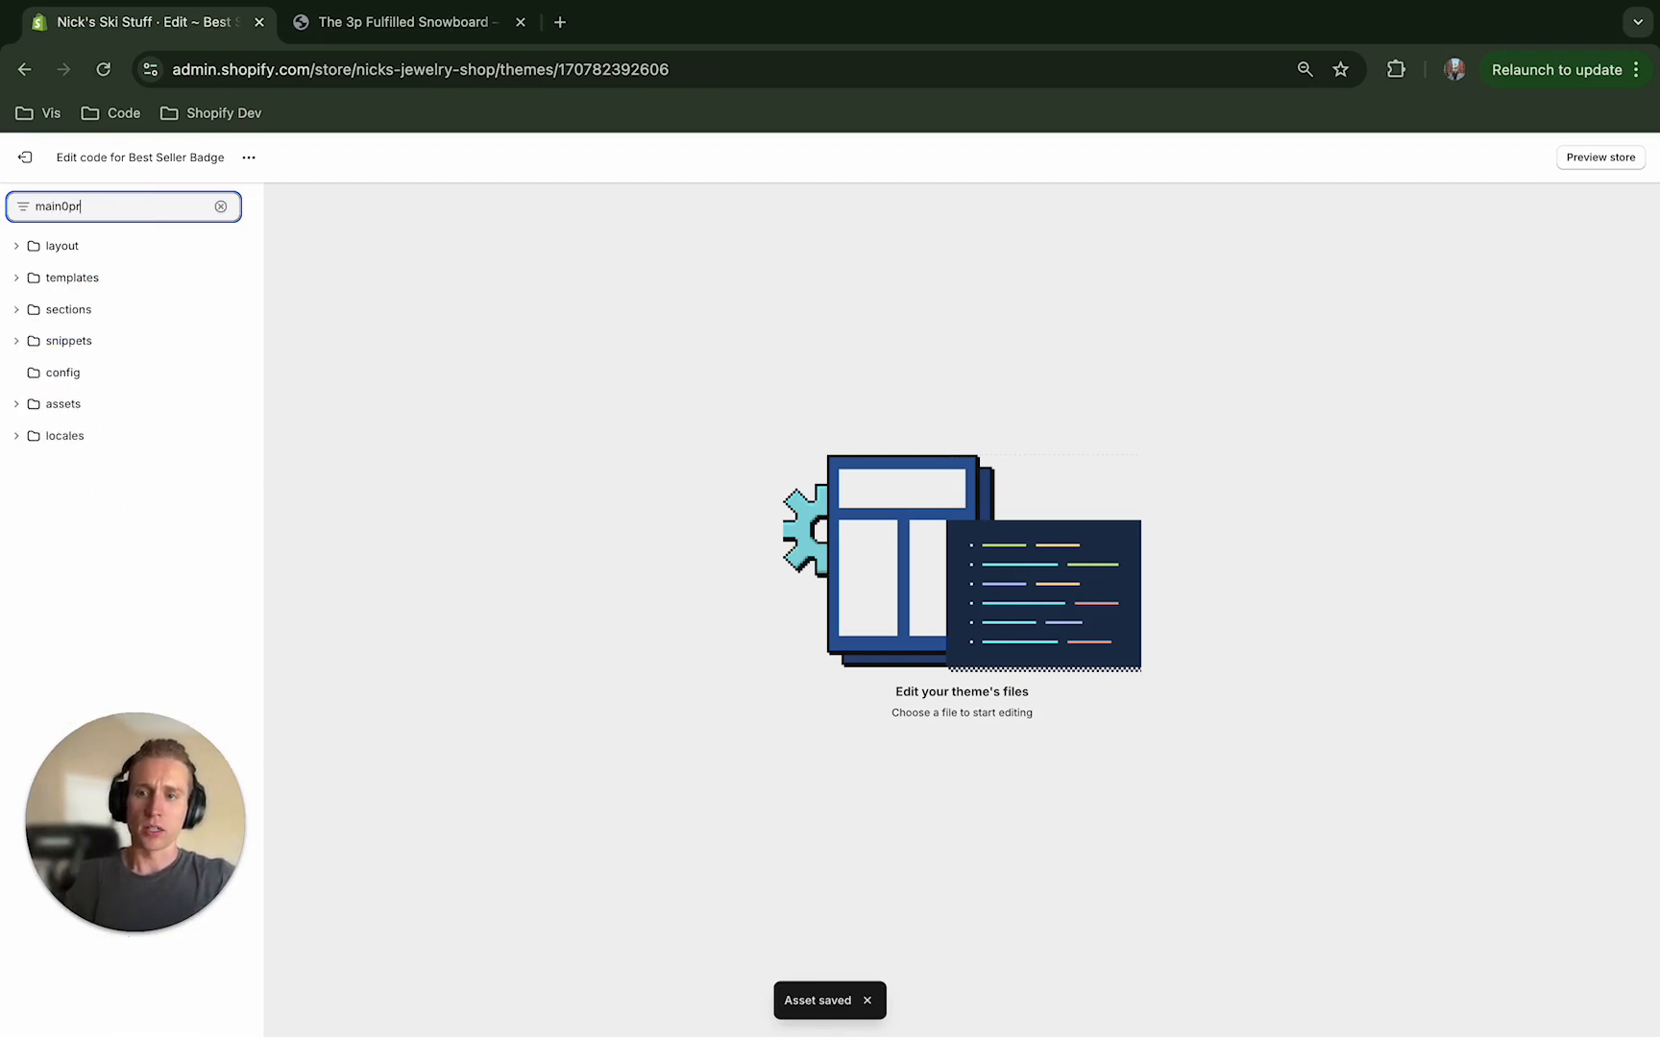
left_click(100, 372)
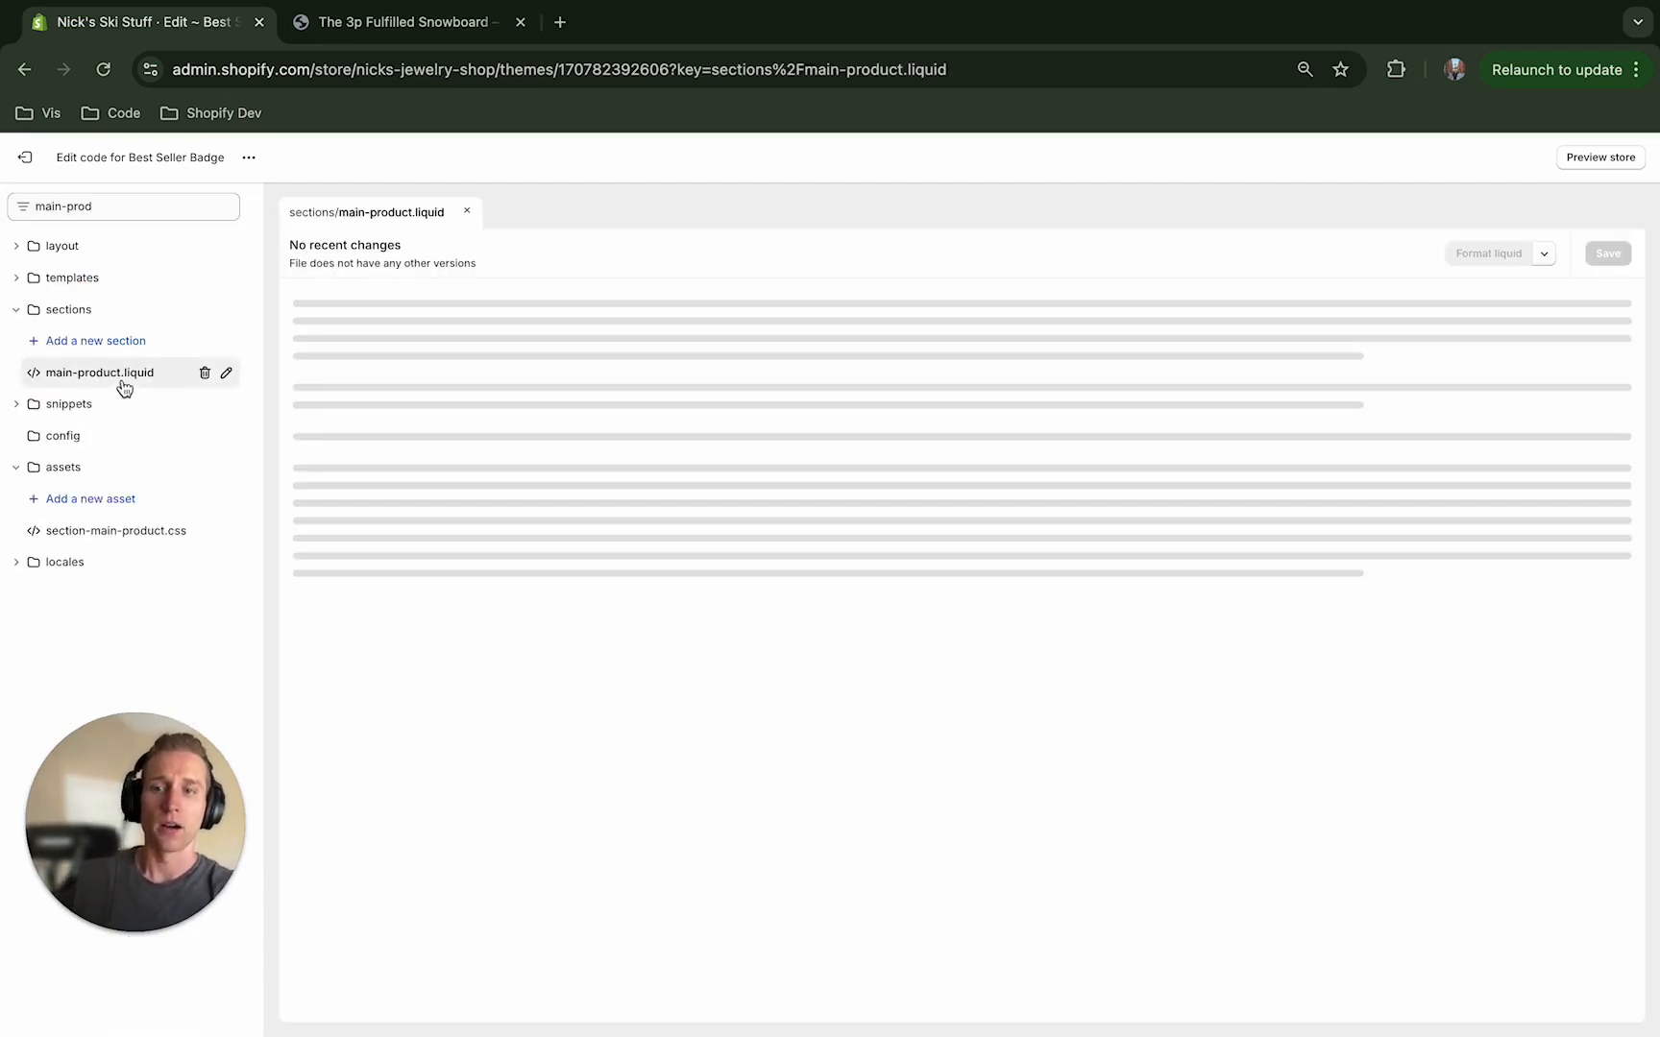
left_click(100, 372)
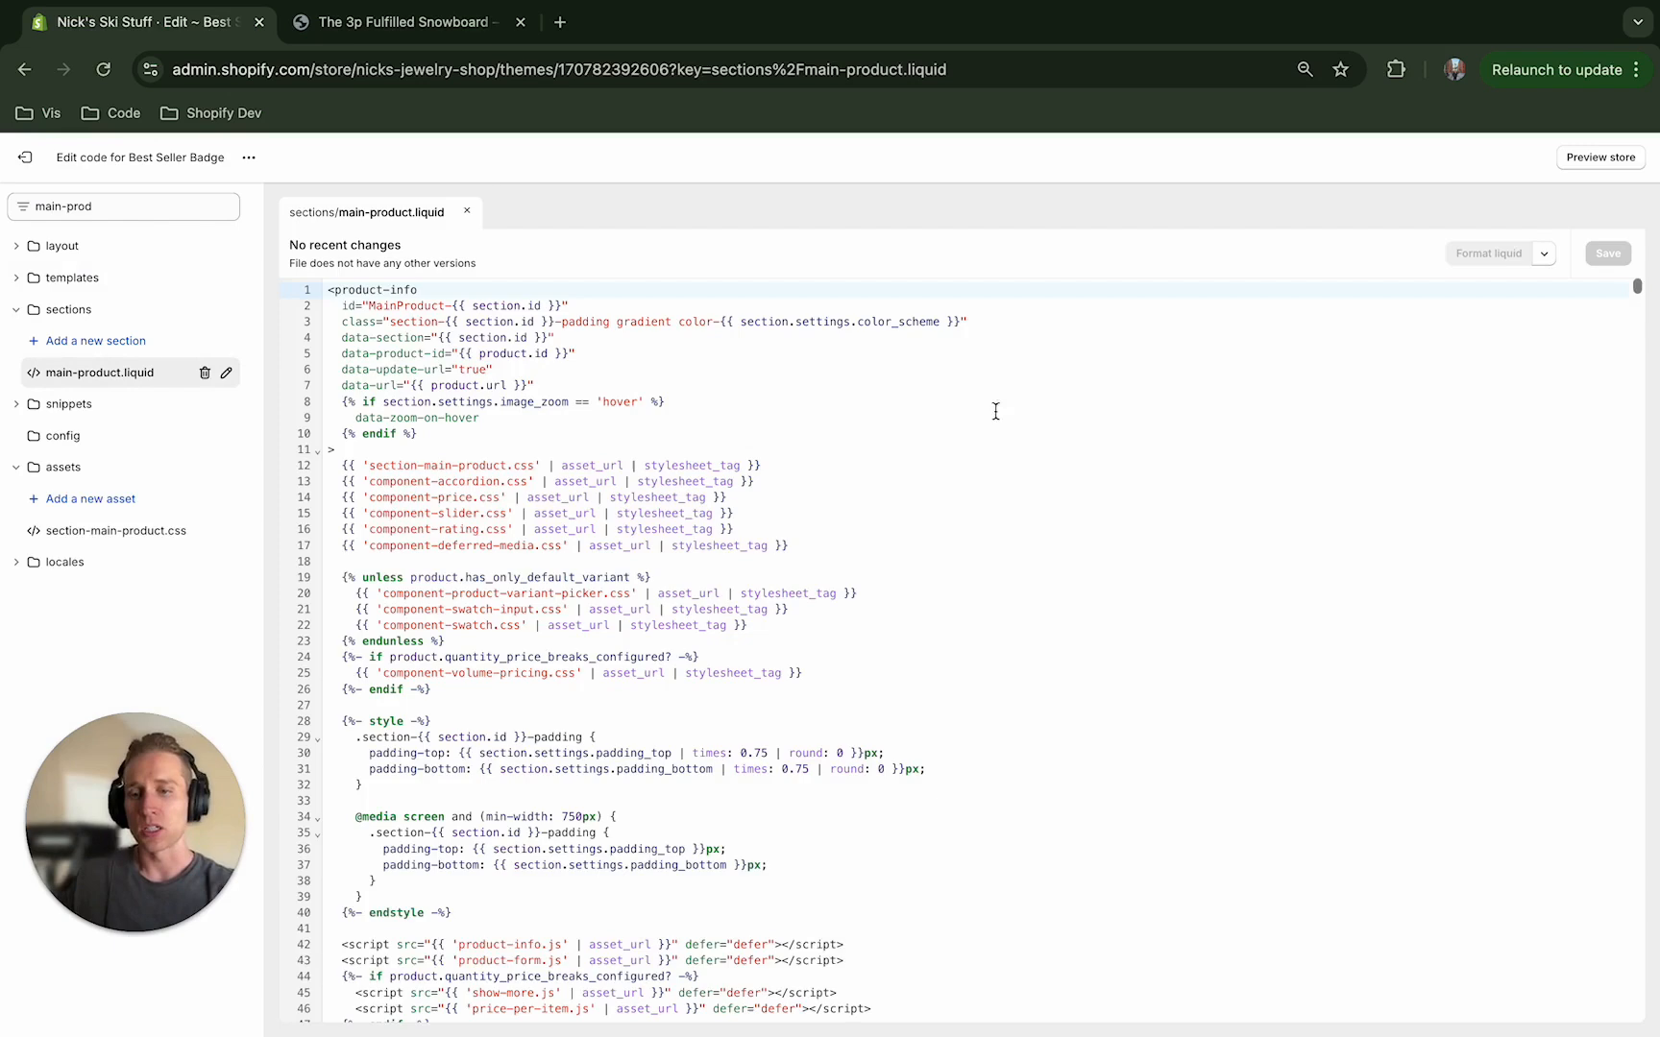
mouse_move(986, 582)
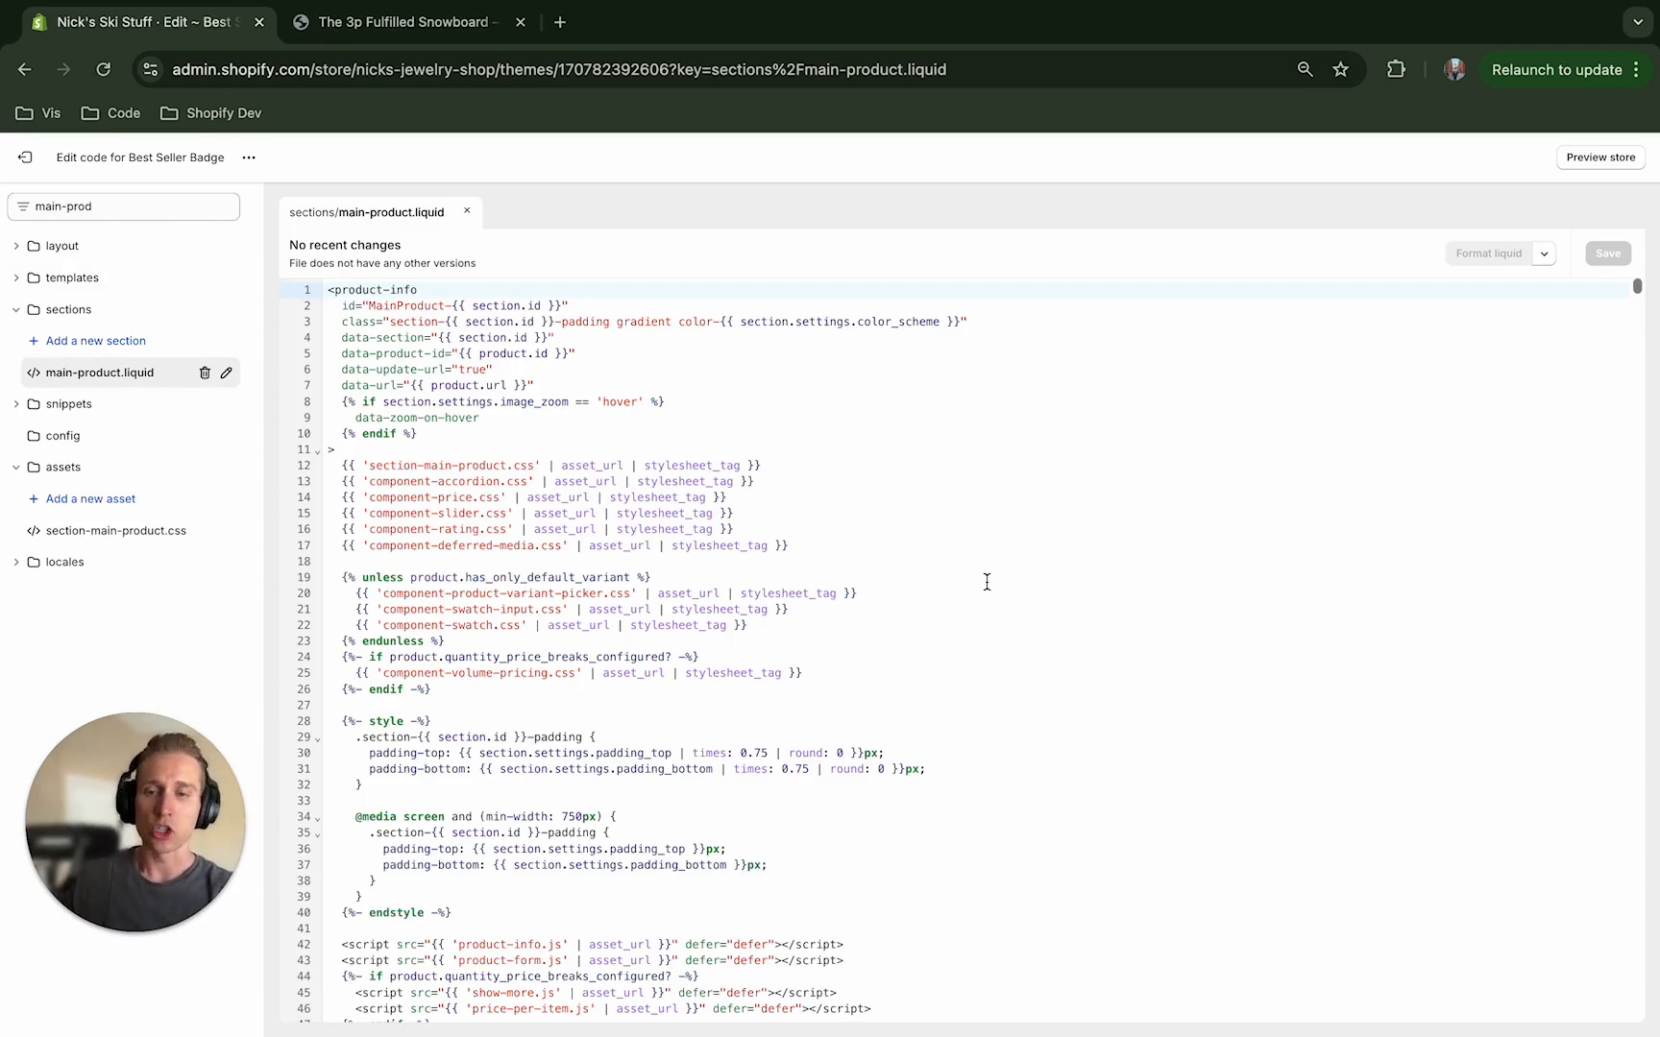
key("Ctrl+f")
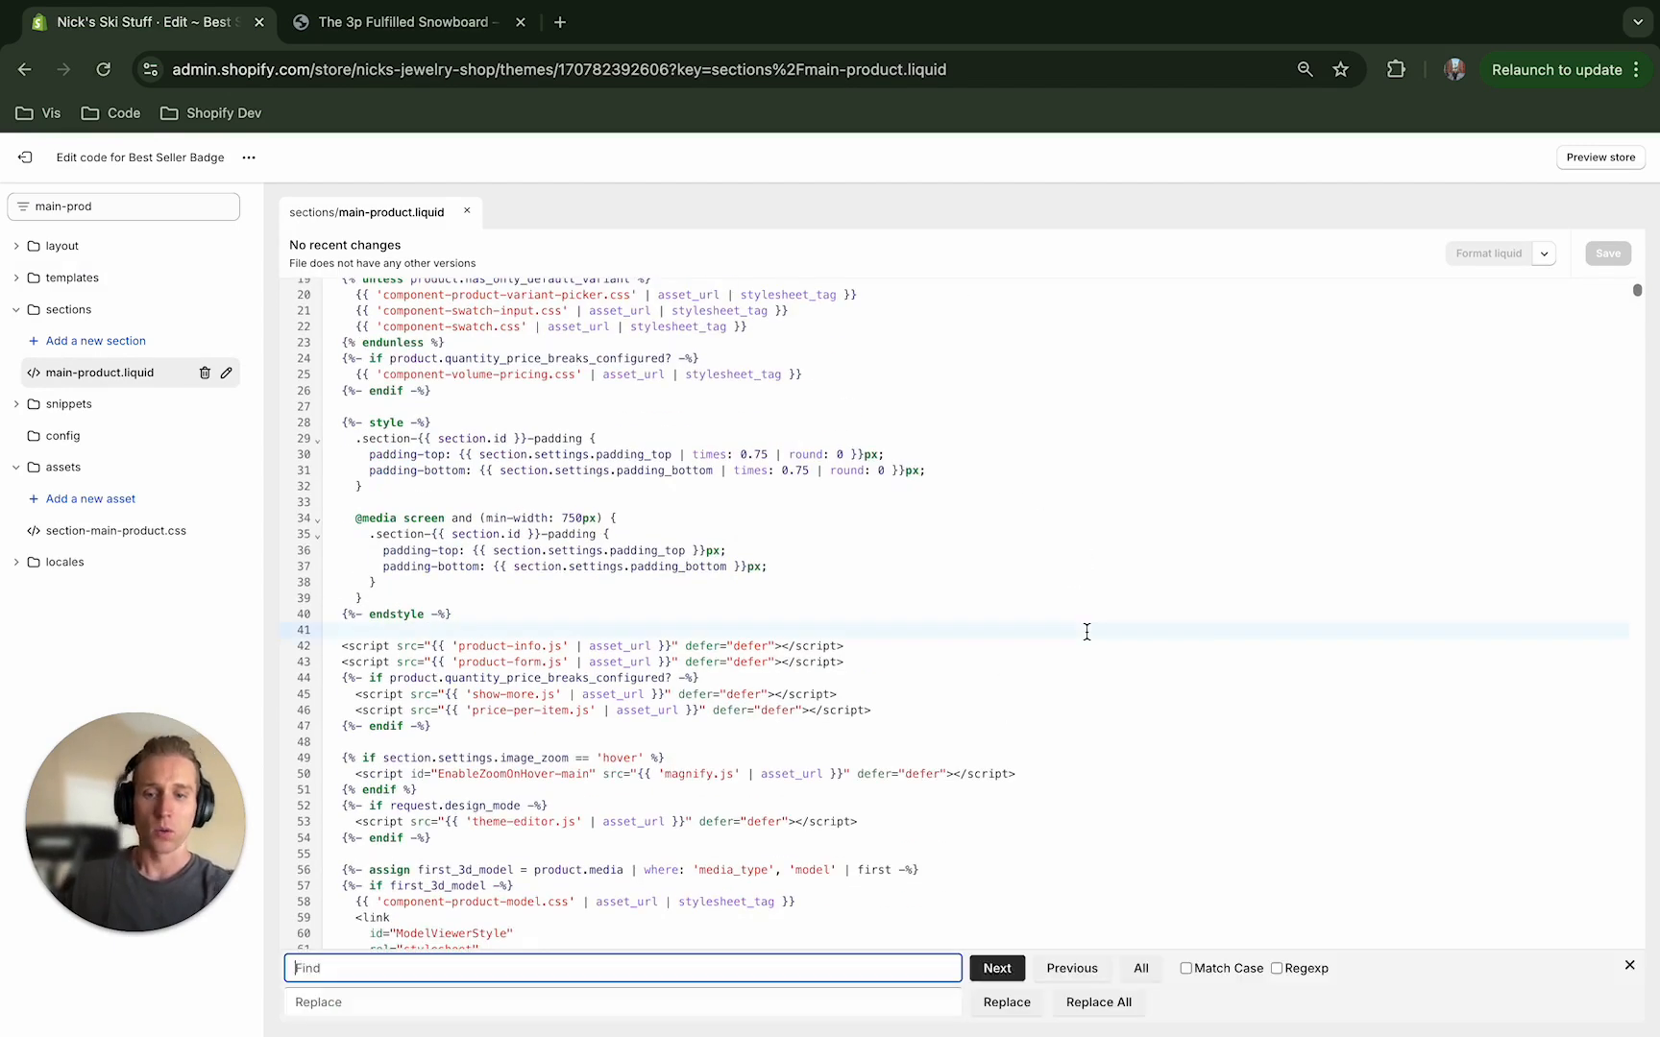
type("blocks.")
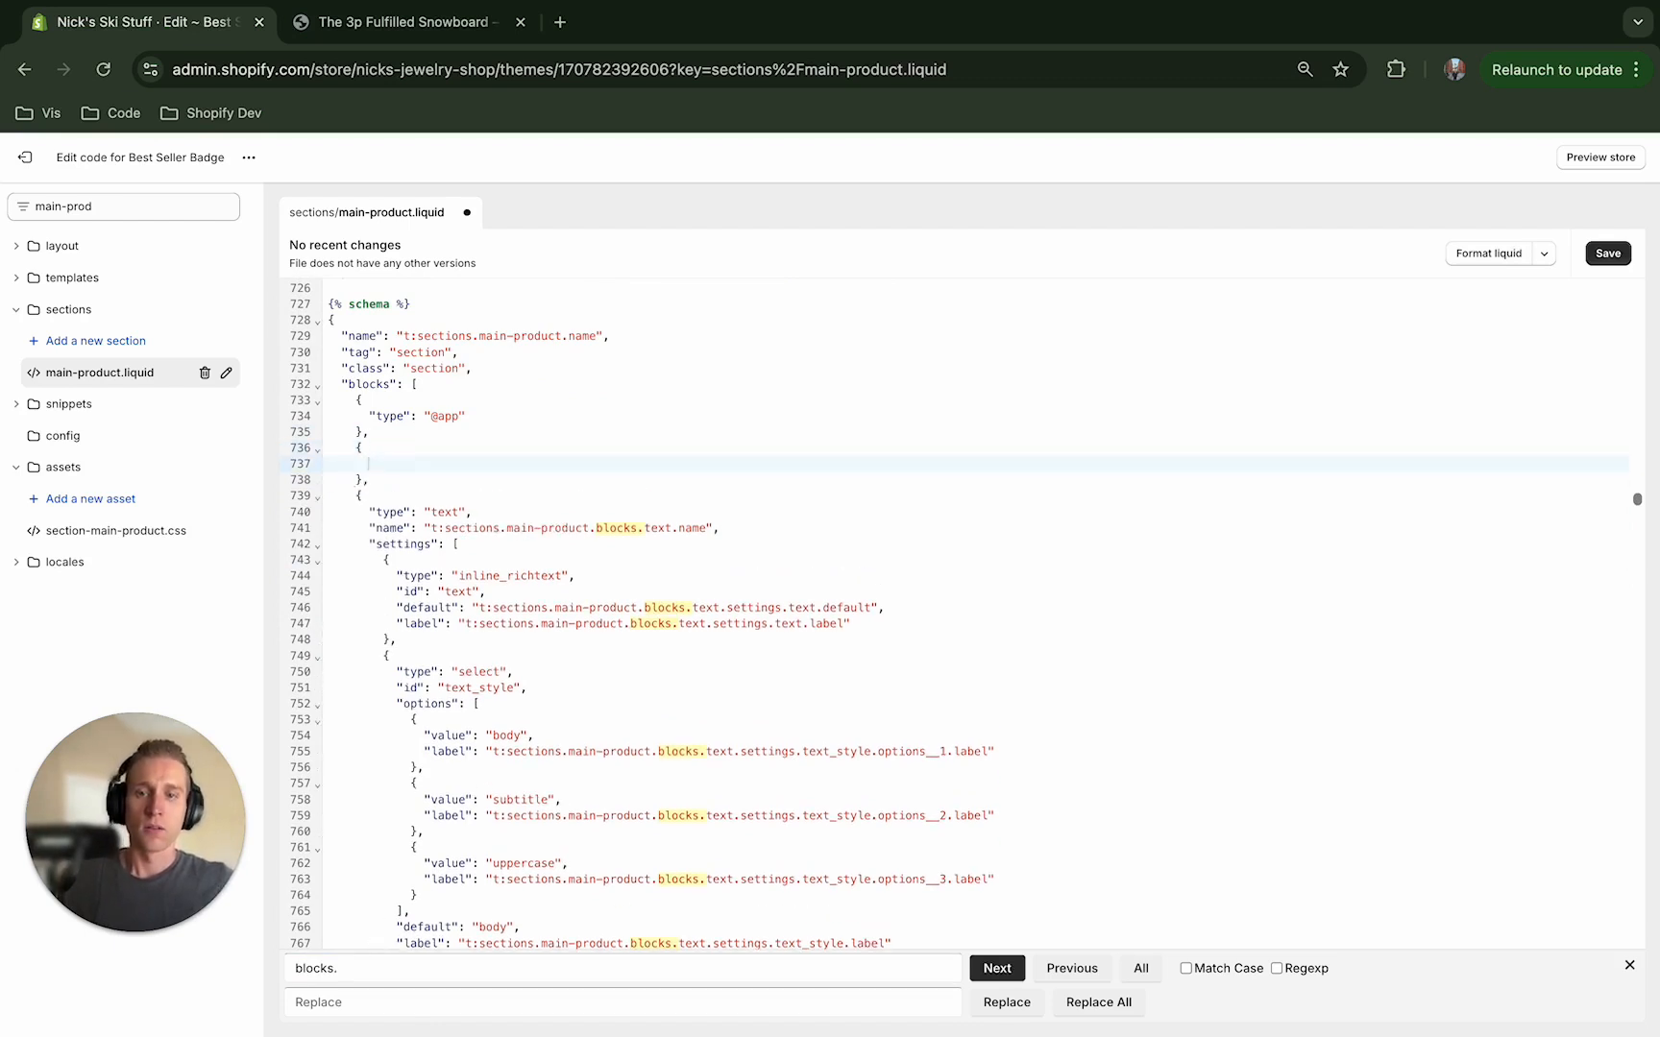
type("B")
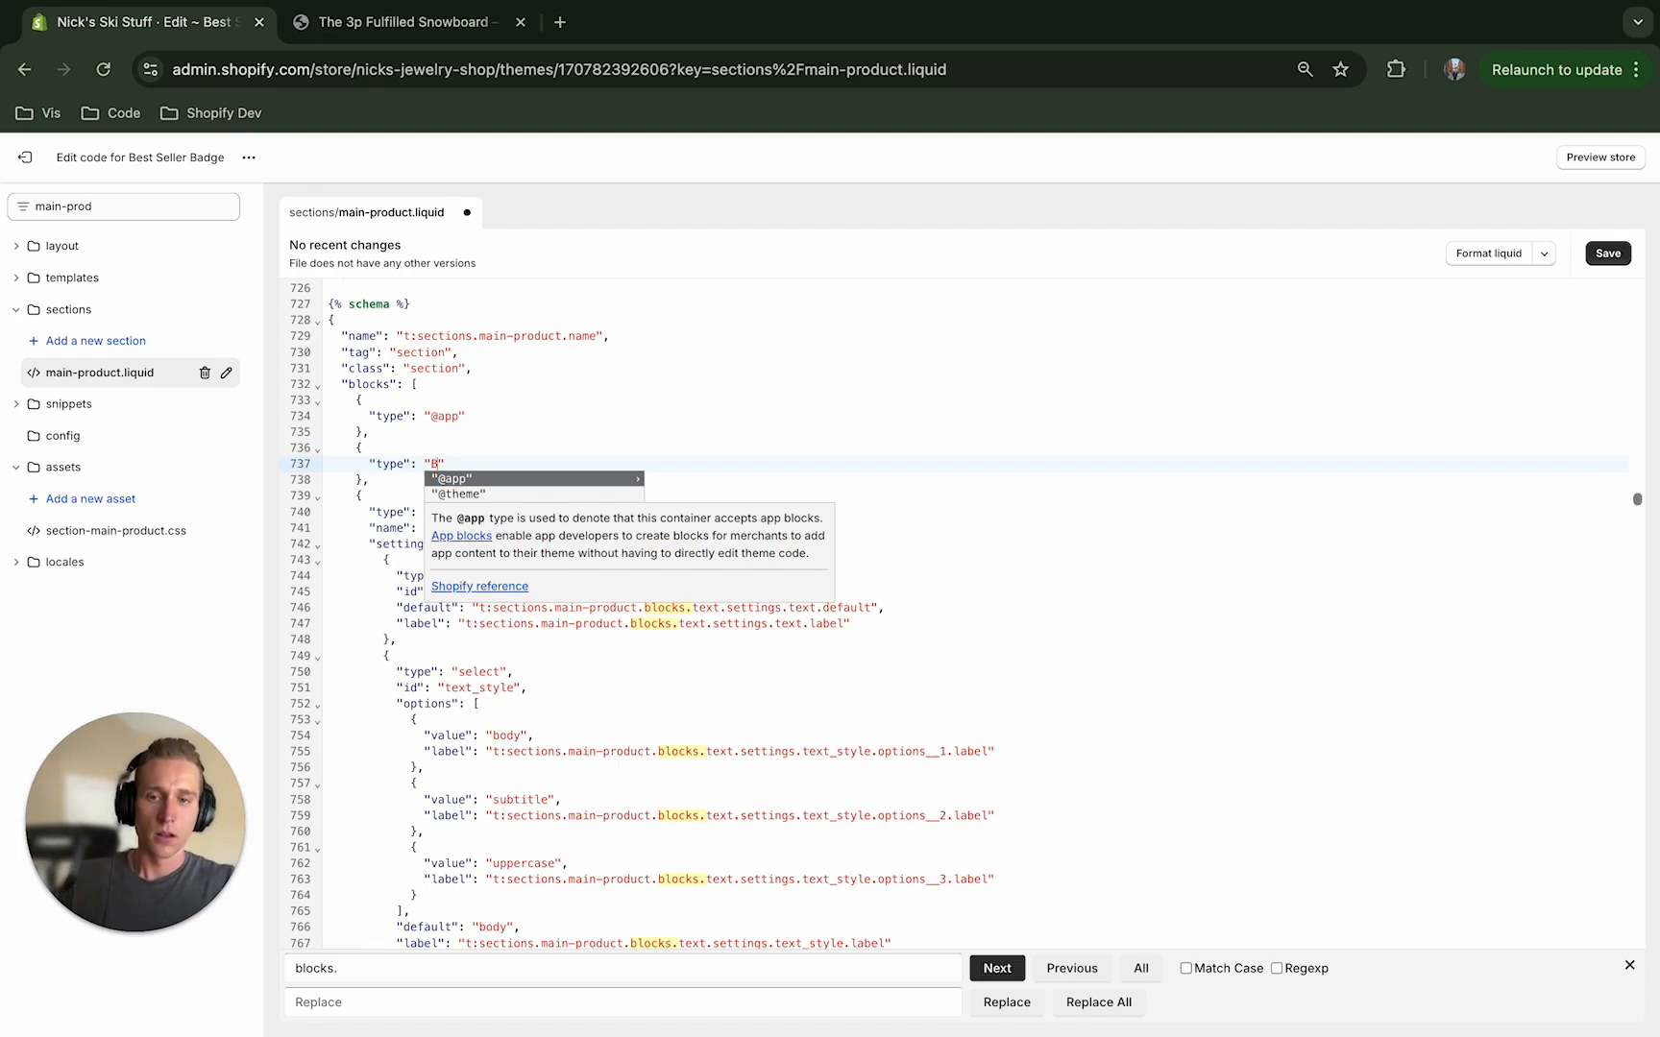
type("best-seller")
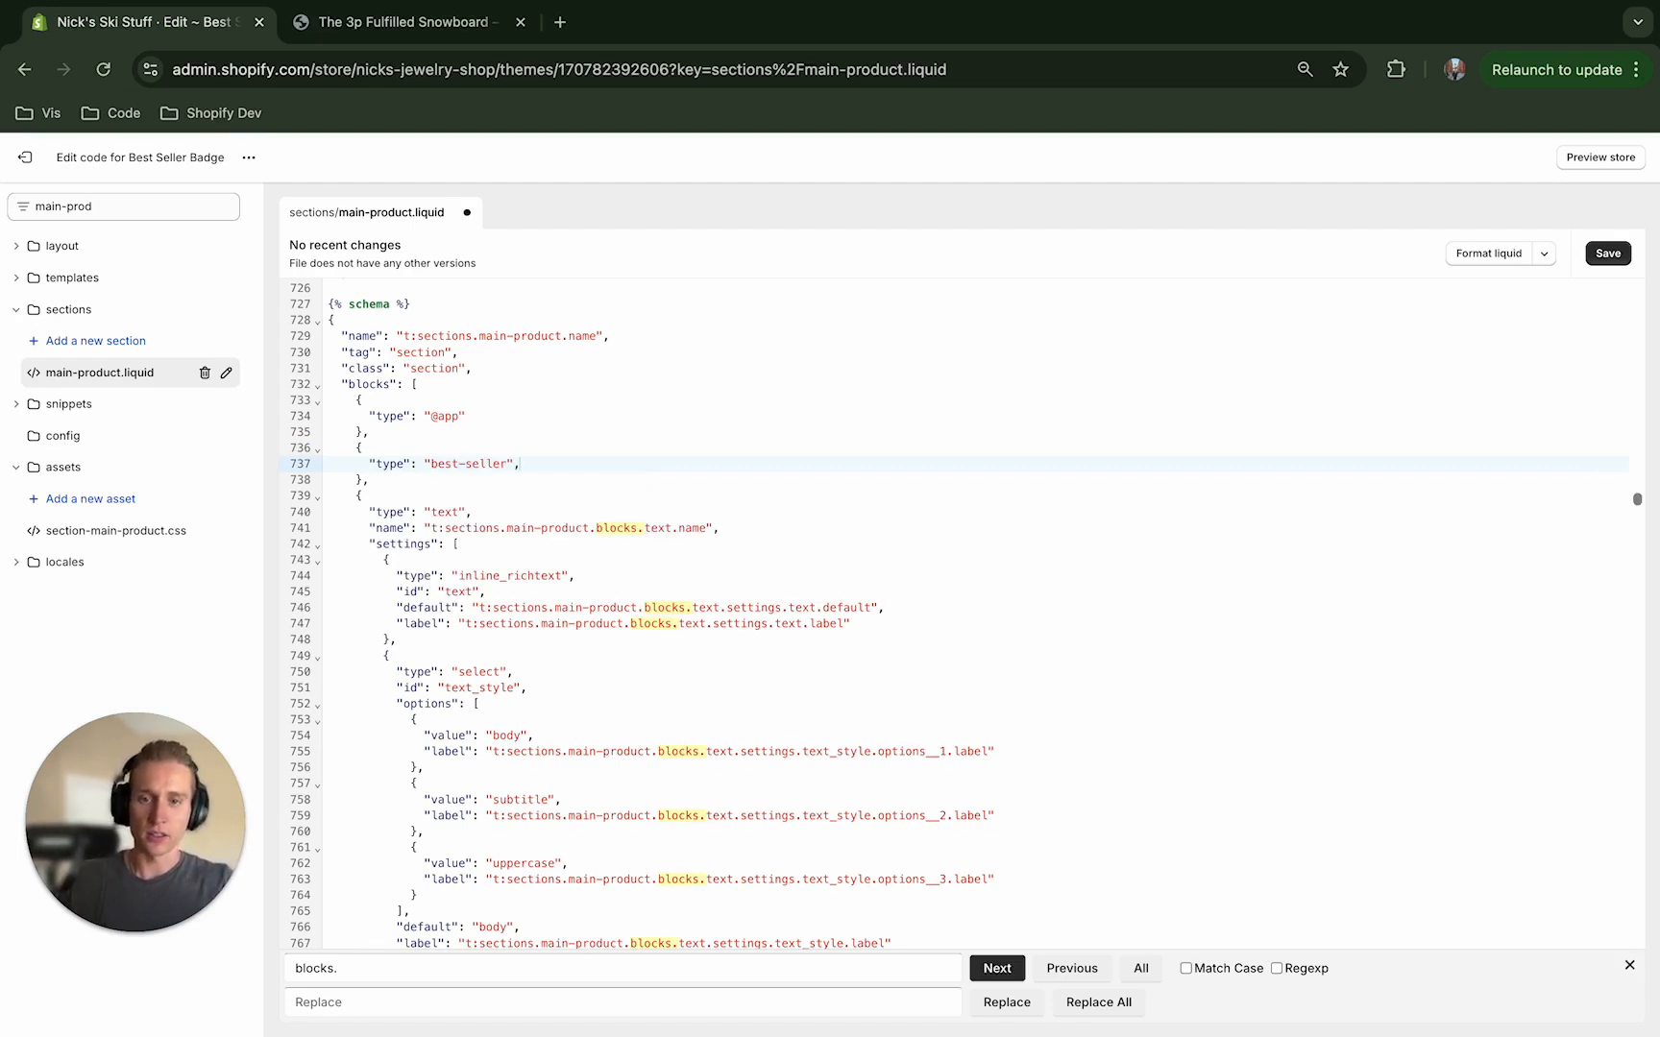
type("\"name\": \"Best \"")
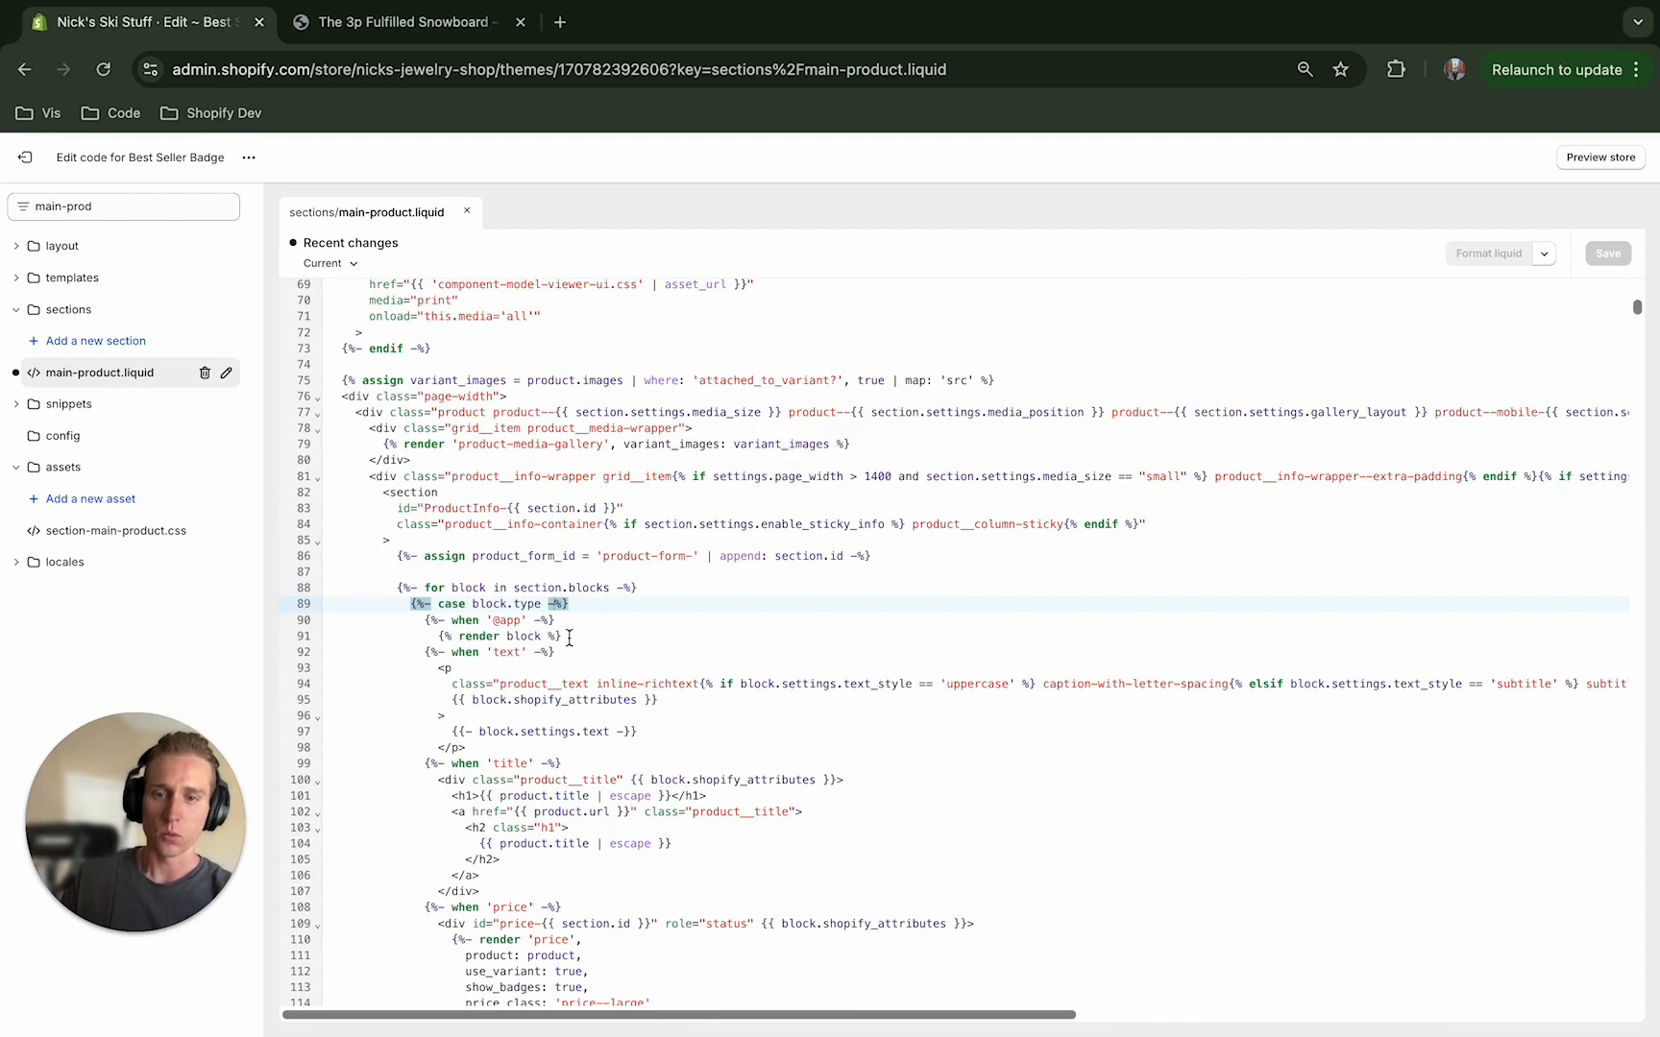
Step: Add a when 'best-seller' case that renders the best-seller snippet in main-product.liquid
left_click(502, 635)
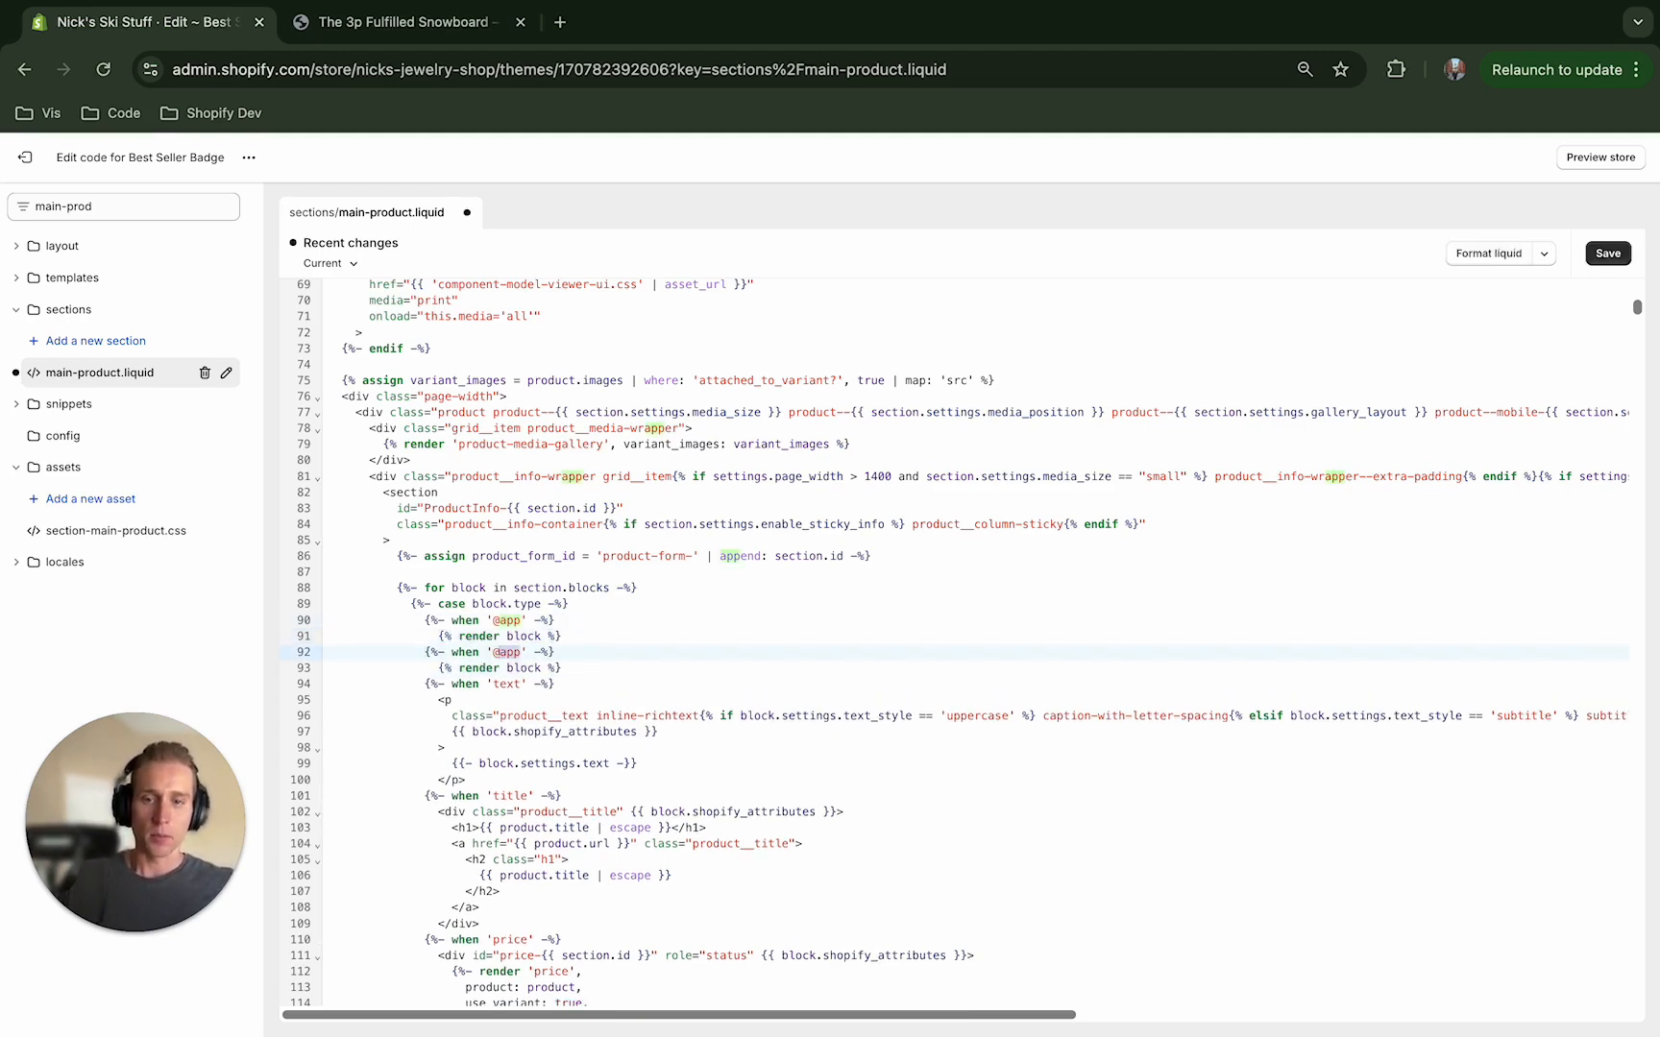
type("best-seller")
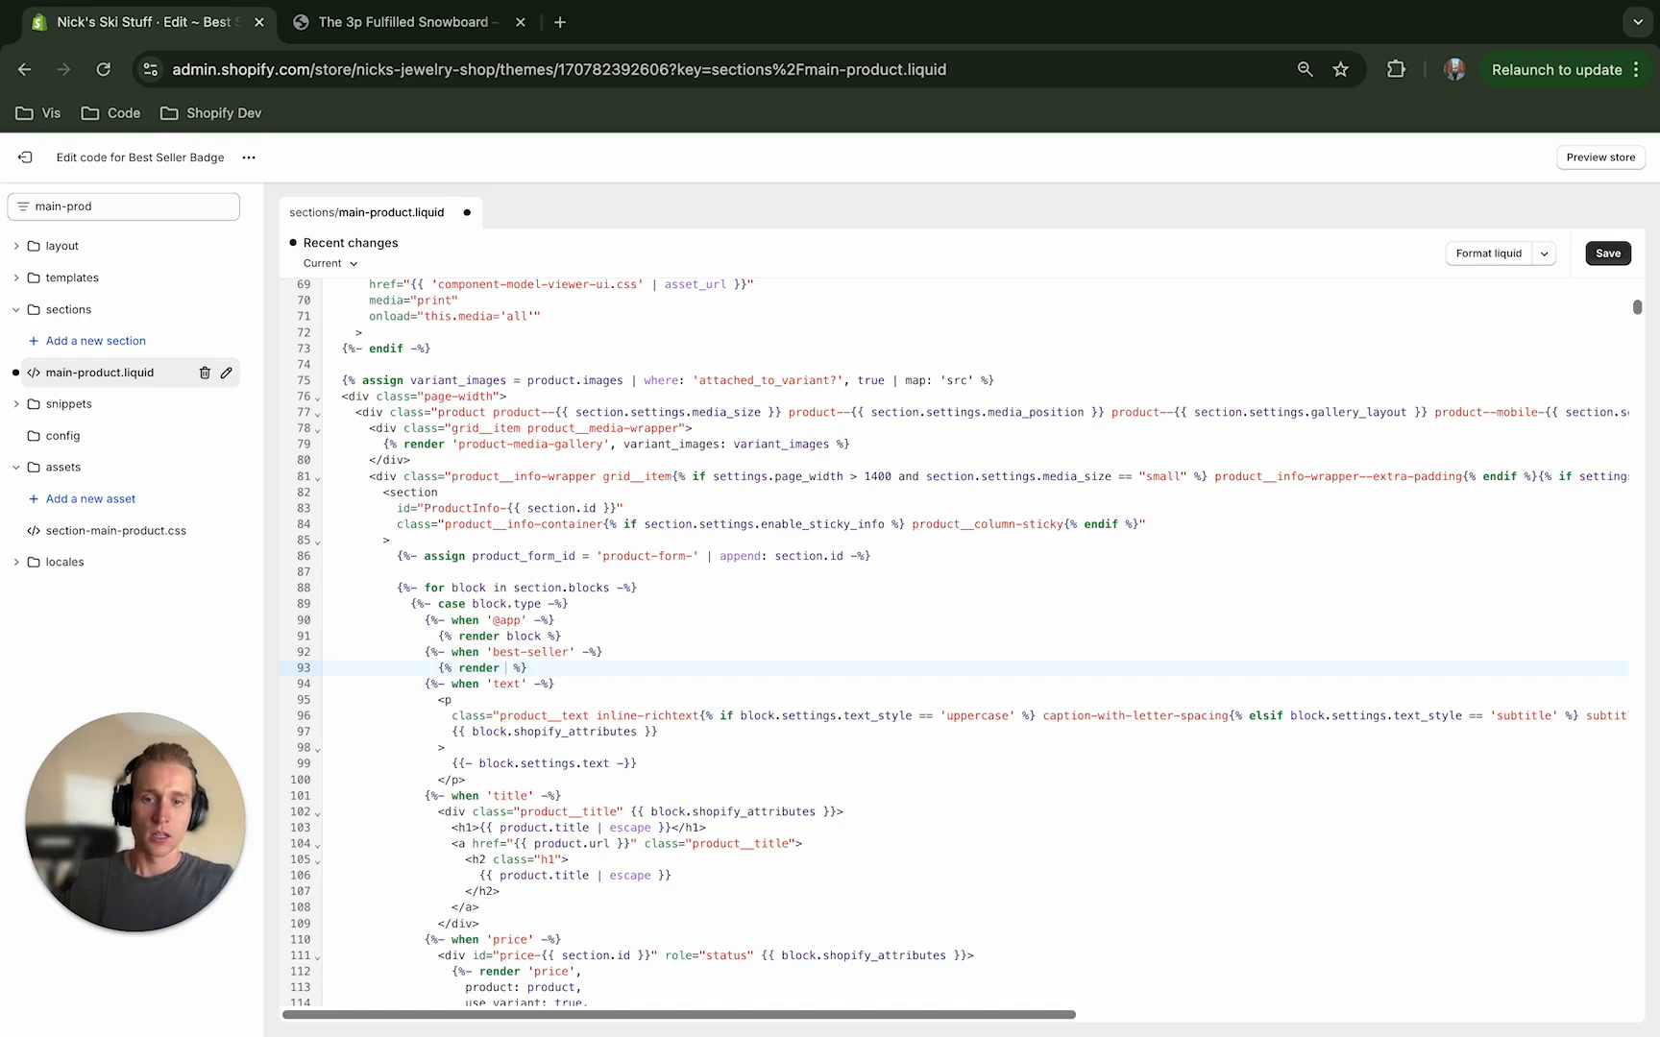
type("'best-seller'")
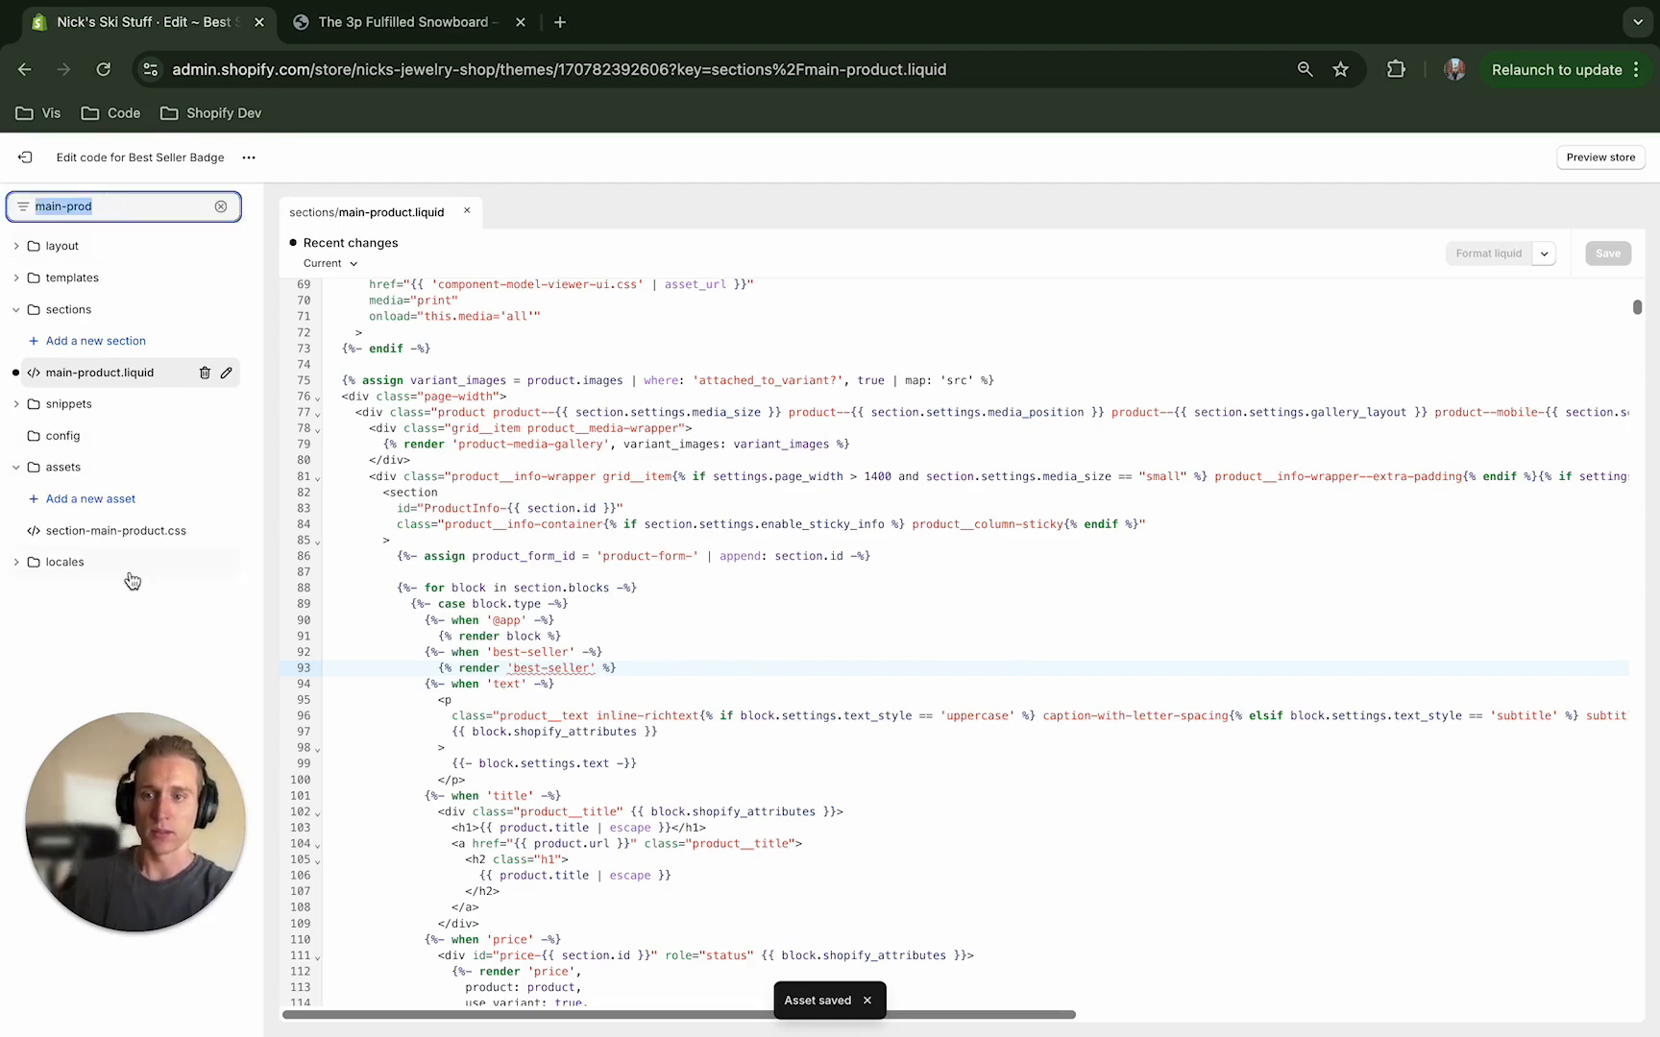
left_click(96, 435)
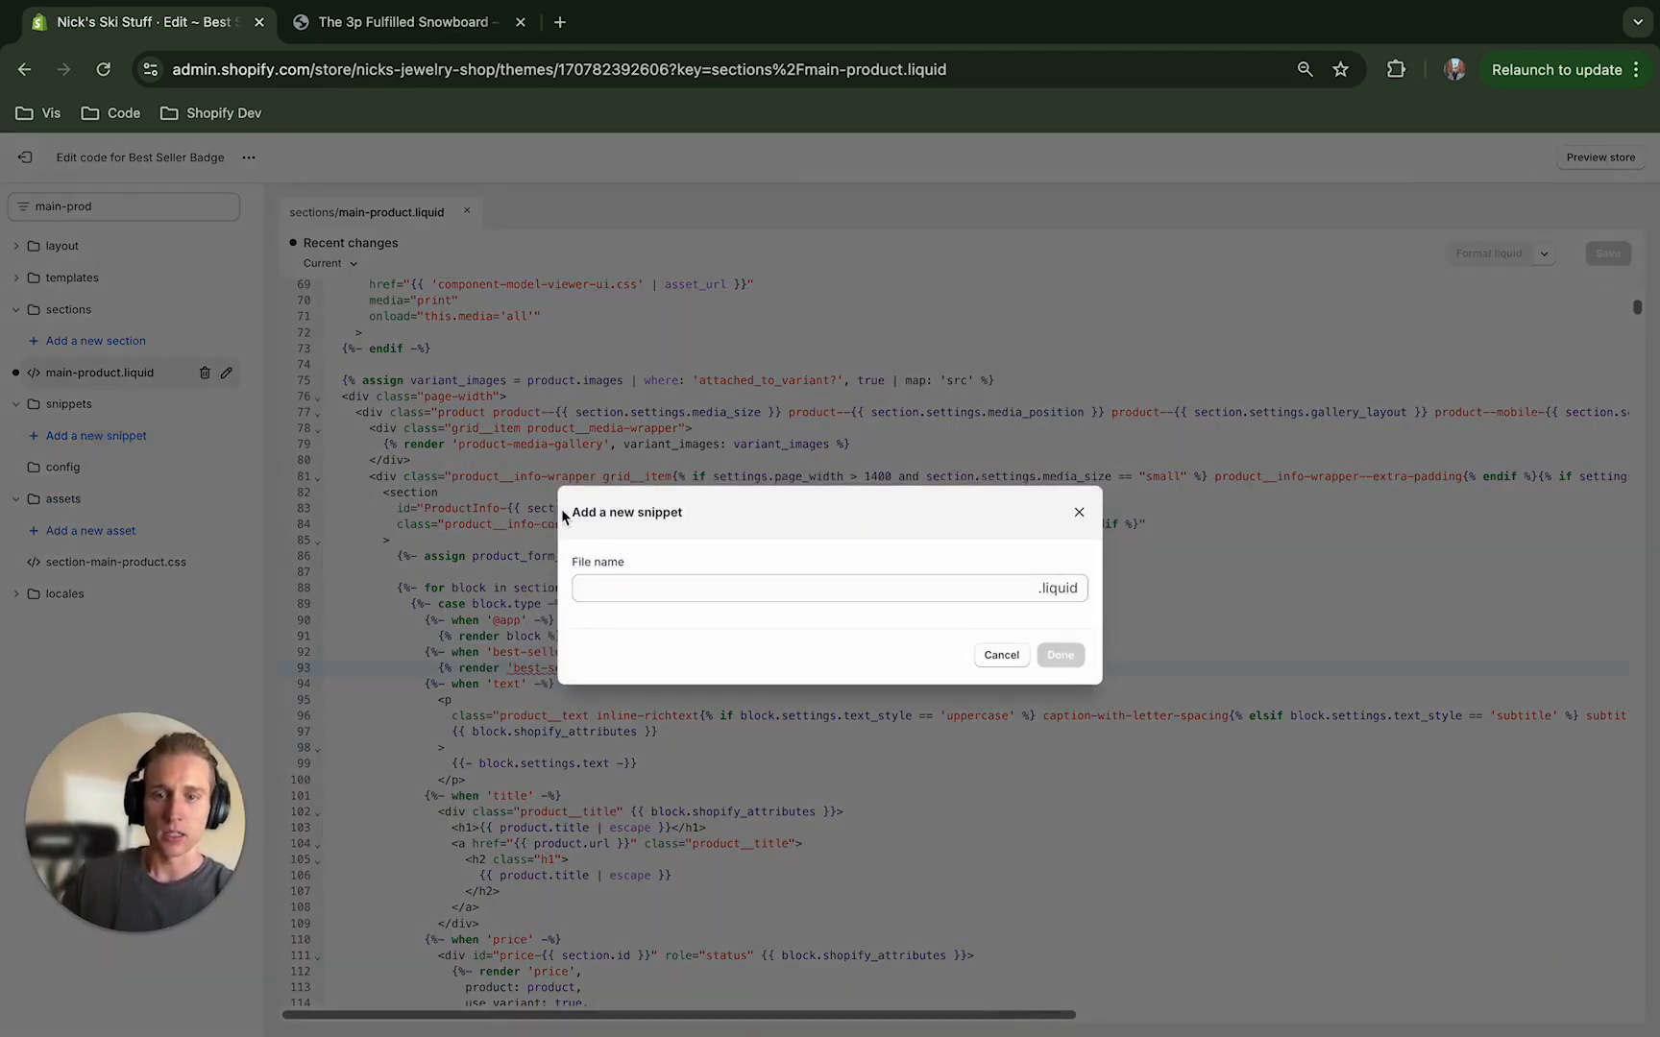
Step: Create the best-seller snippet containing a div with class 'tag'
type("best")
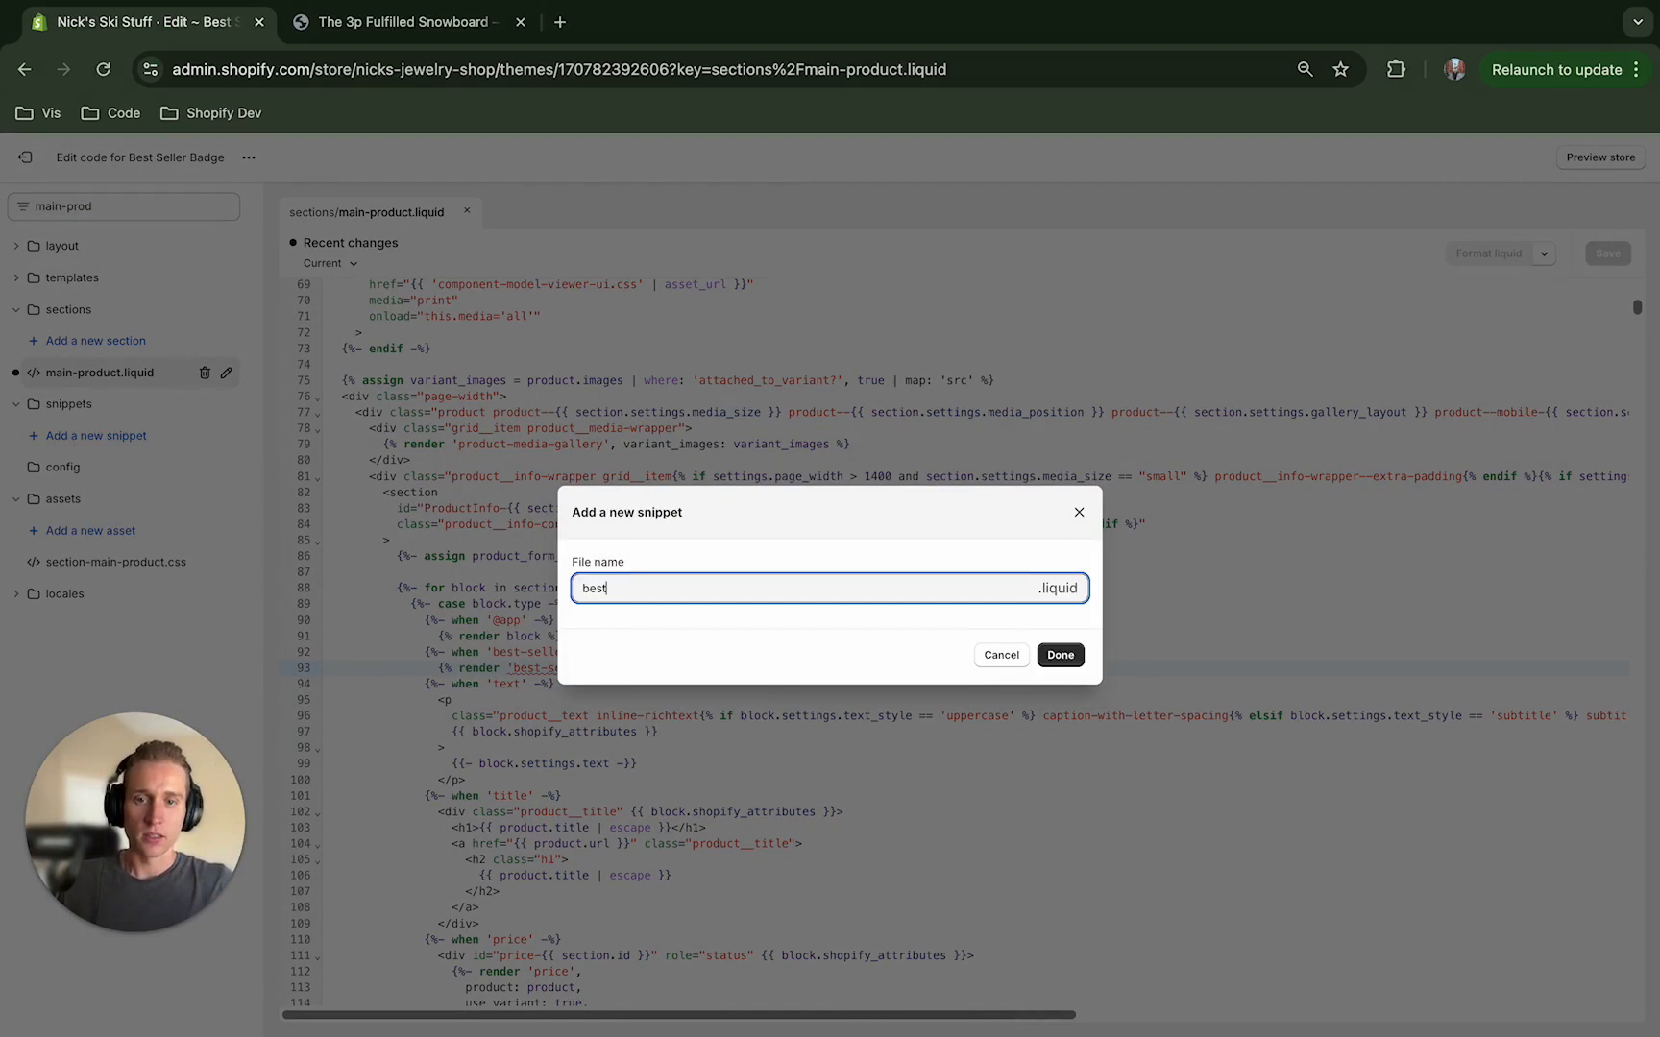
left_click(1058, 654)
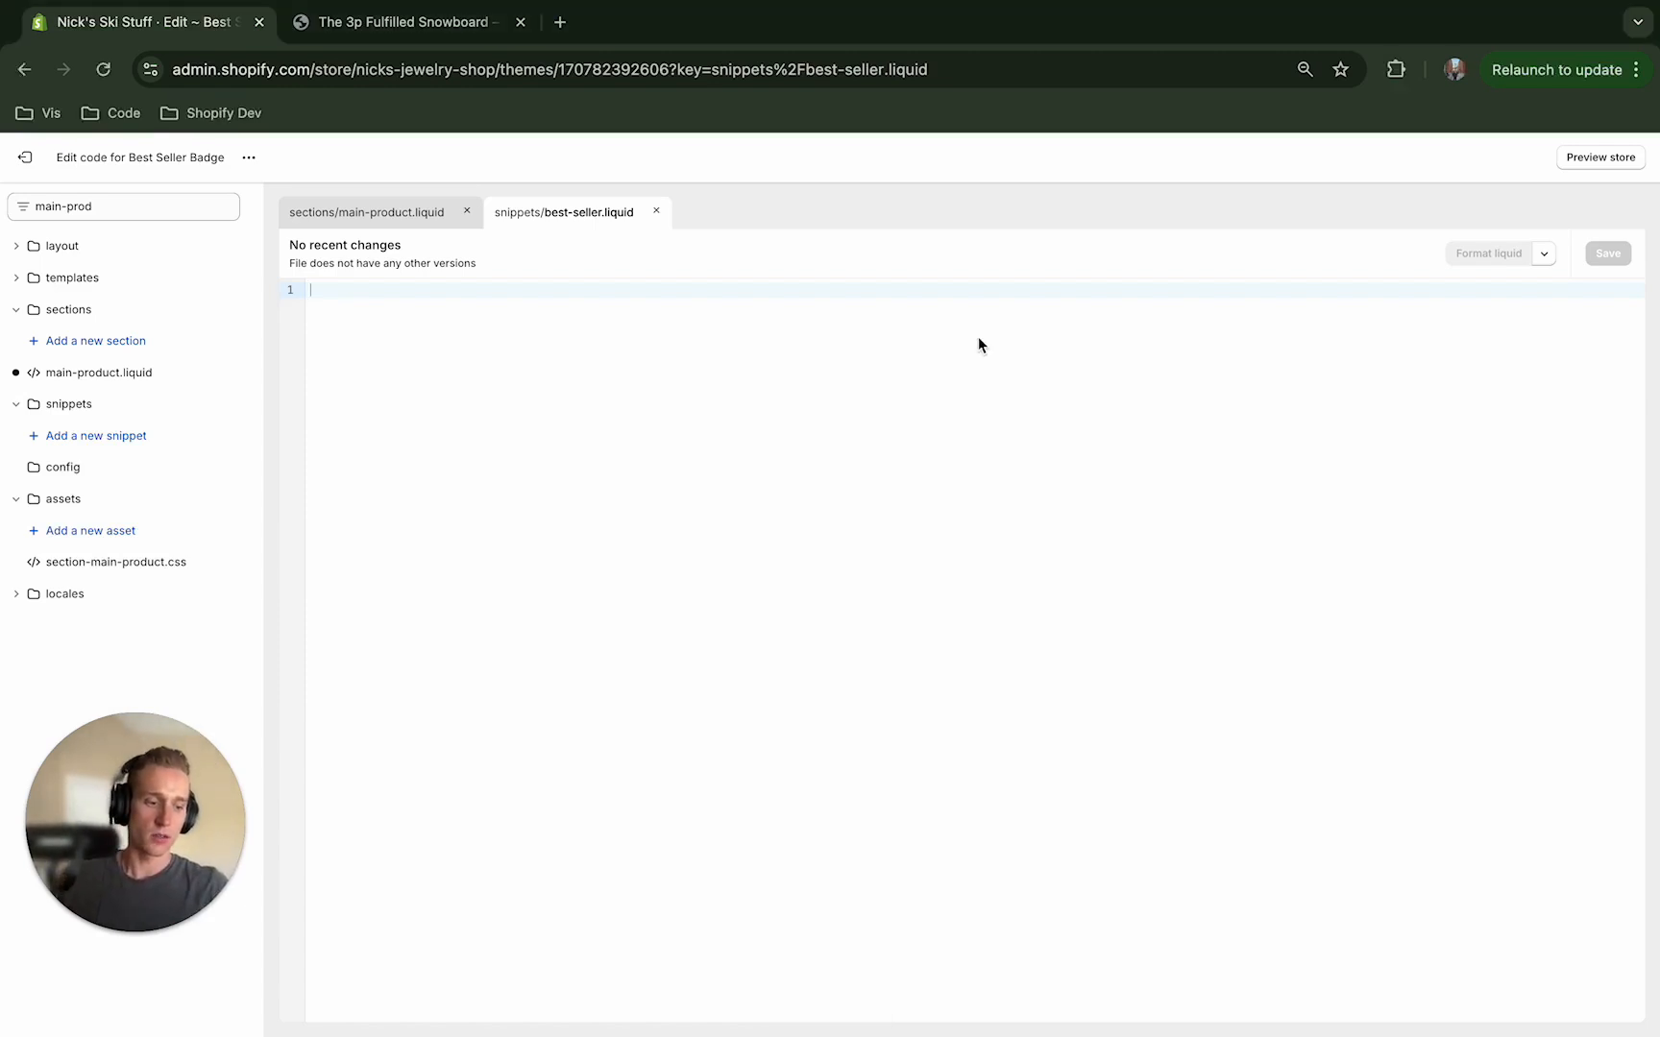
type("<div class=\"\">")
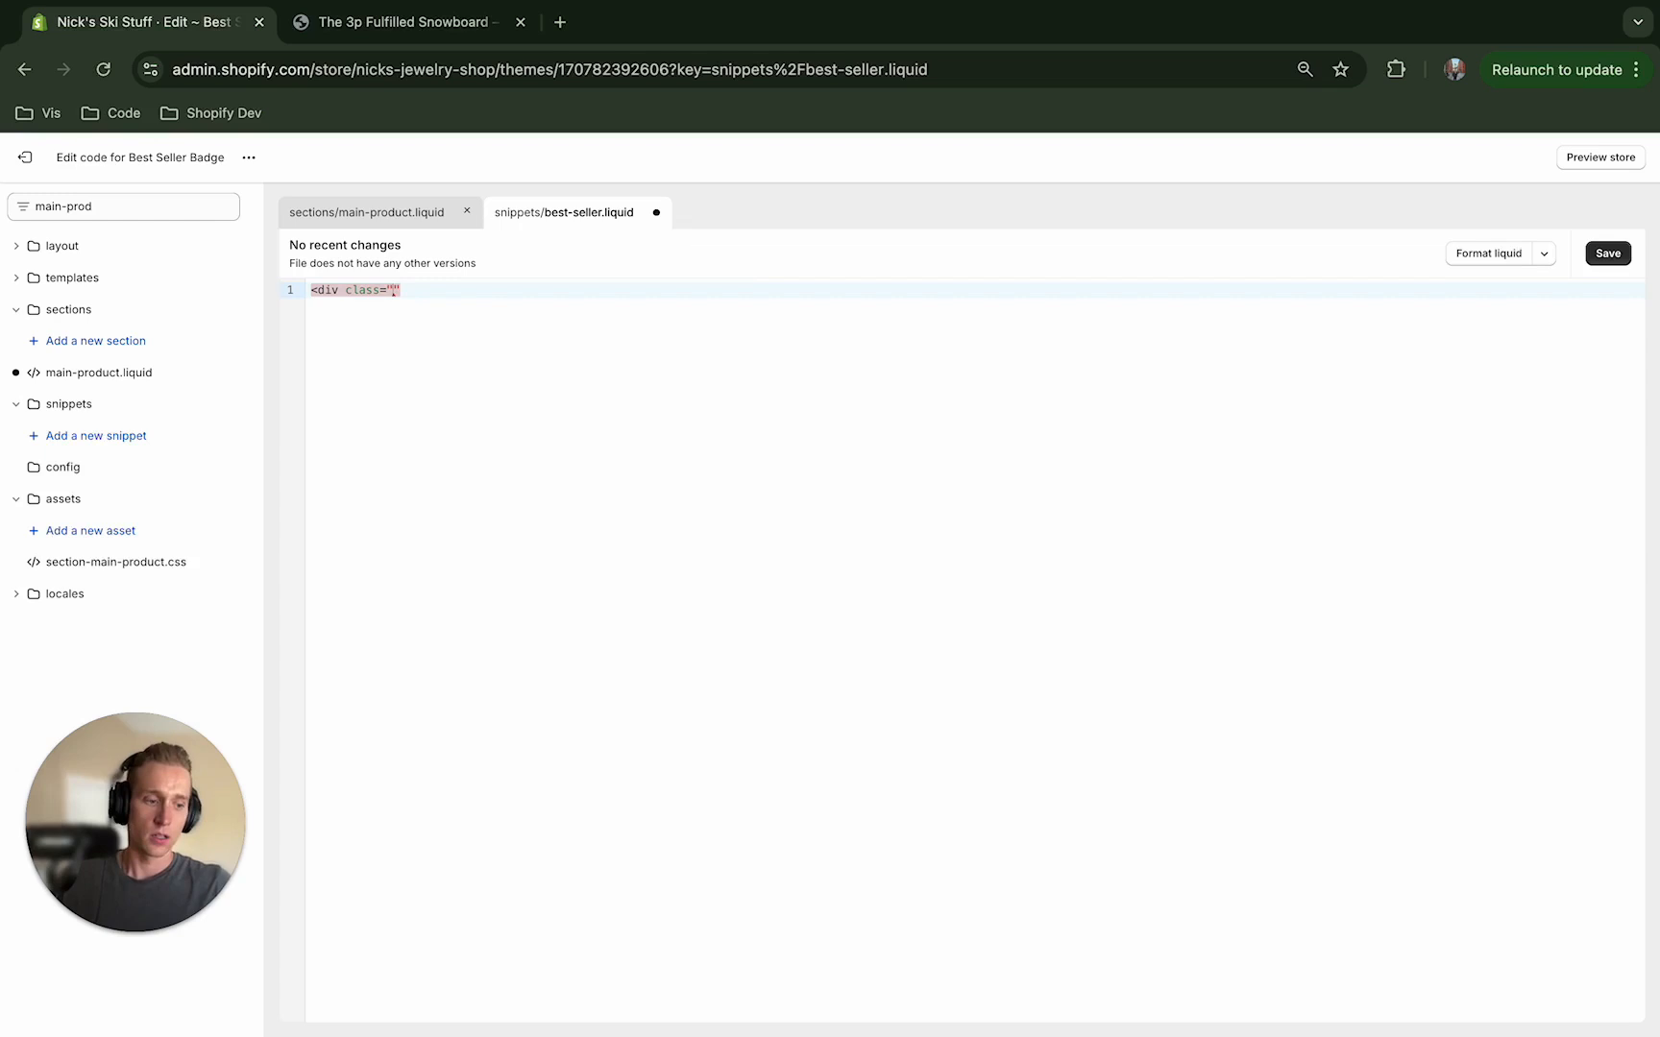
type("tag")
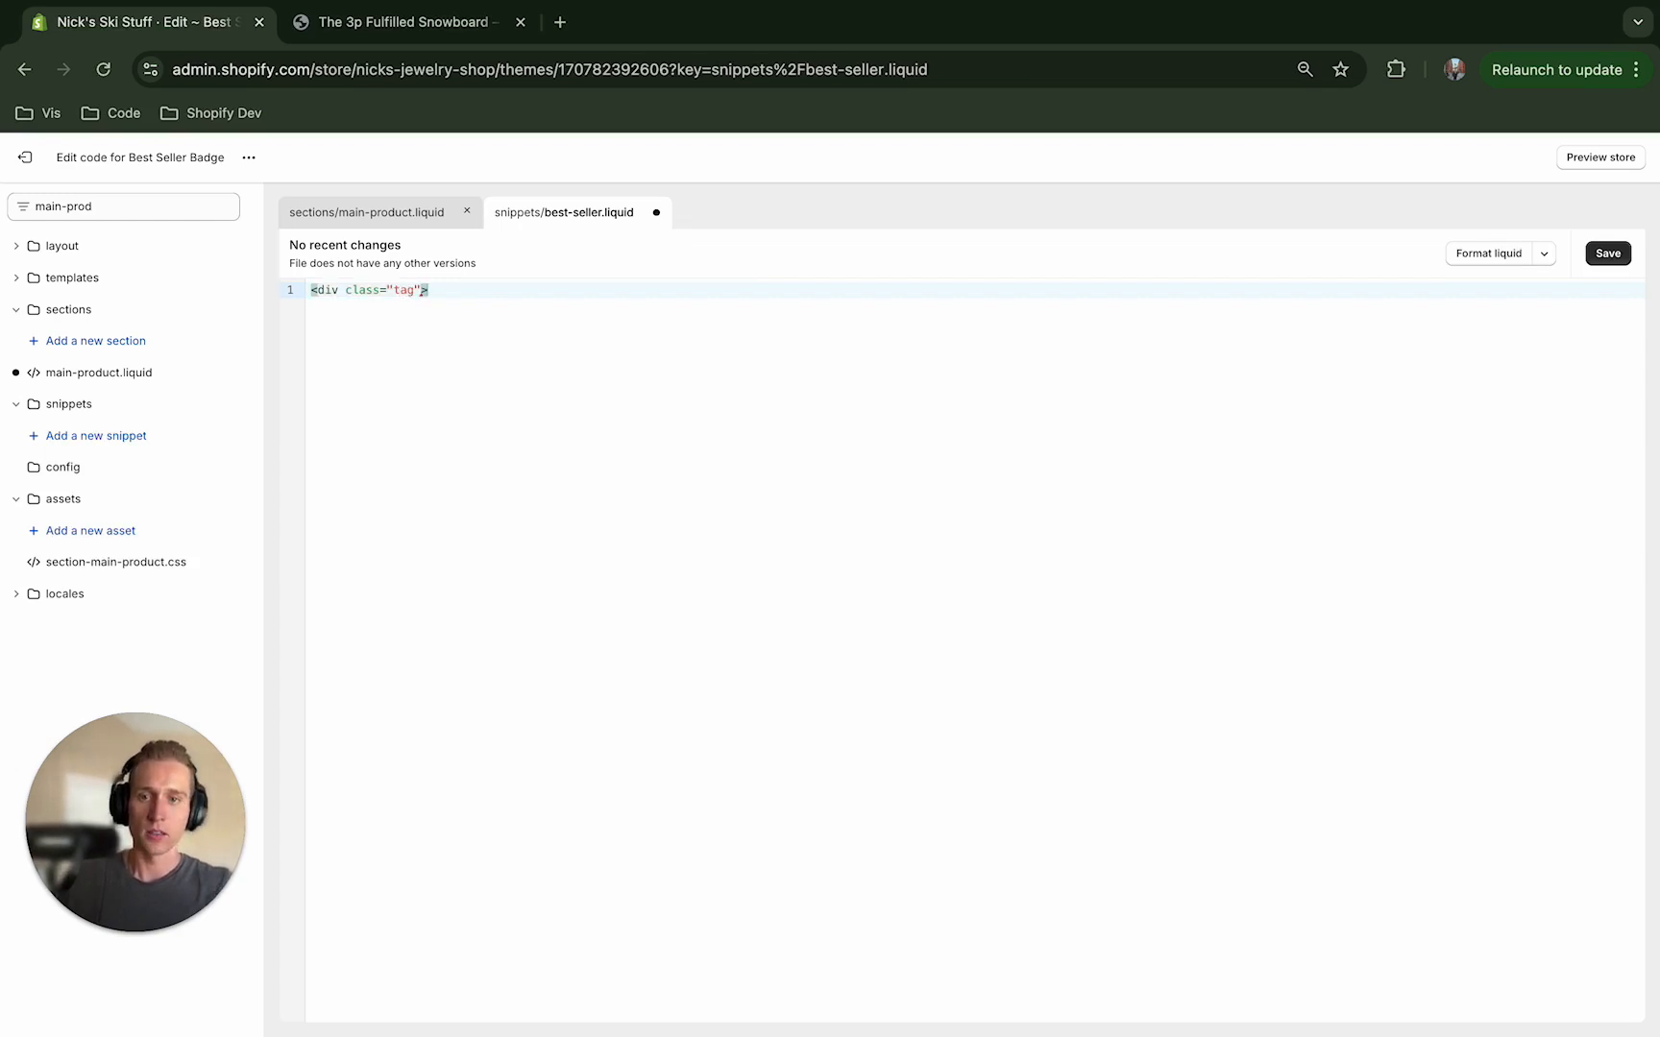
type("</div>")
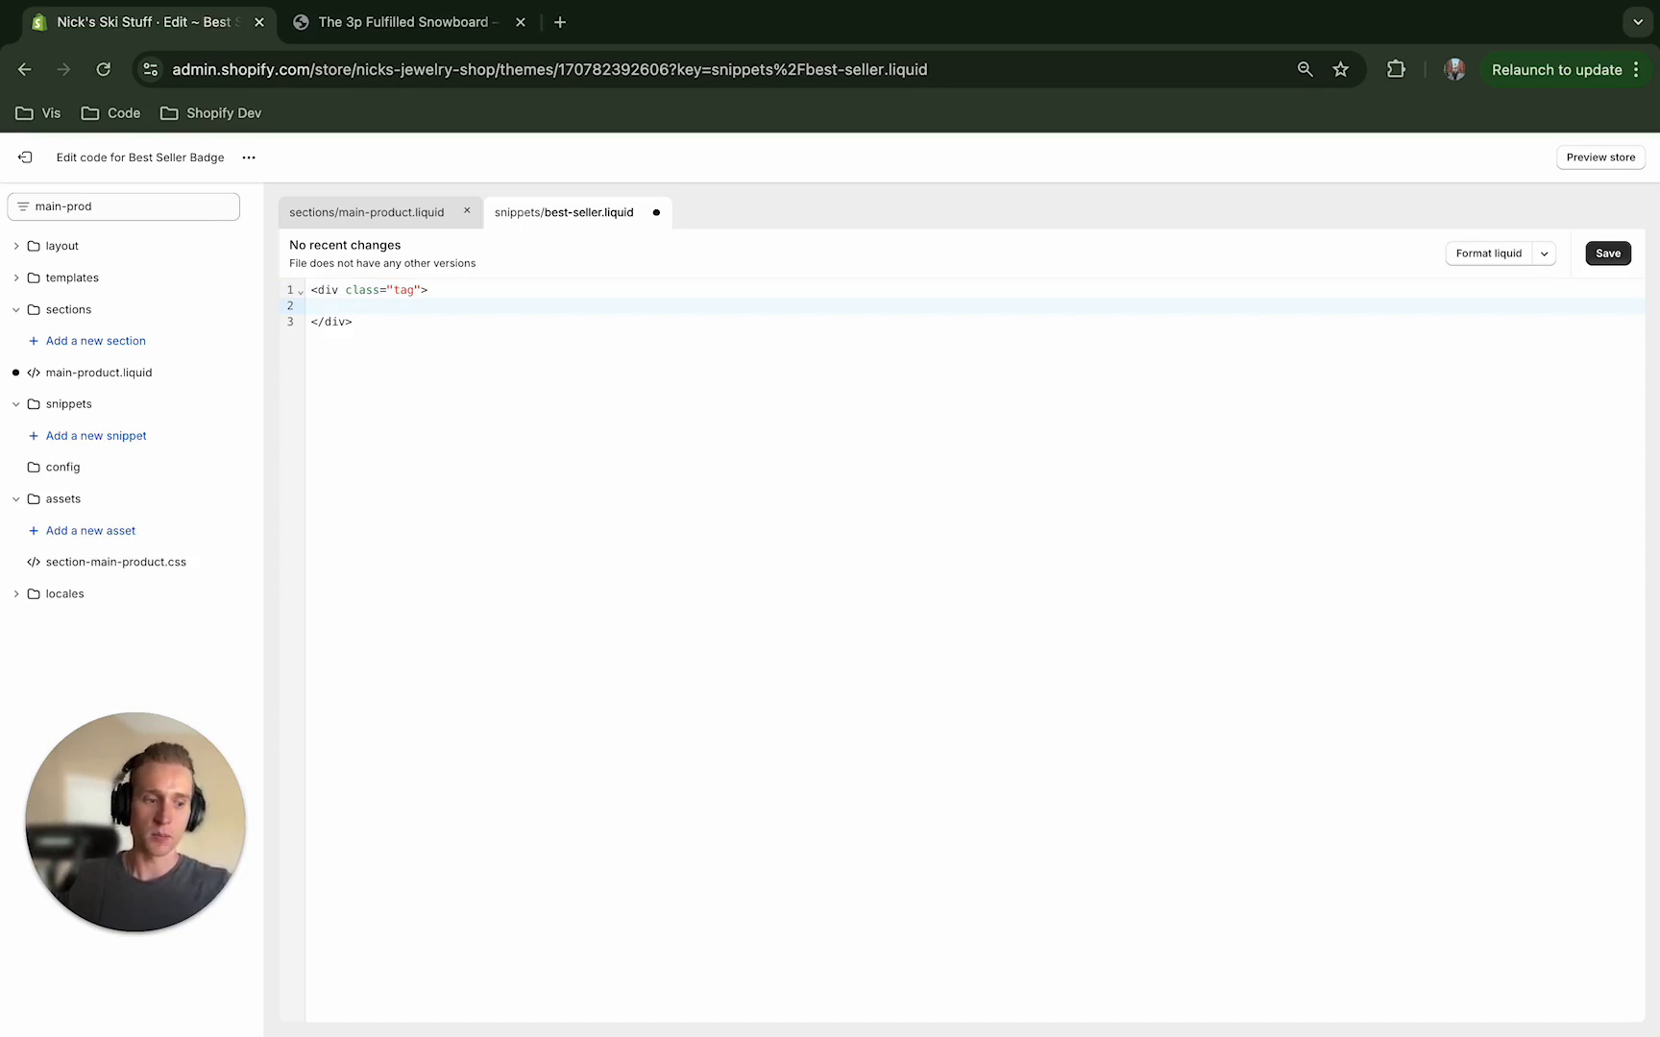
Step: Add 'Best Seller' paragraph text and a material-symbols-outlined icon span inside the tag
type("<p></p>")
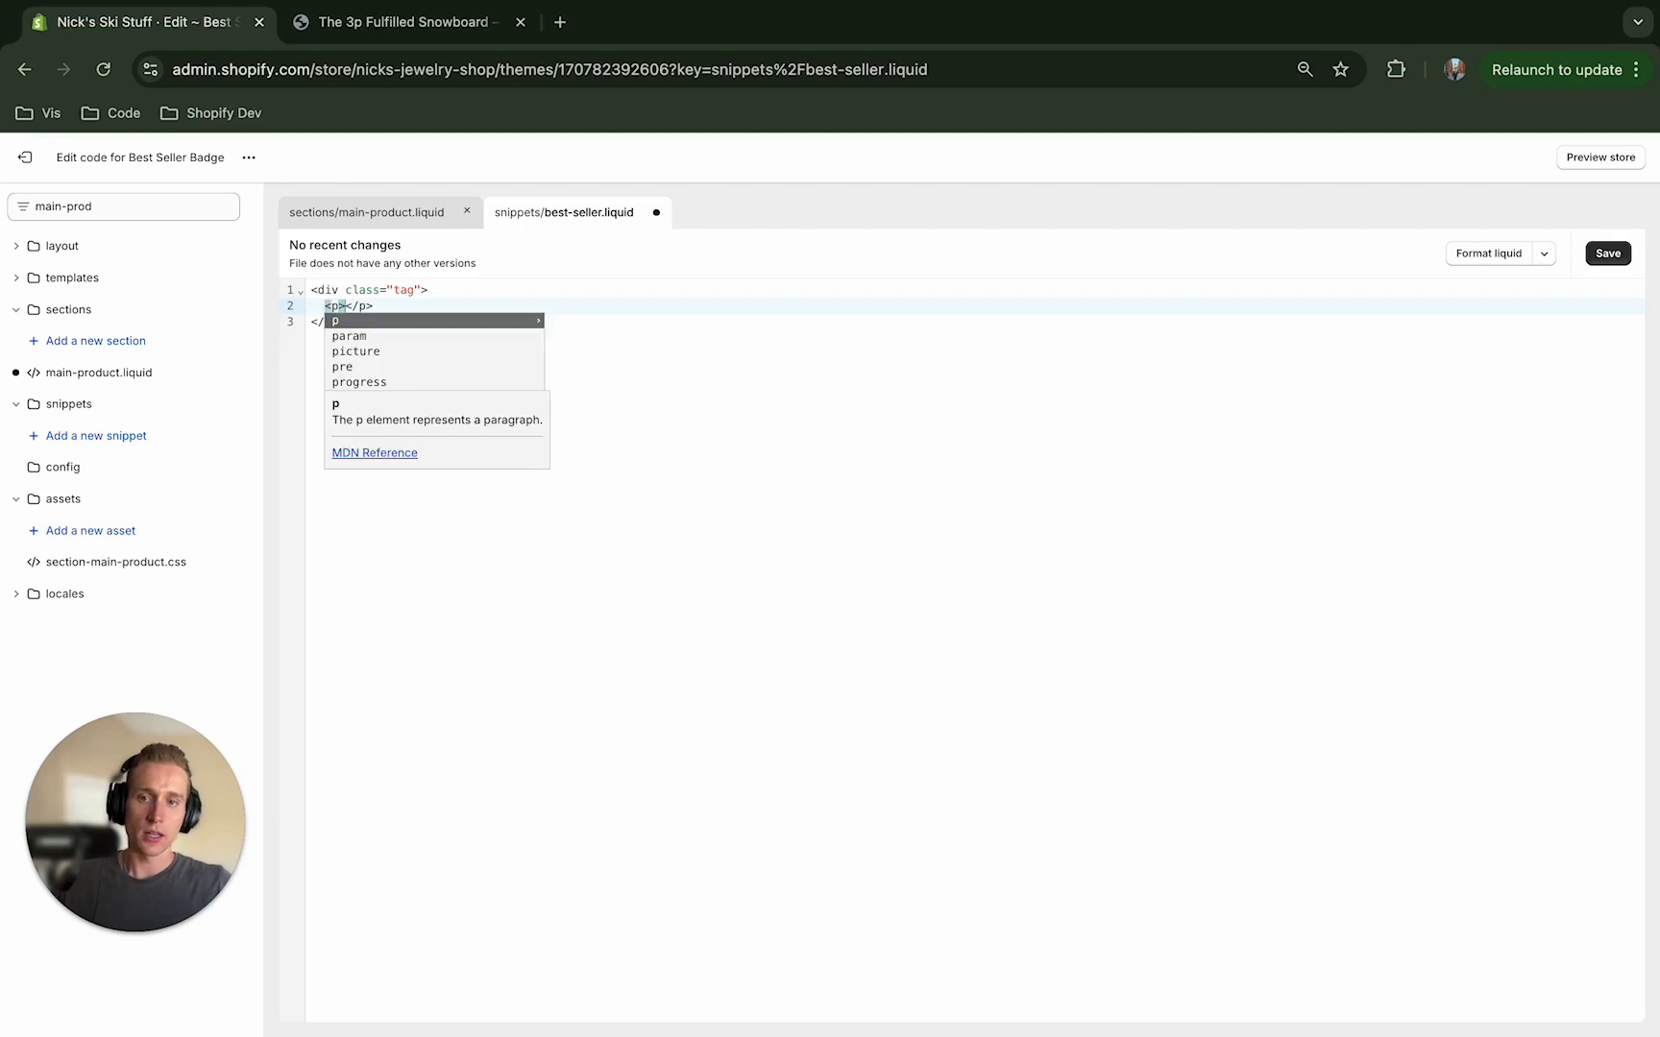
type("Best Seller")
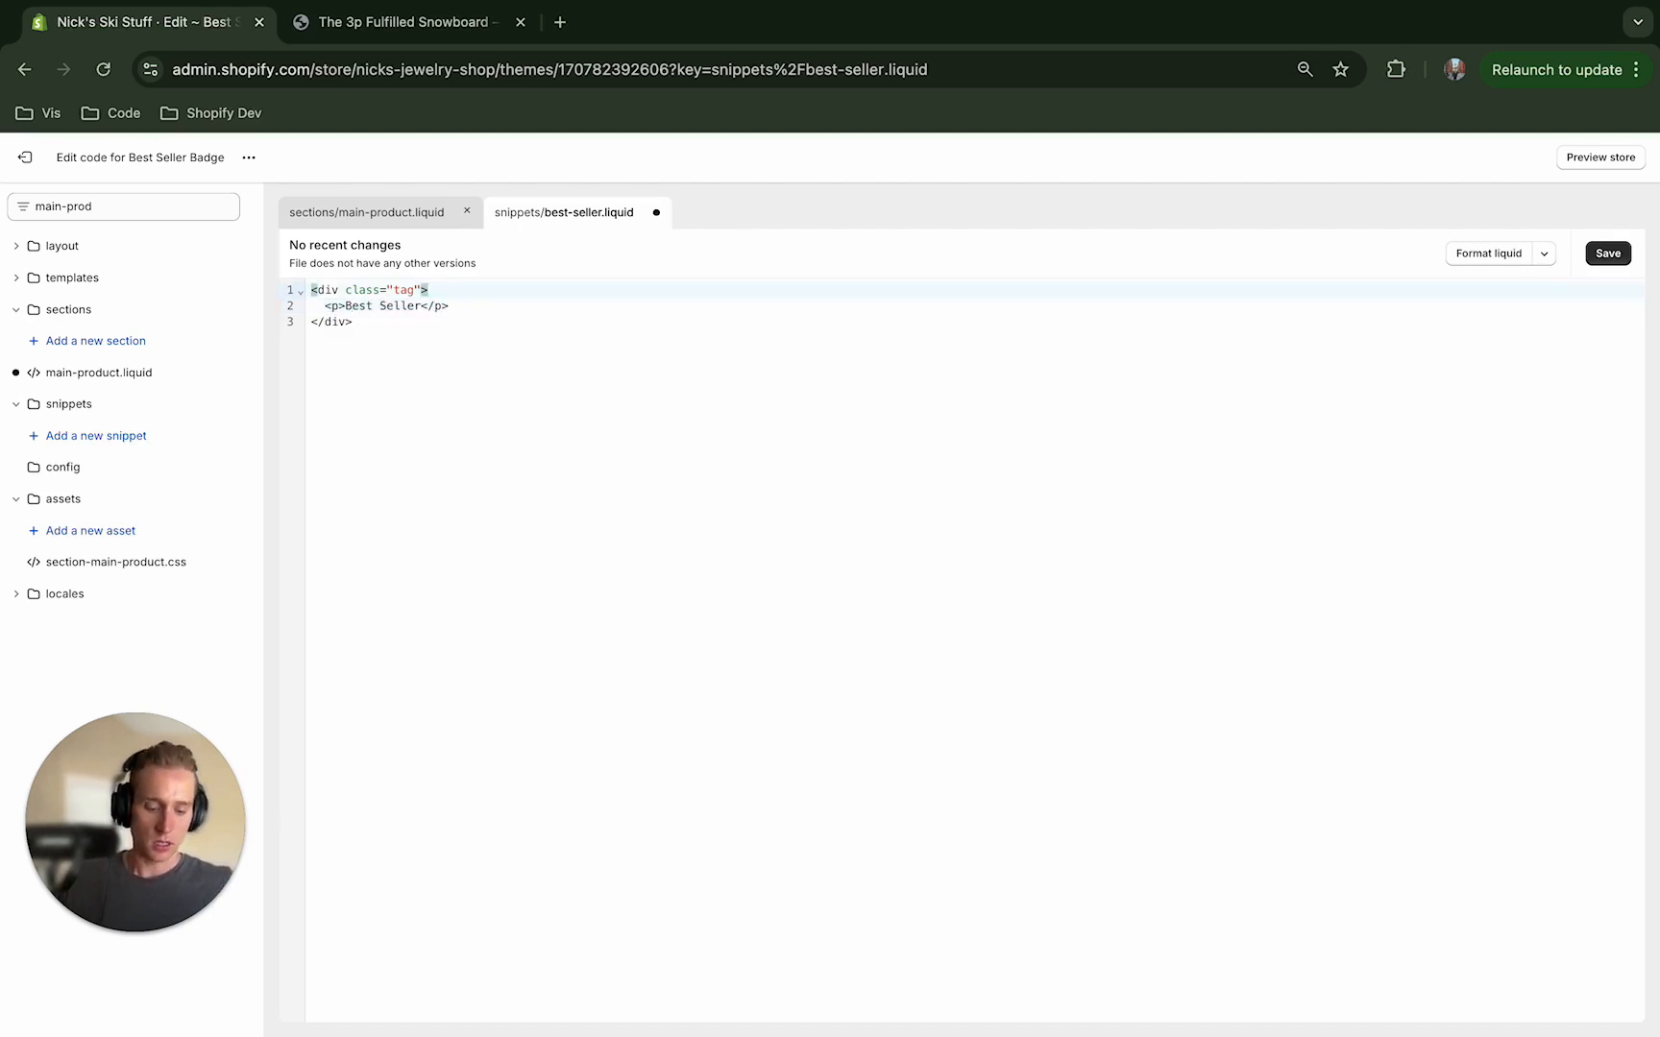
key("Enter")
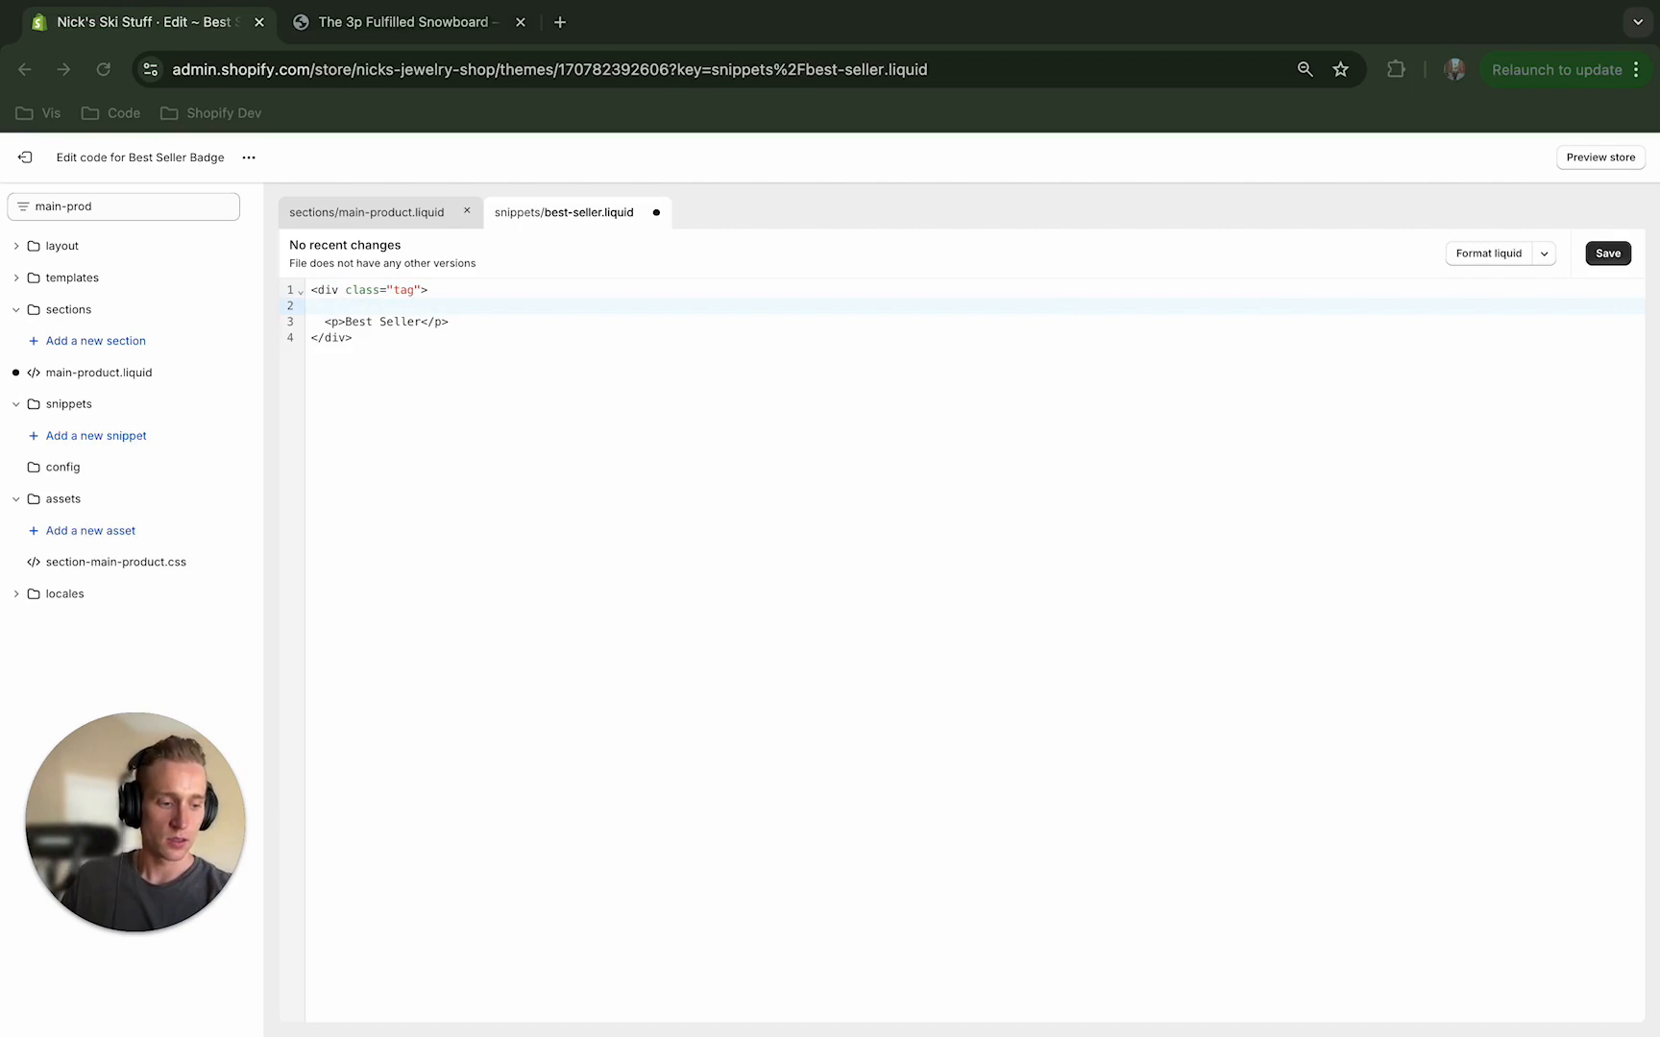
mouse_move(961, 708)
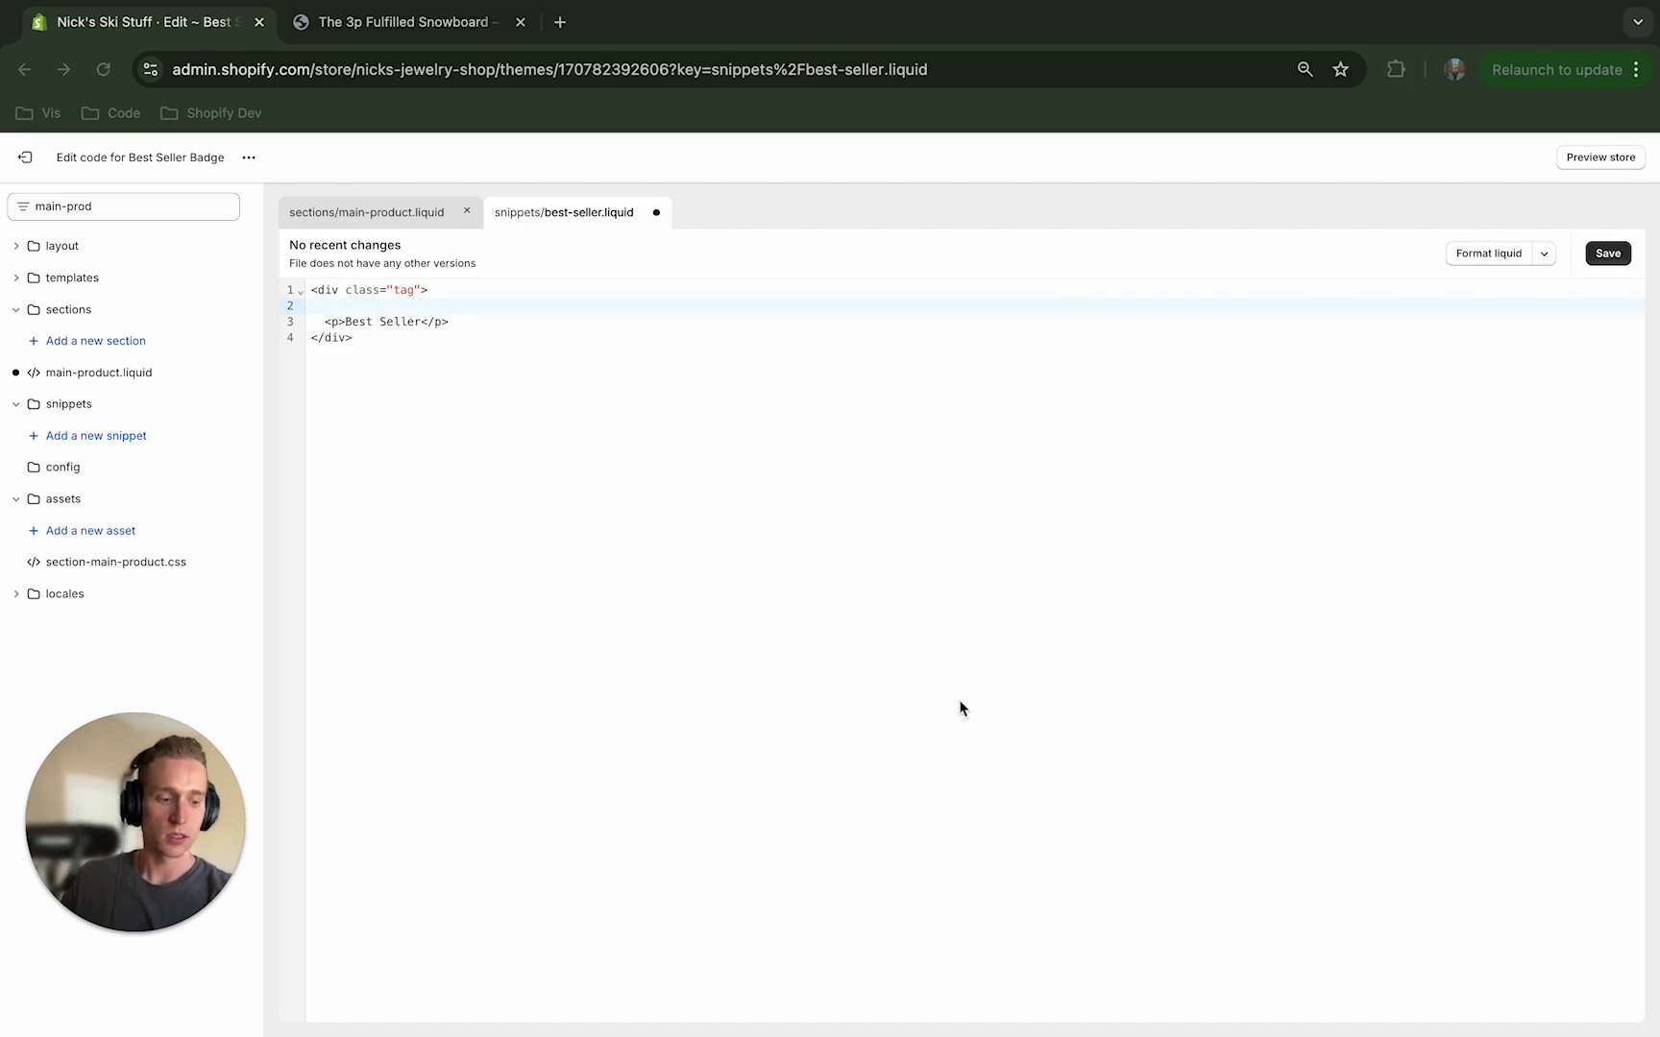
type("<span class=\"material-symbols-outlined\">")
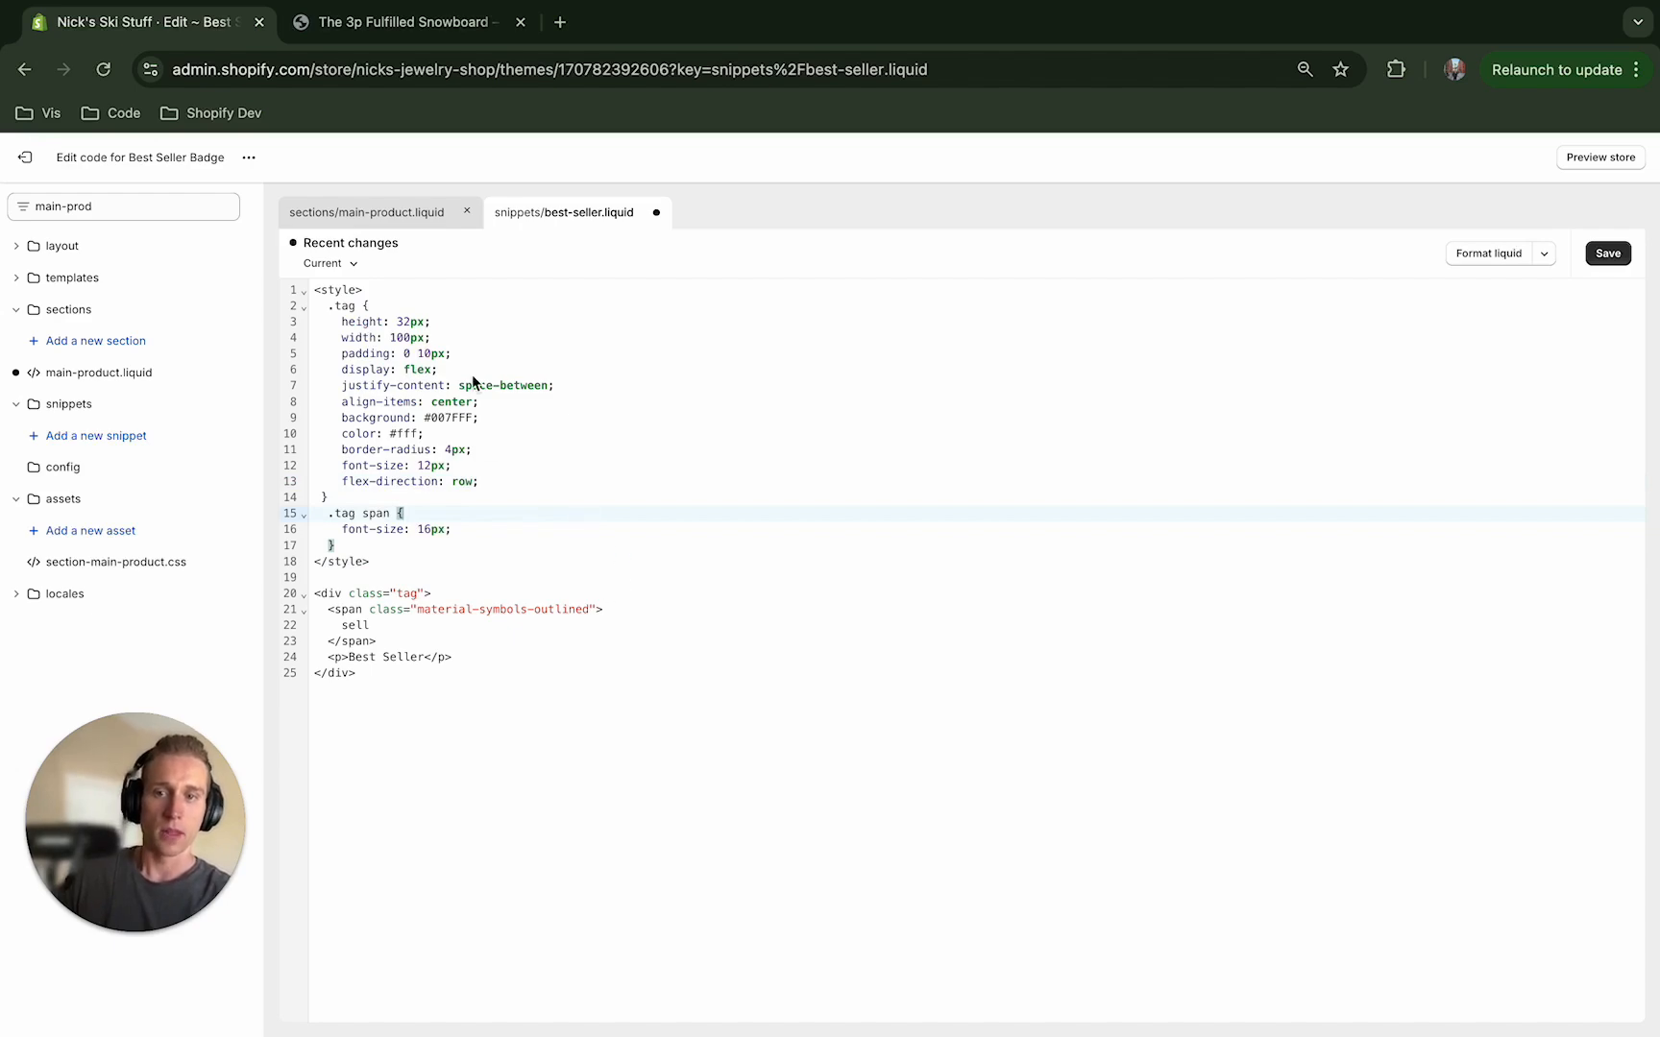
Step: Pass 'tags: product.tags' to the best-seller block in main-product.liquid and save
left_click(366, 212)
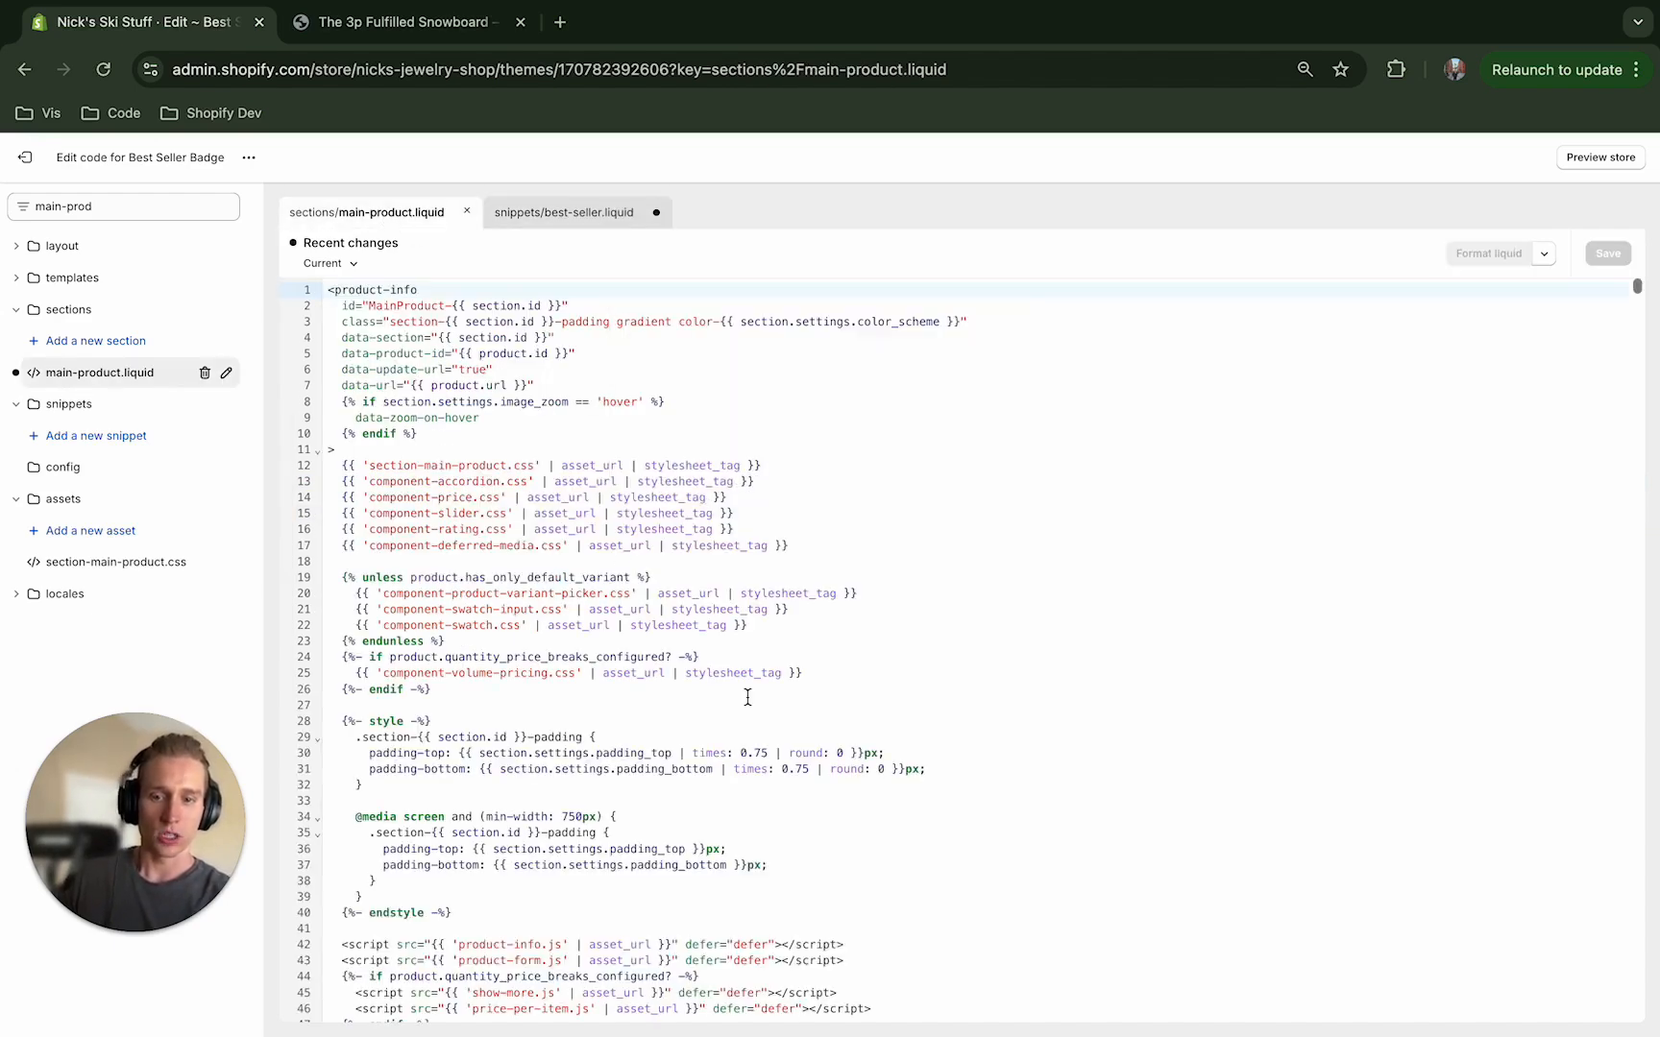
scroll("down", 3)
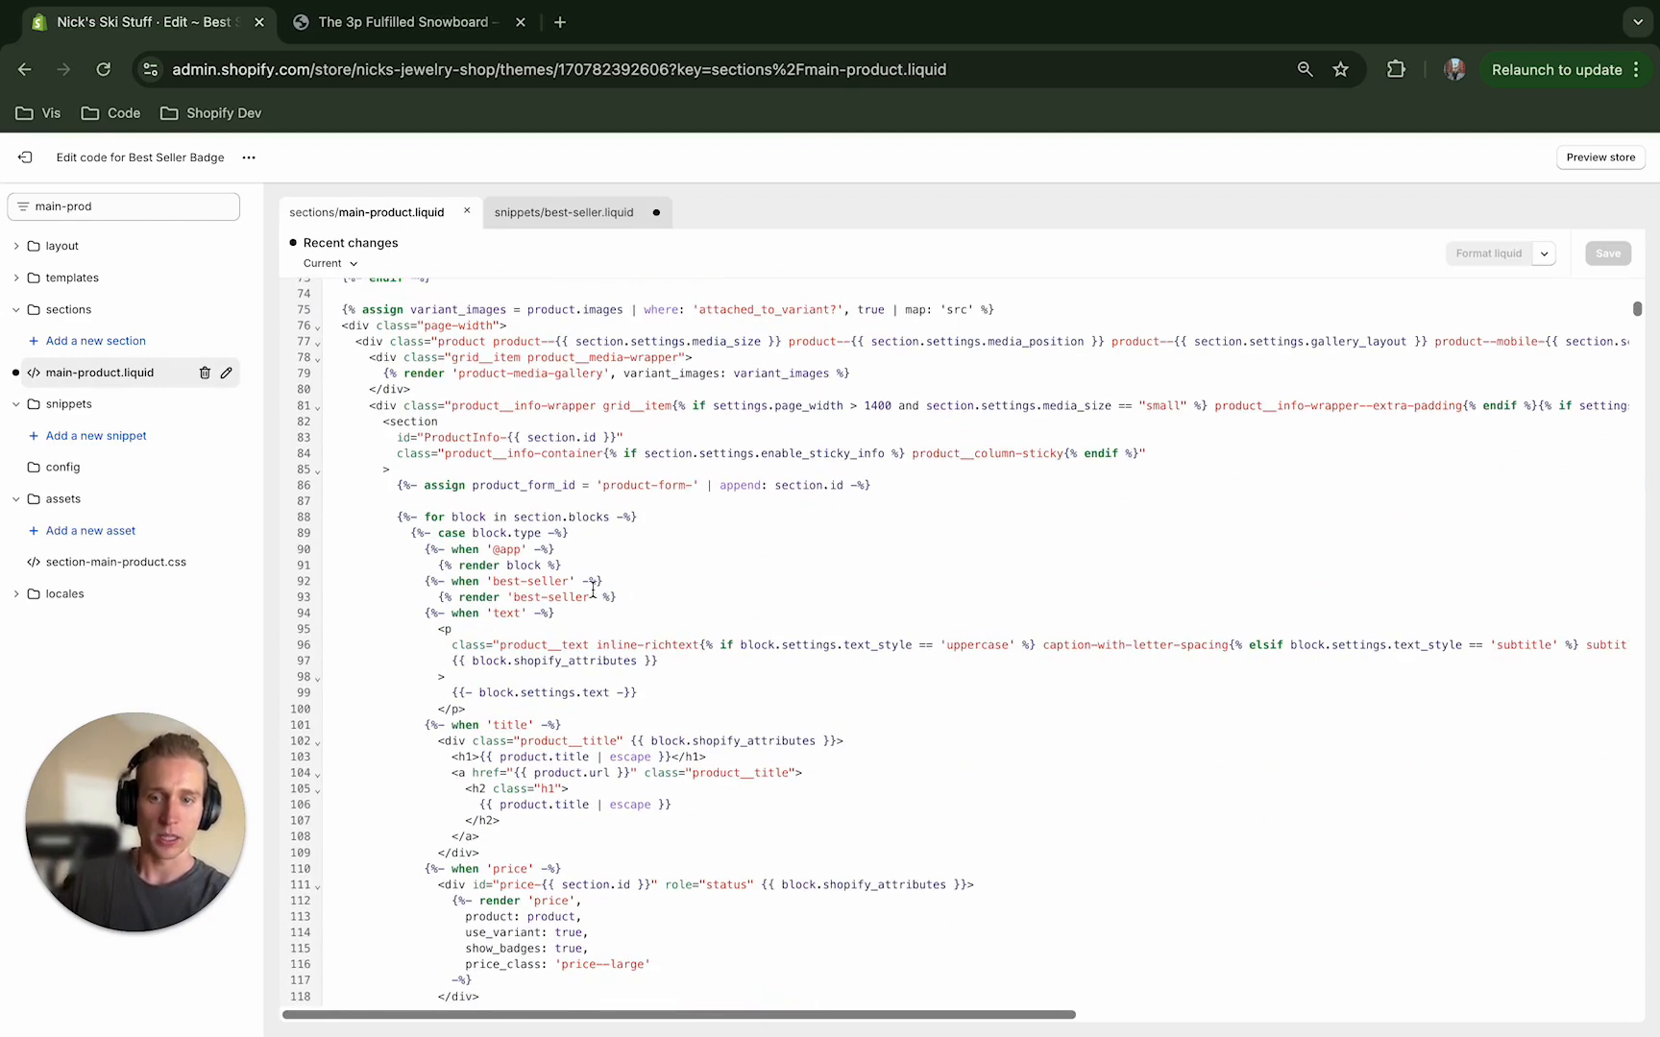
type("tags:")
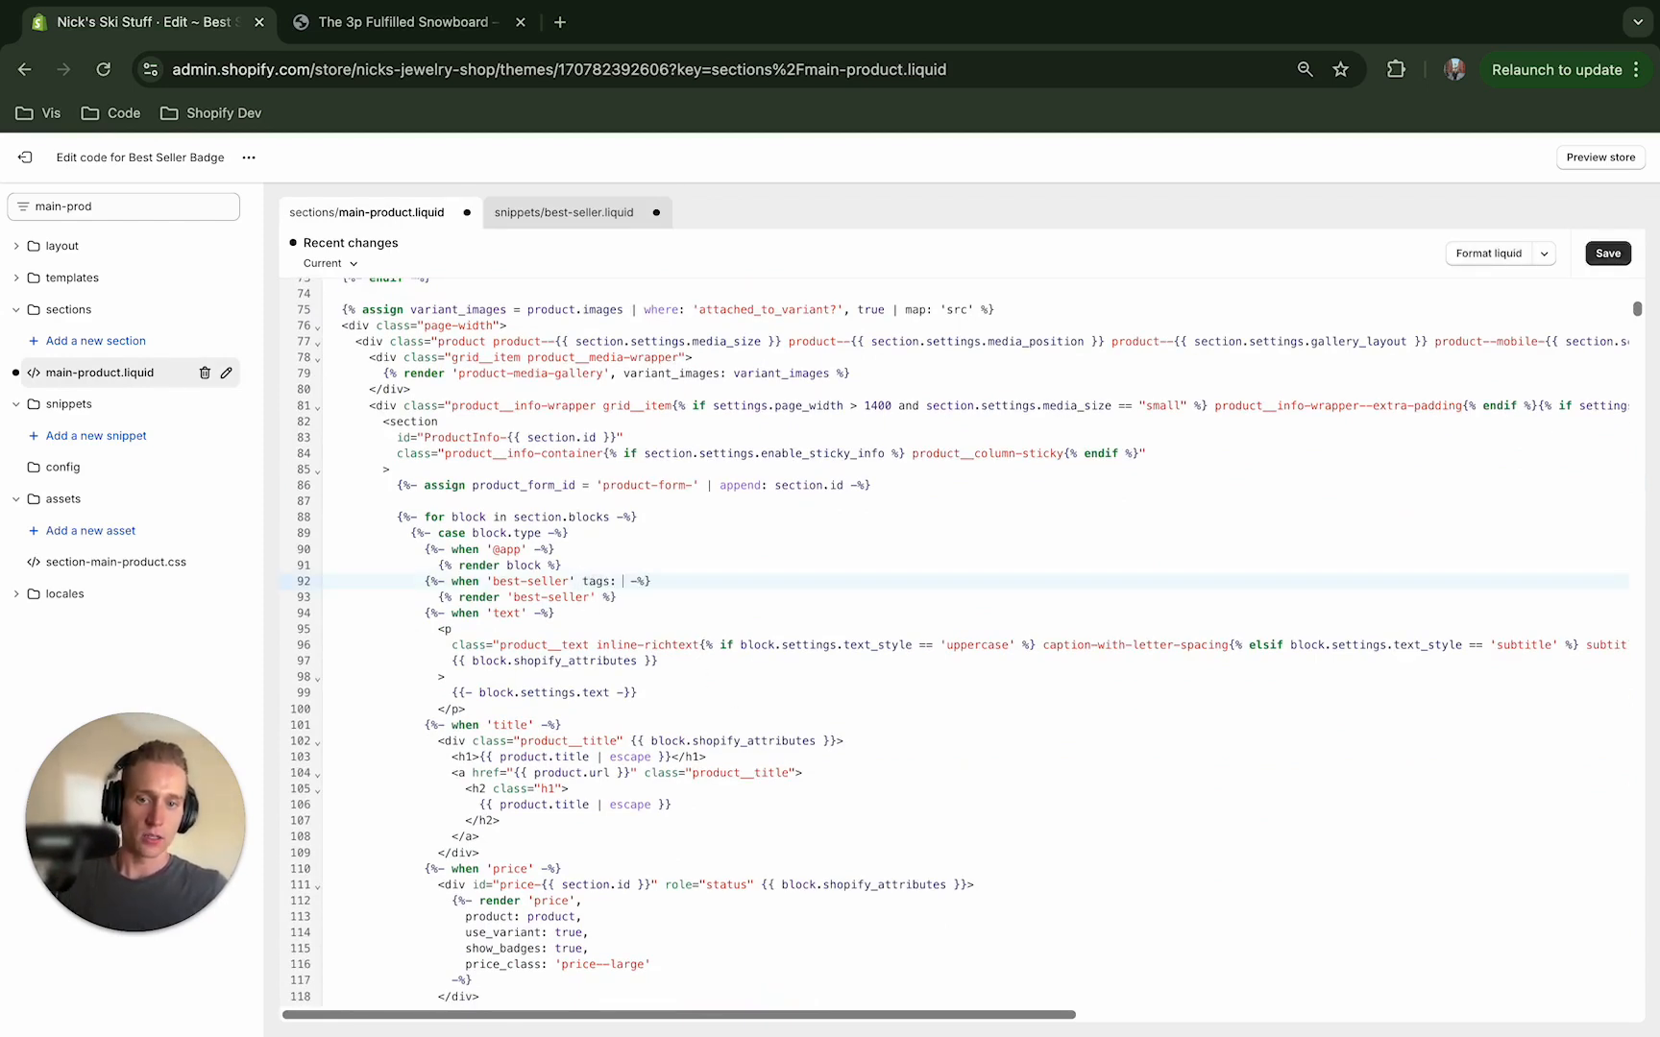
type("product.tags")
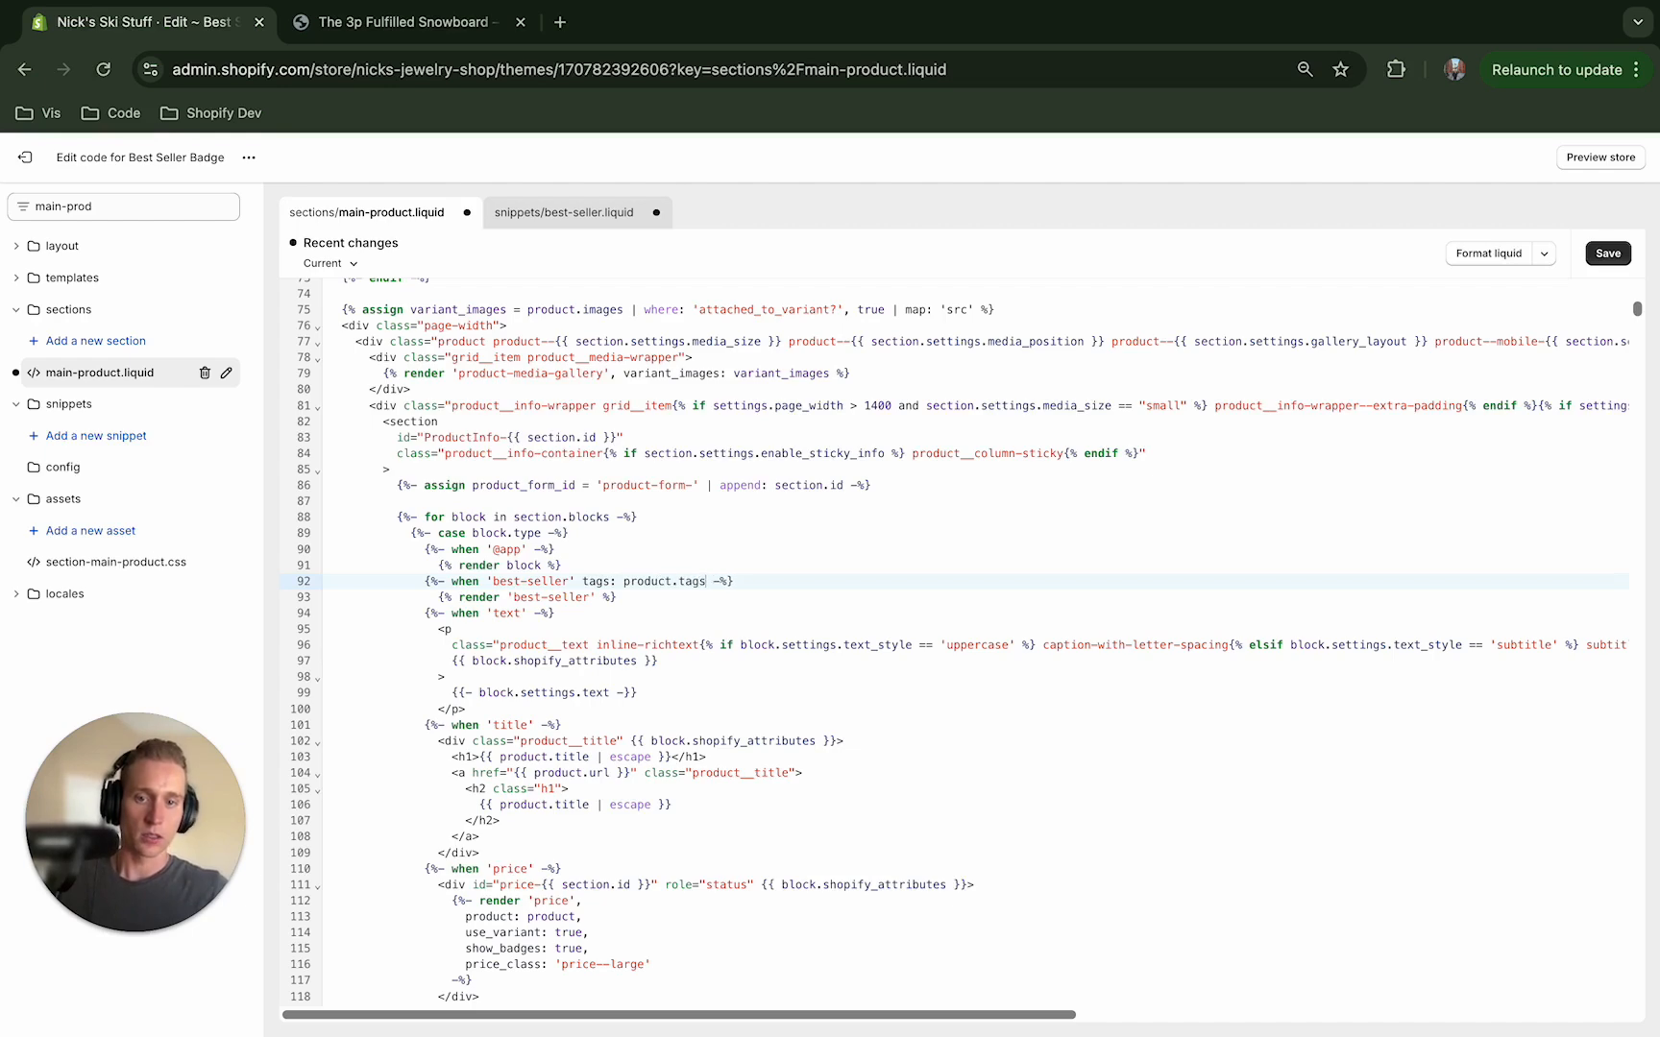
left_click(1607, 253)
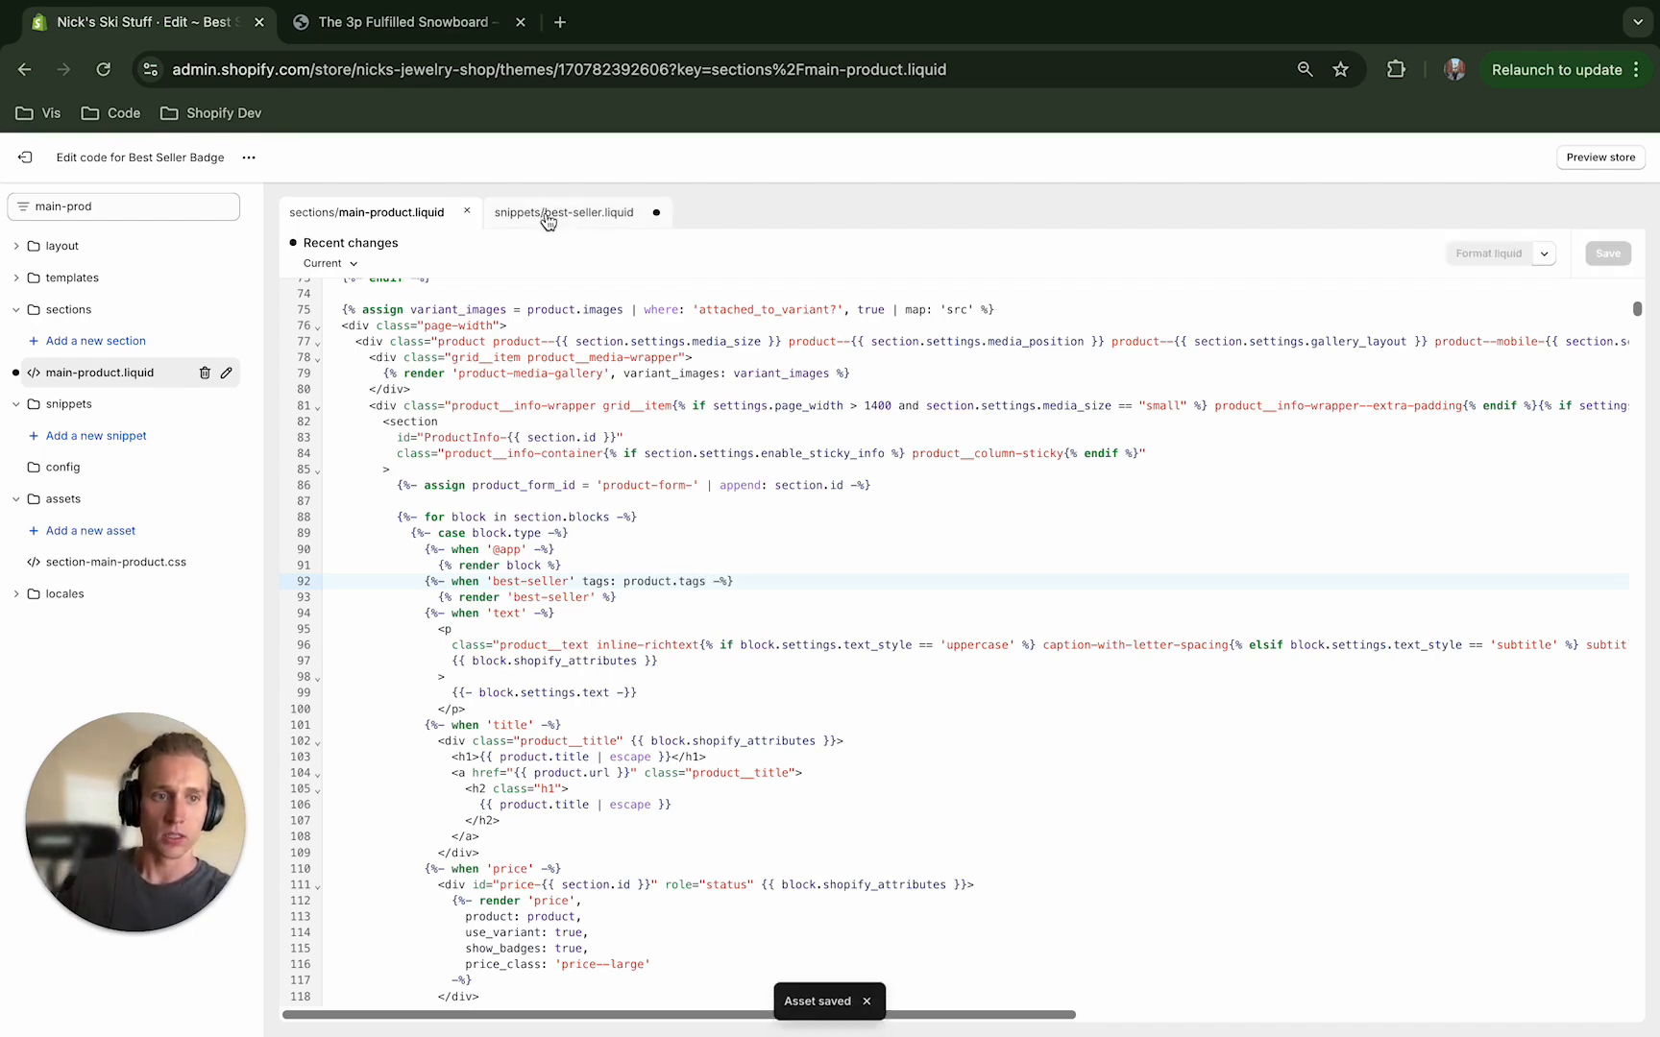
Step: Wrap the snippet's badge in an if tags contains 'best-seller' condition
left_click(564, 212)
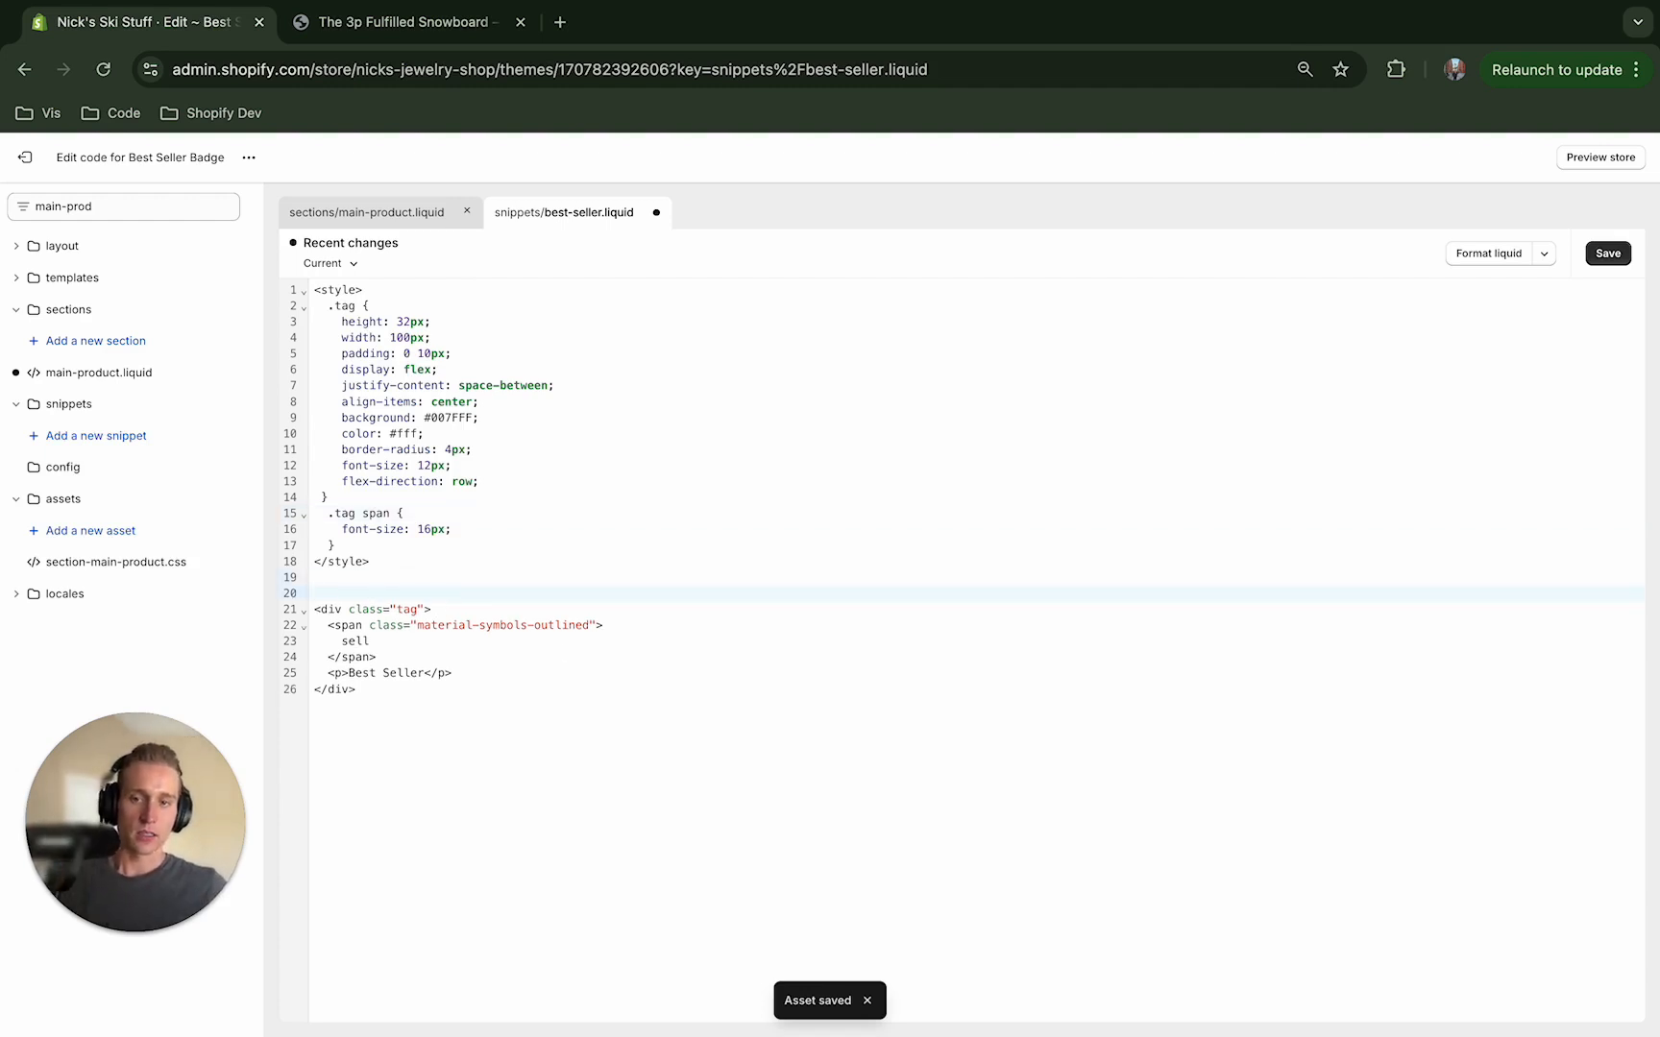
type("{")
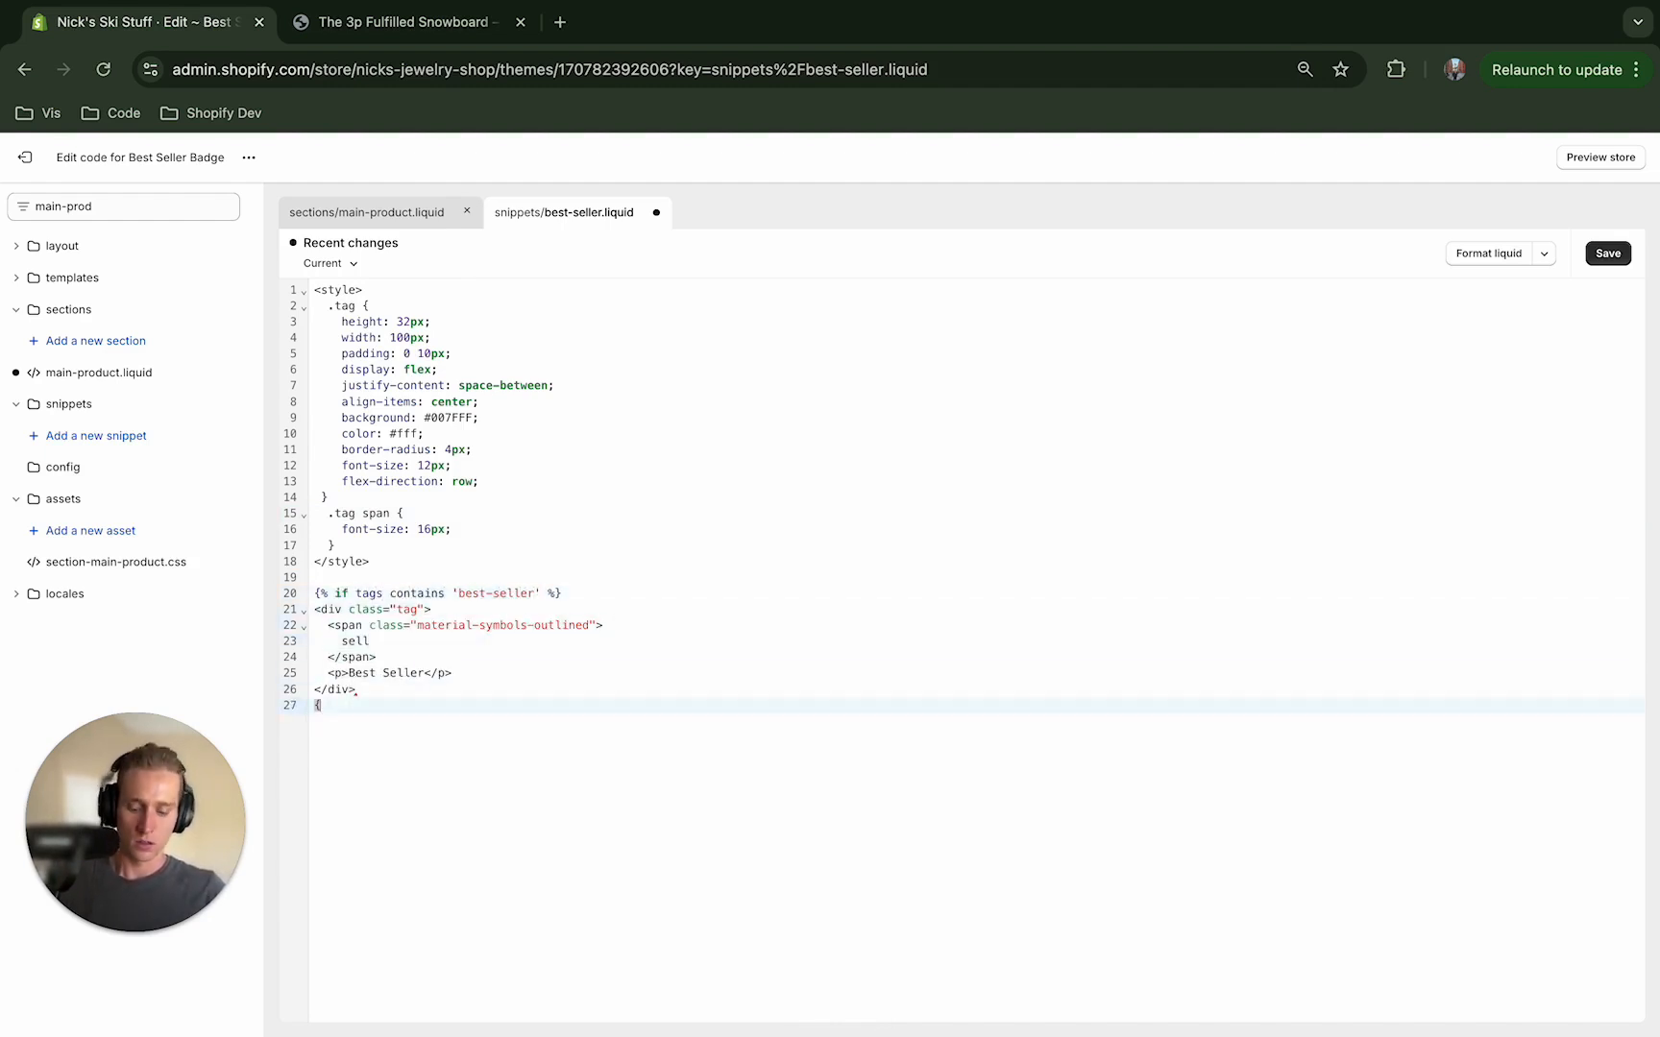
type("{% endif %}")
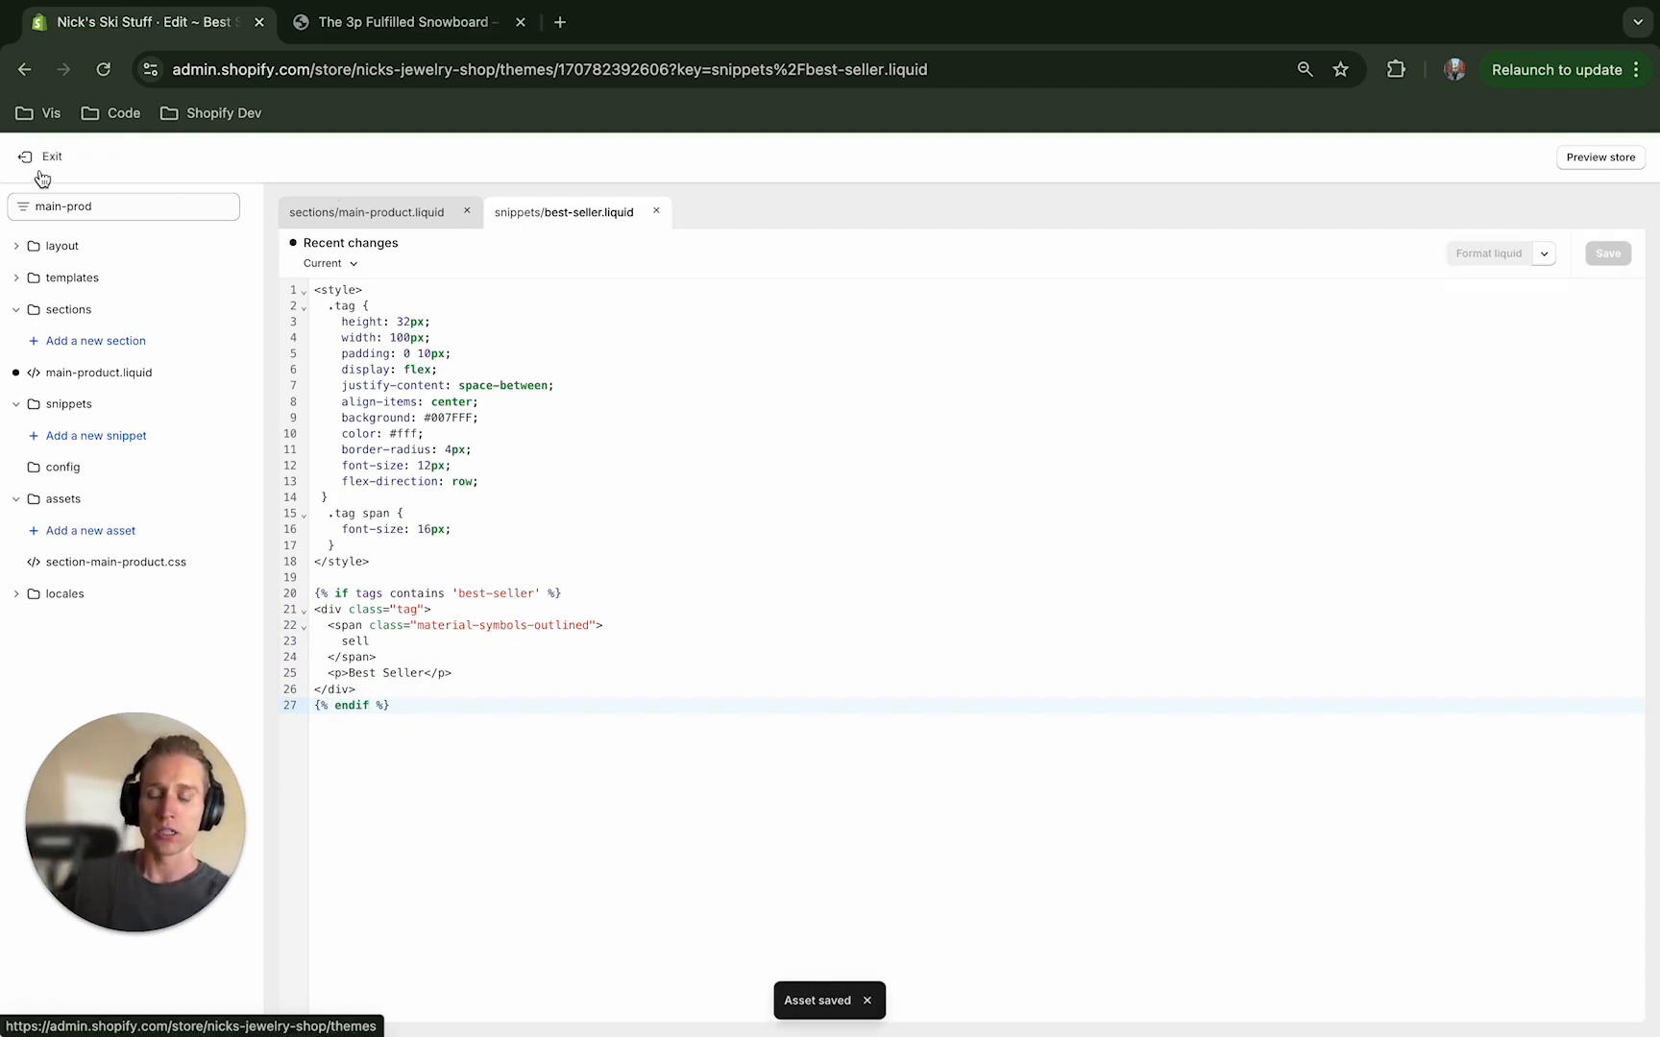
Step: Tag The 3p Fulfilled Snowboard and other selected products with 'best-seller'
left_click(50, 157)
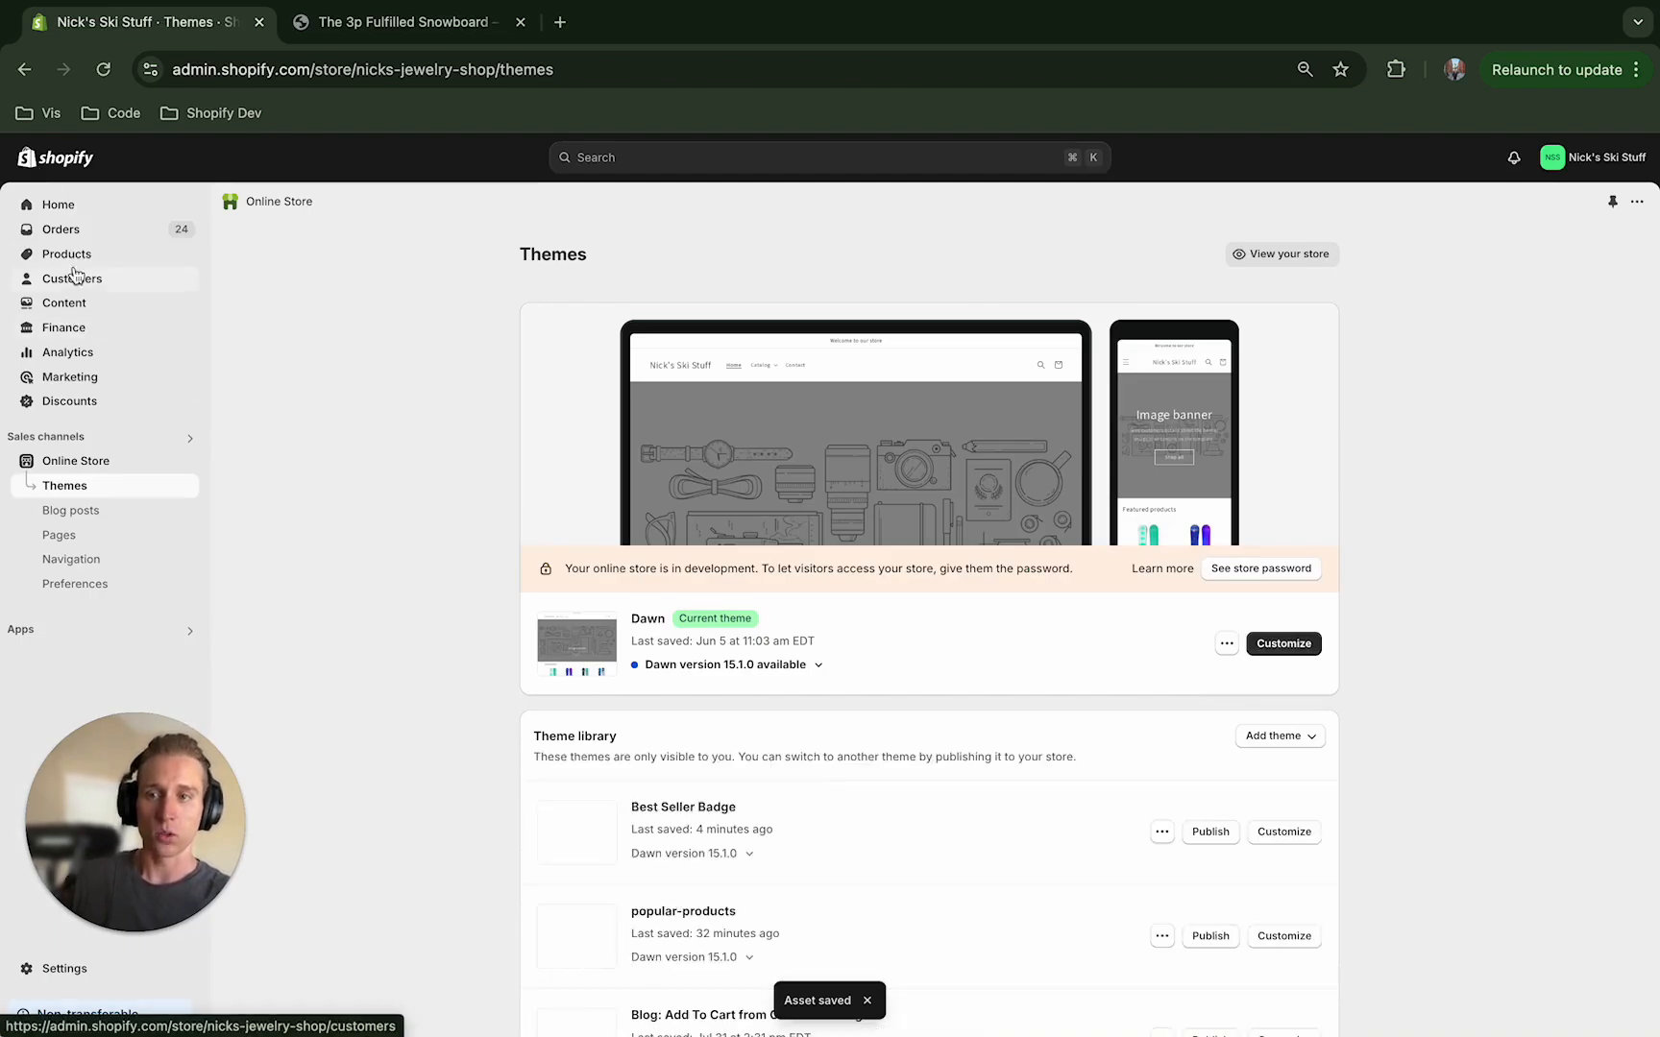
left_click(65, 253)
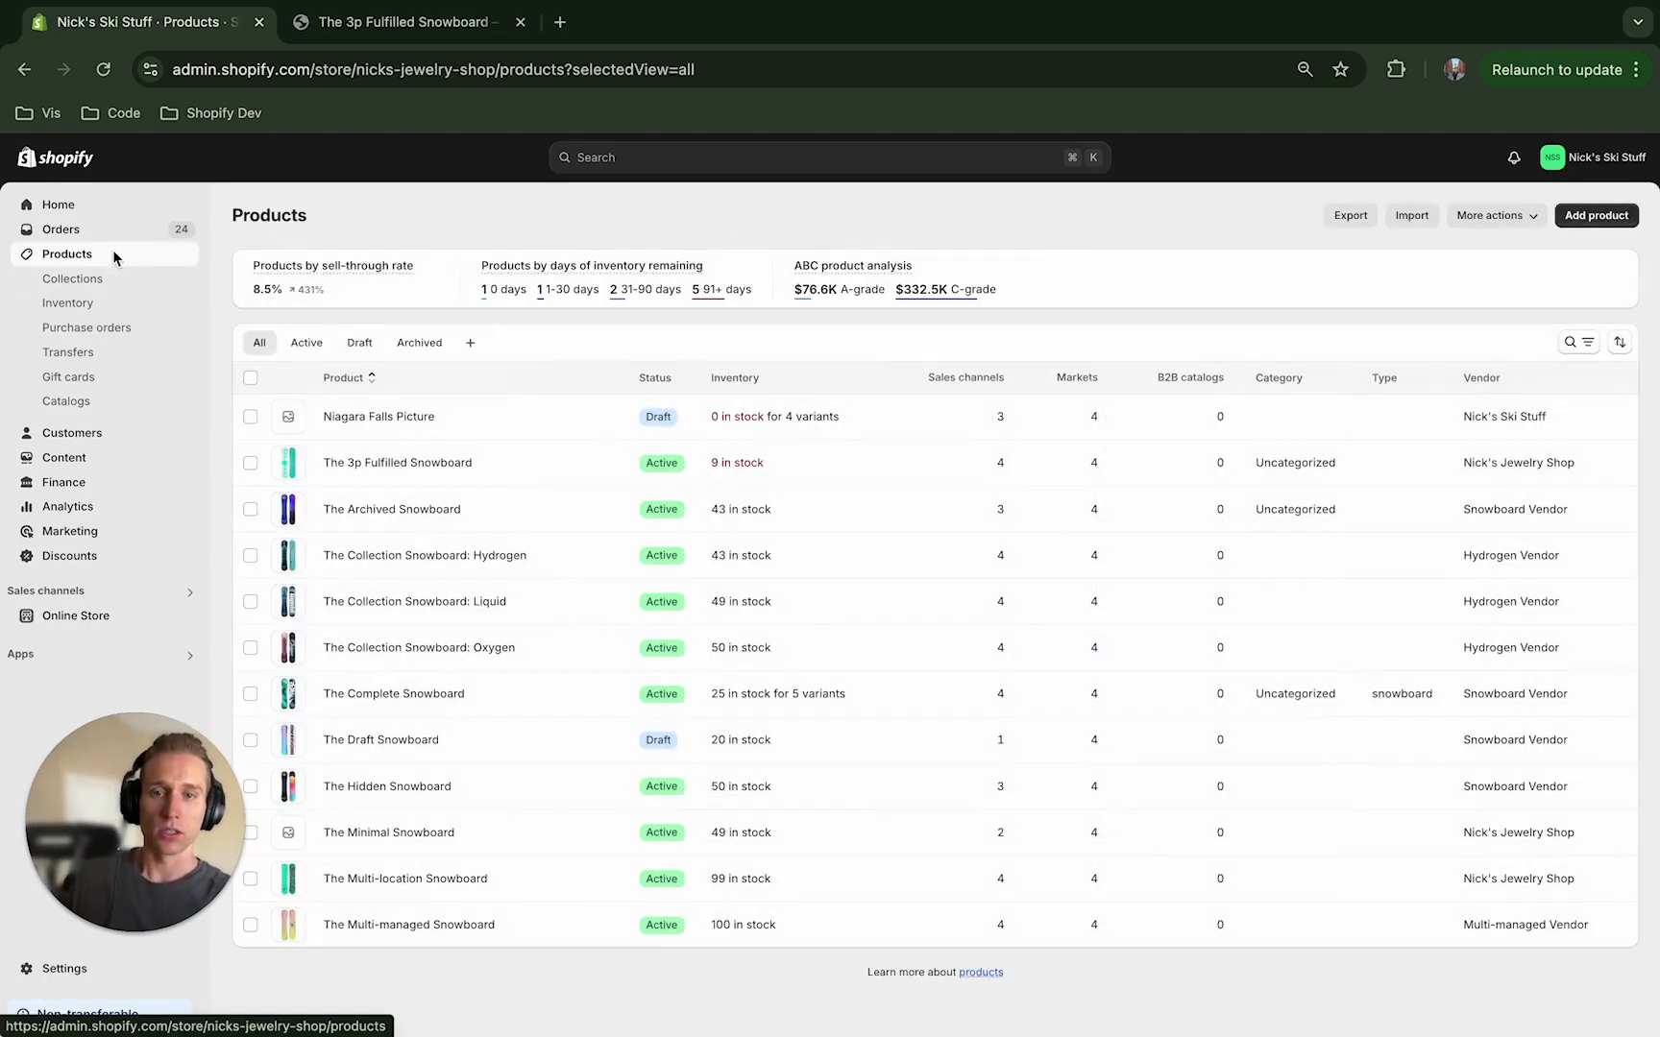
left_click(251, 463)
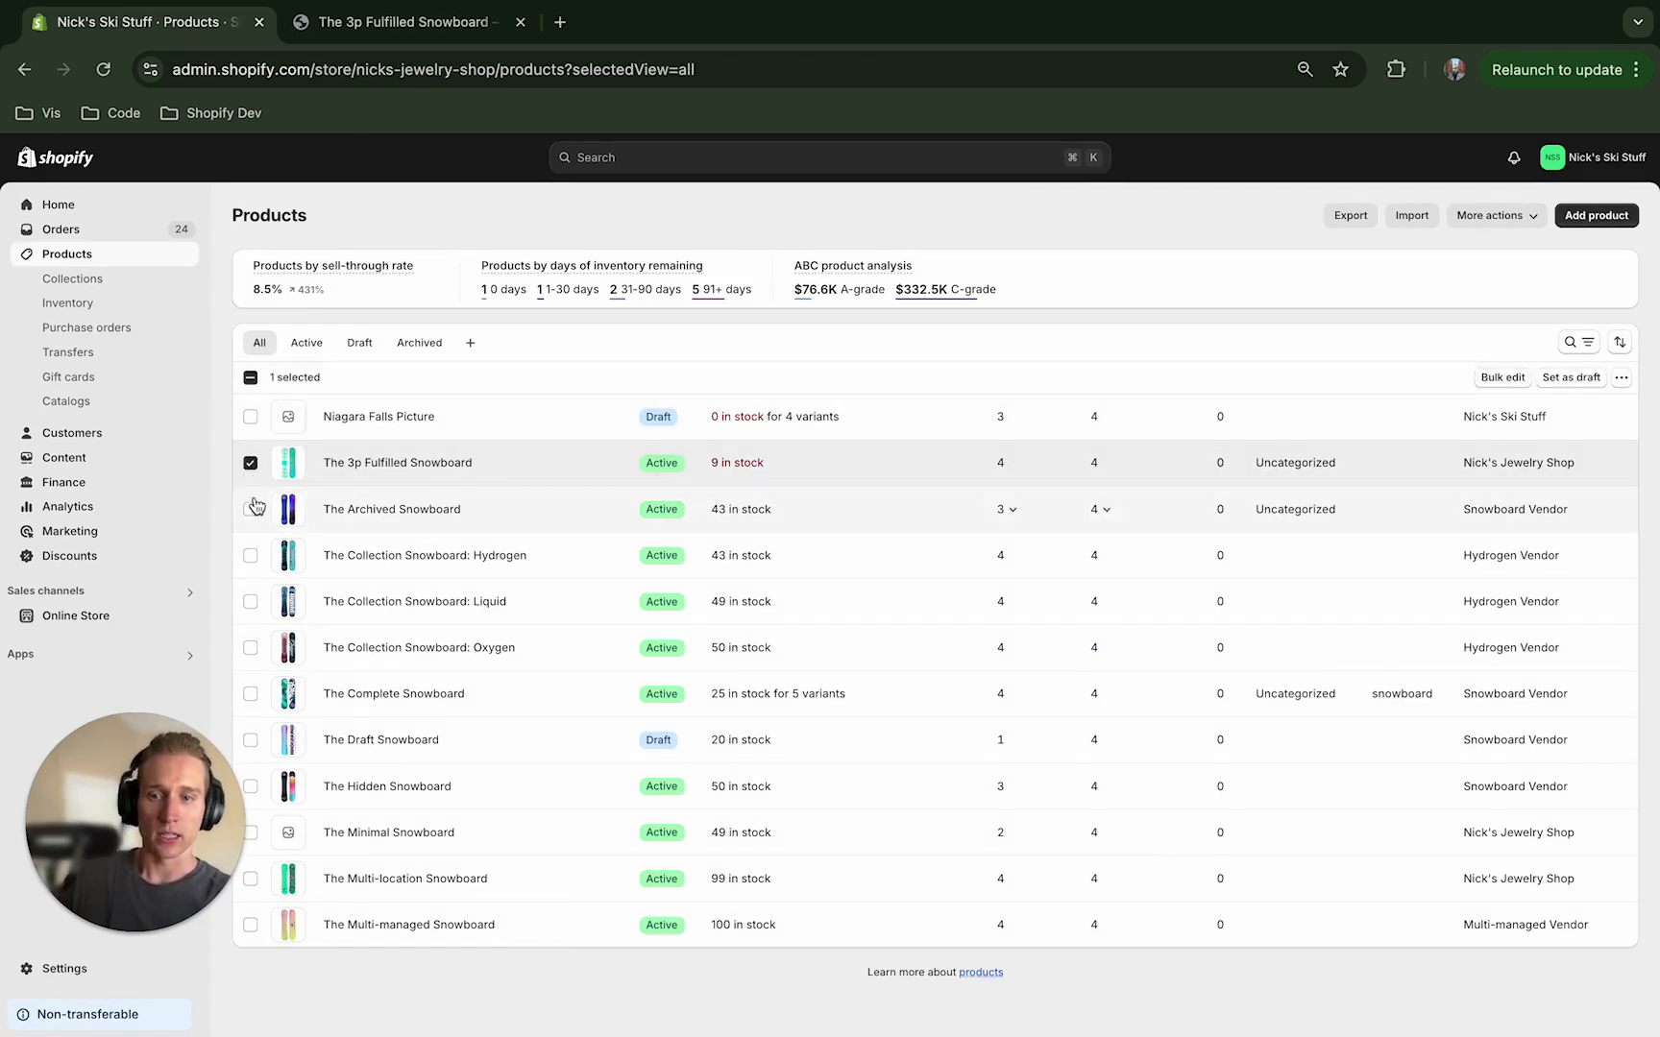
left_click(251, 554)
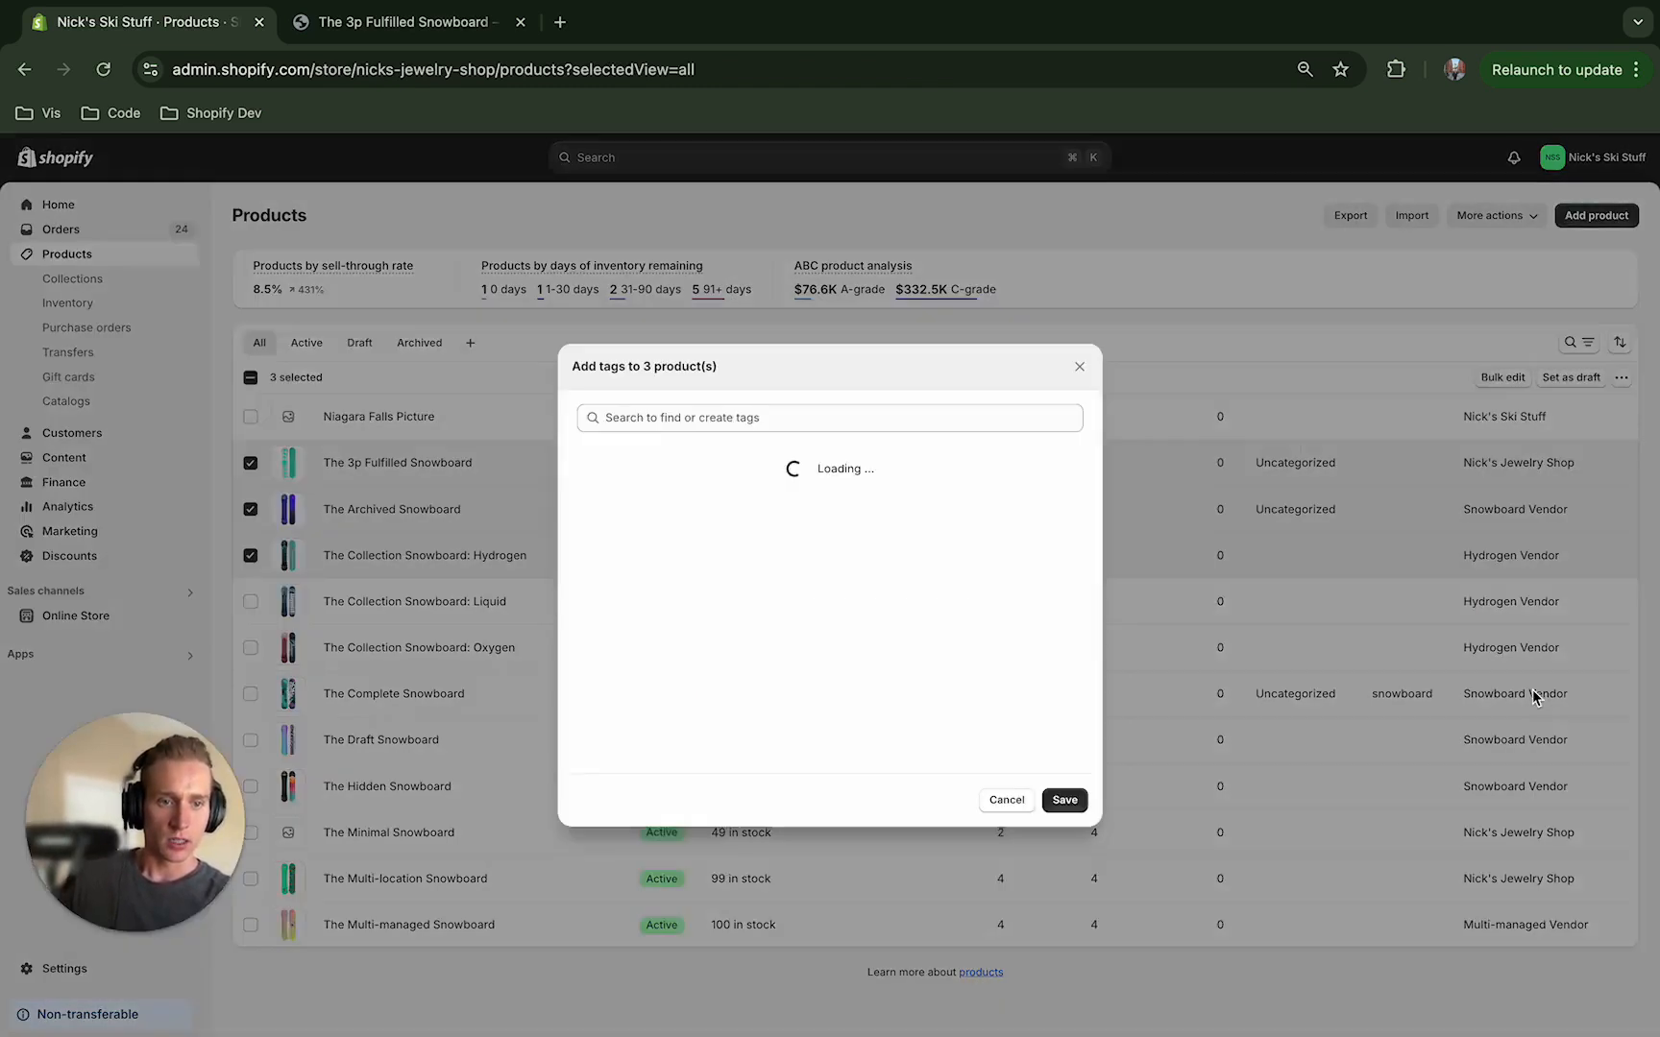
type("best-seller")
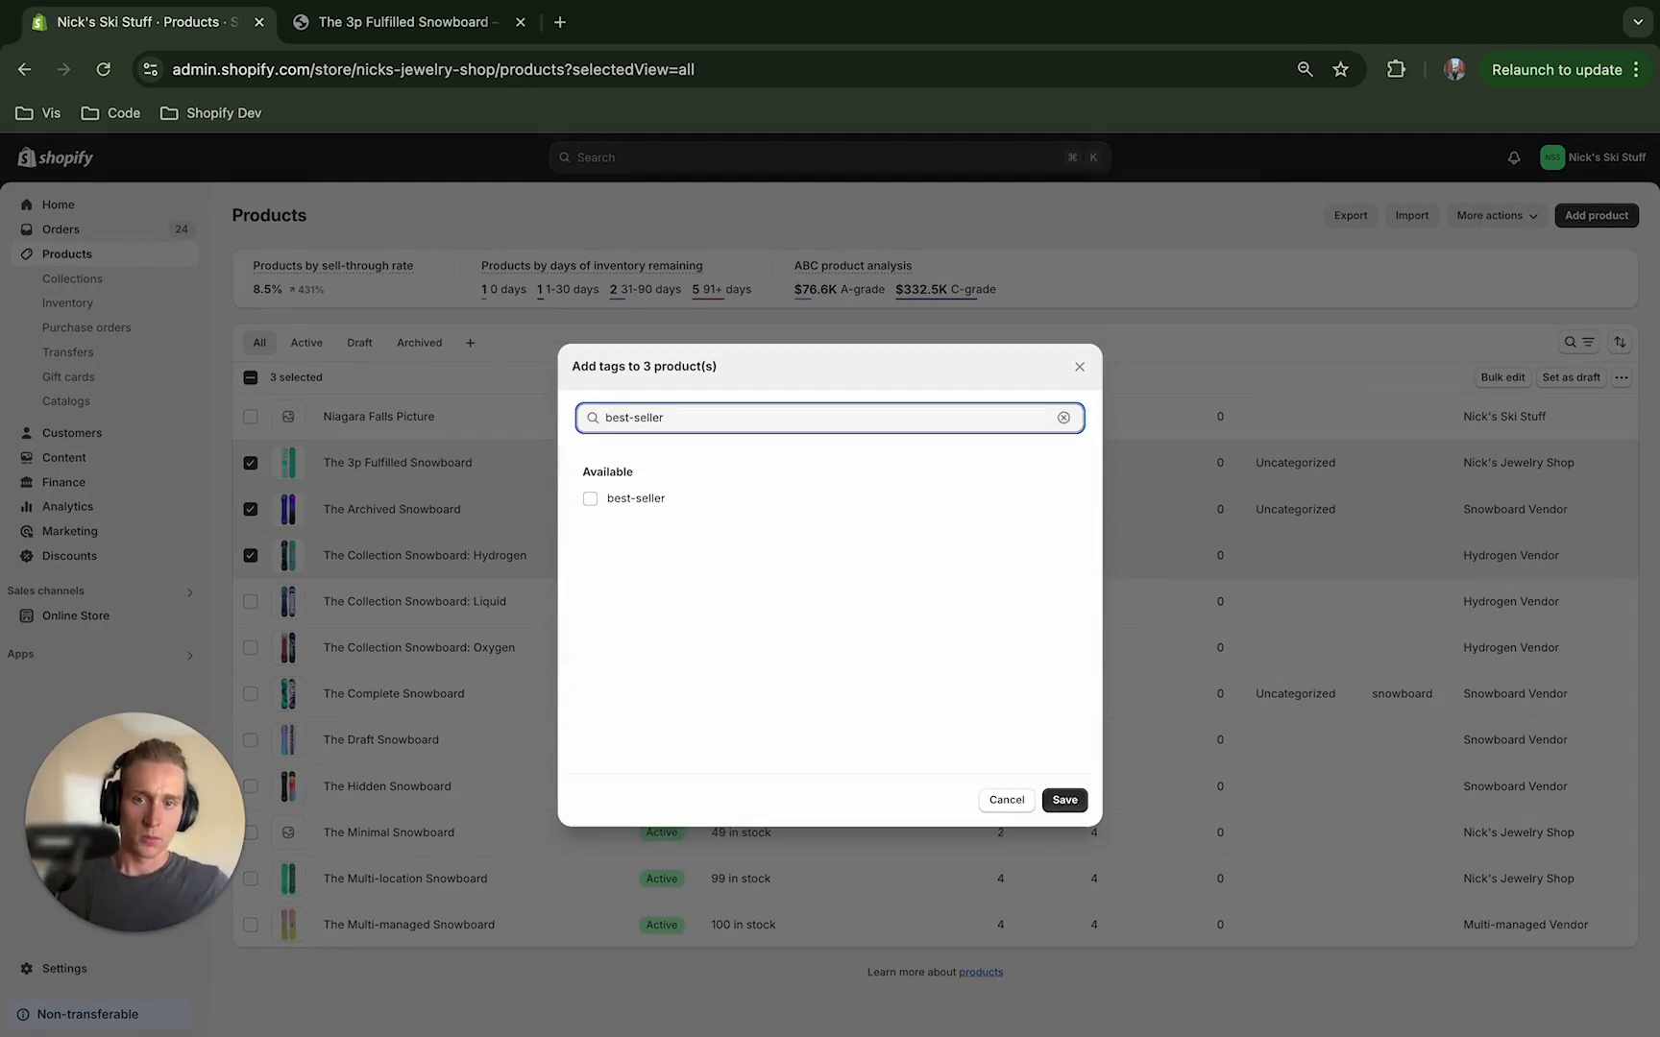
left_click(1062, 799)
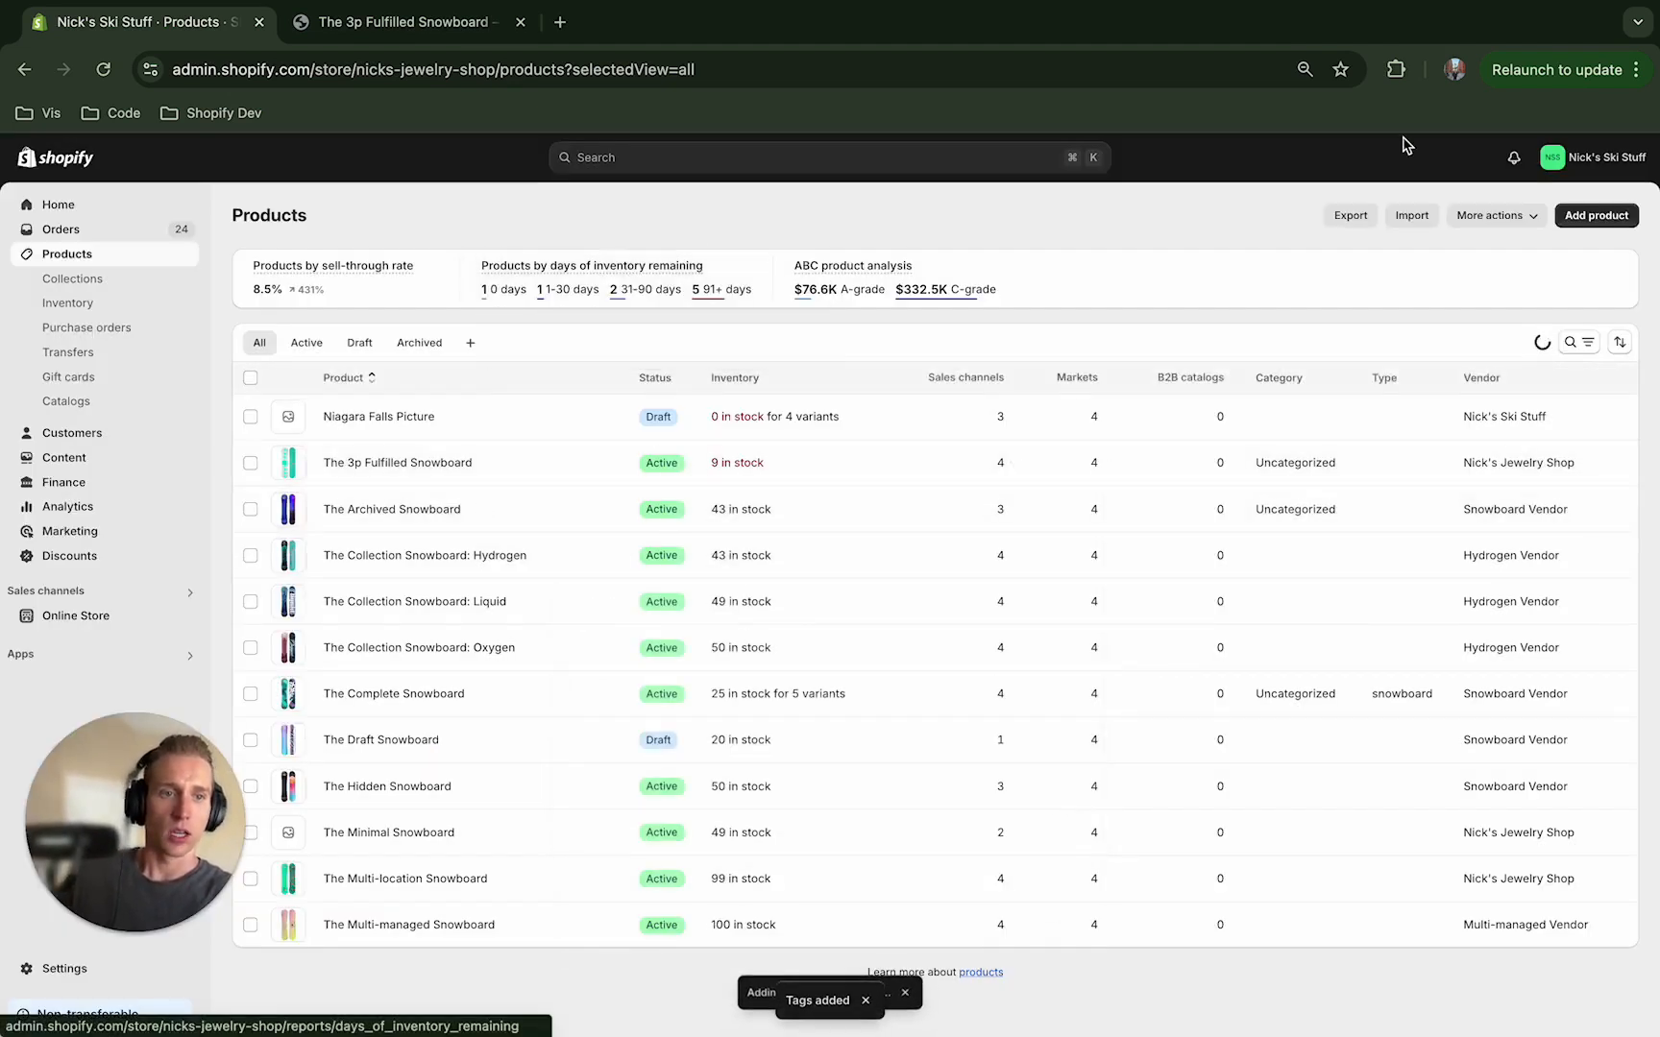
Step: Open The 3p Fulfilled Snowboard to confirm its best-seller tag
left_click(397, 463)
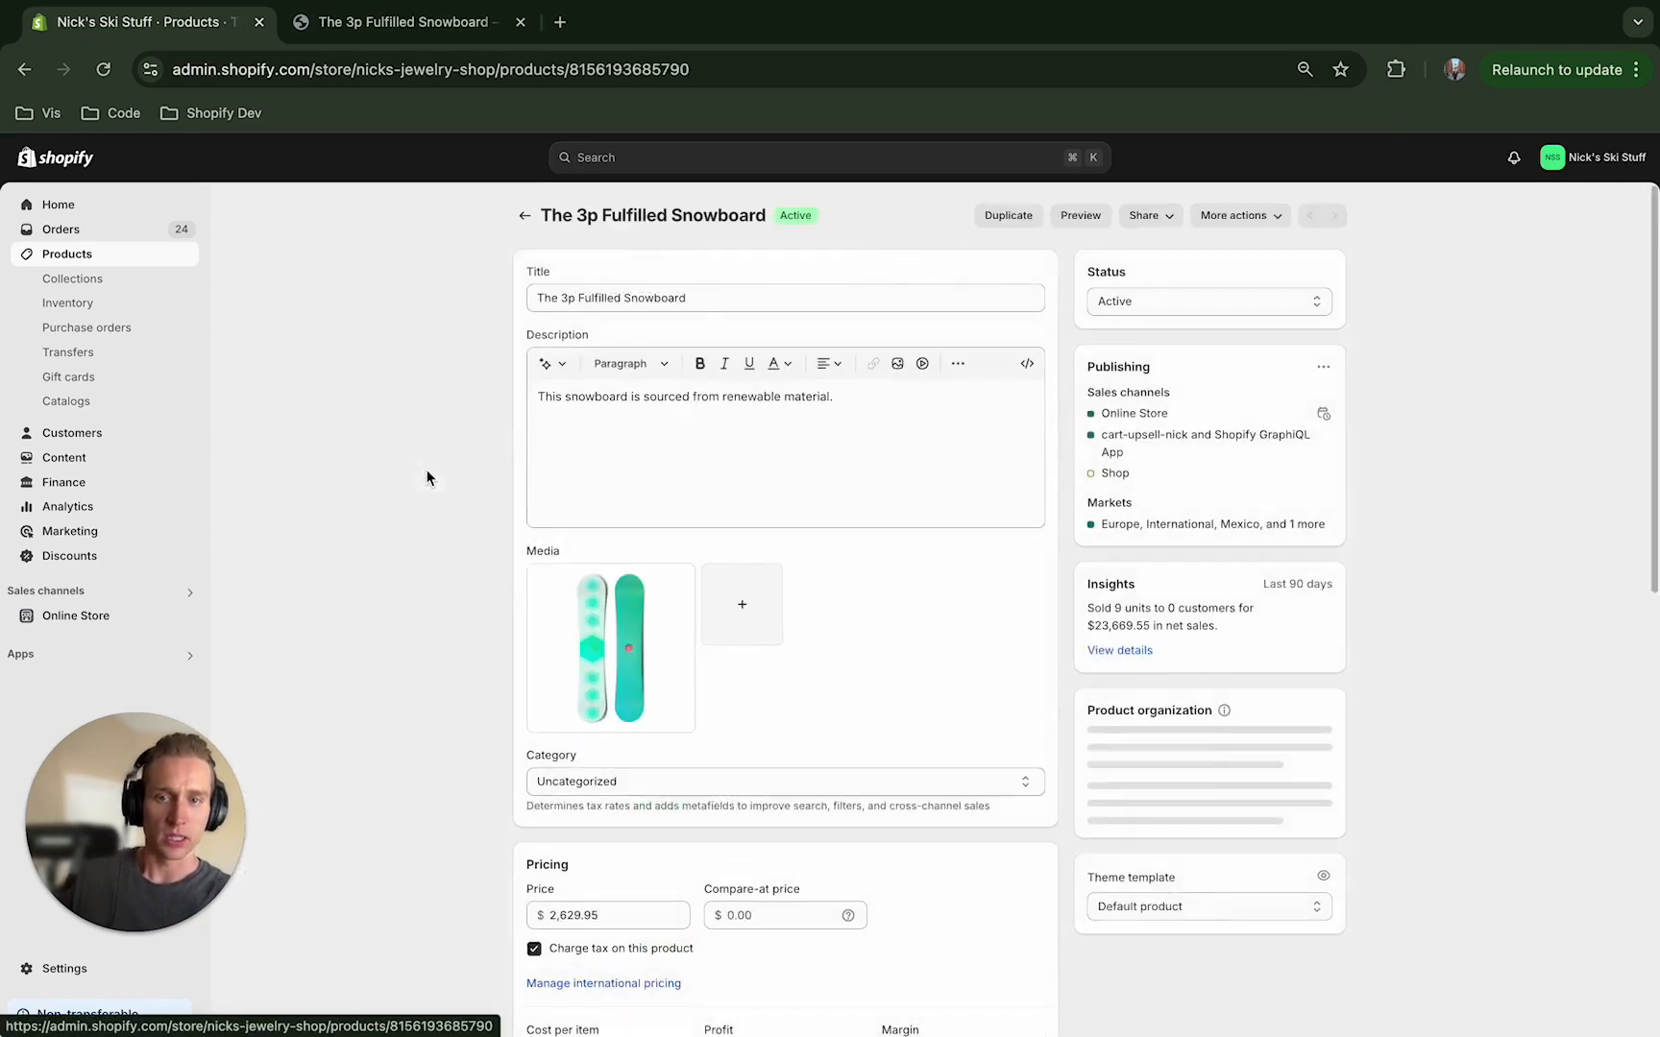
scroll("down", 3)
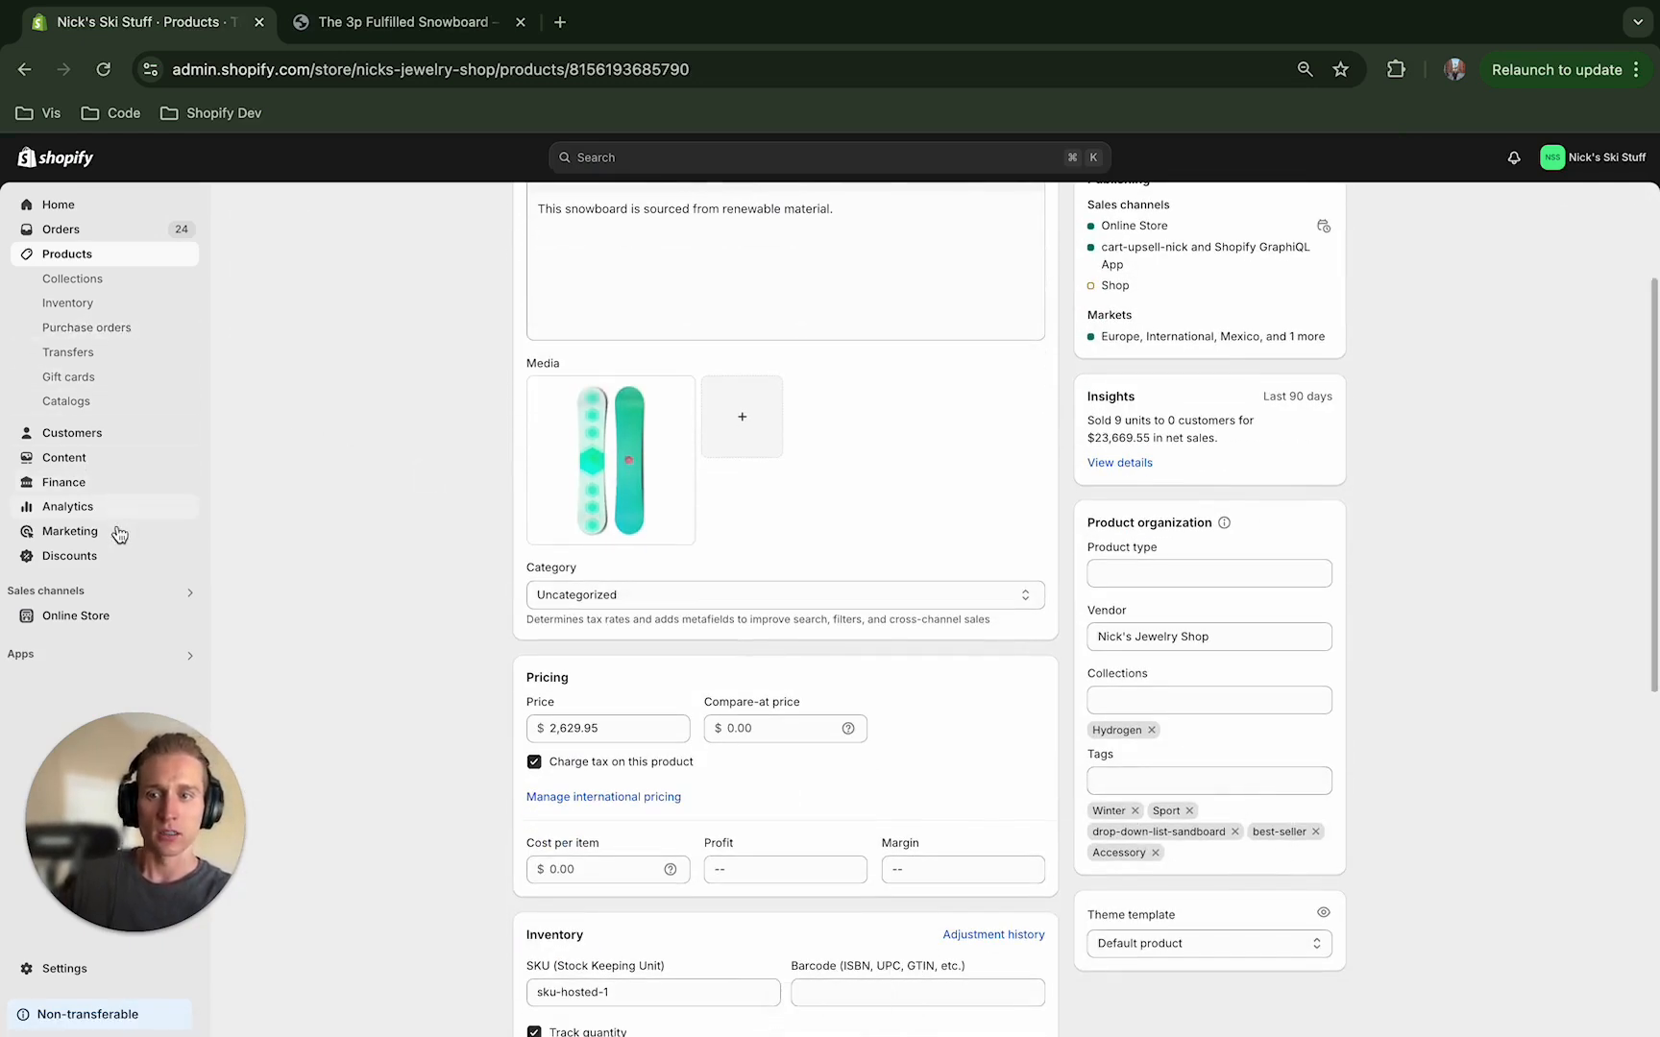
left_click(75, 616)
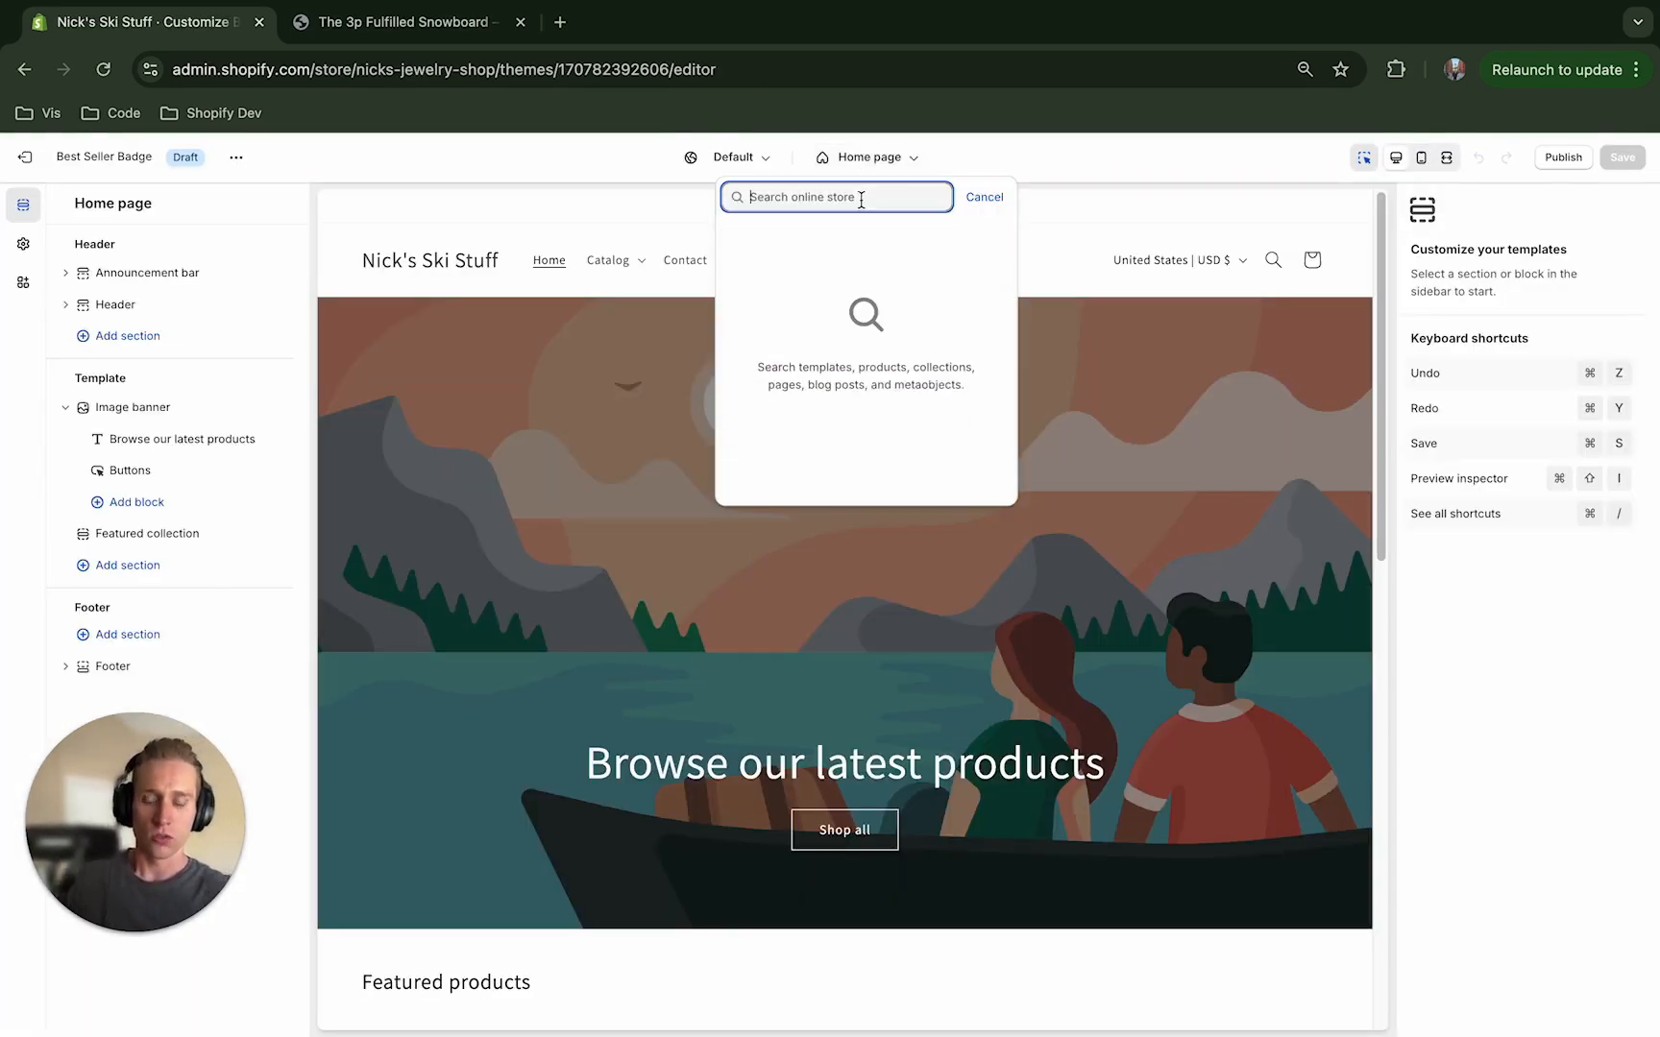
Step: Preview The 3p Fulfilled Snowboard, add a Best Seller Badge block to Product information, and save
type("3p")
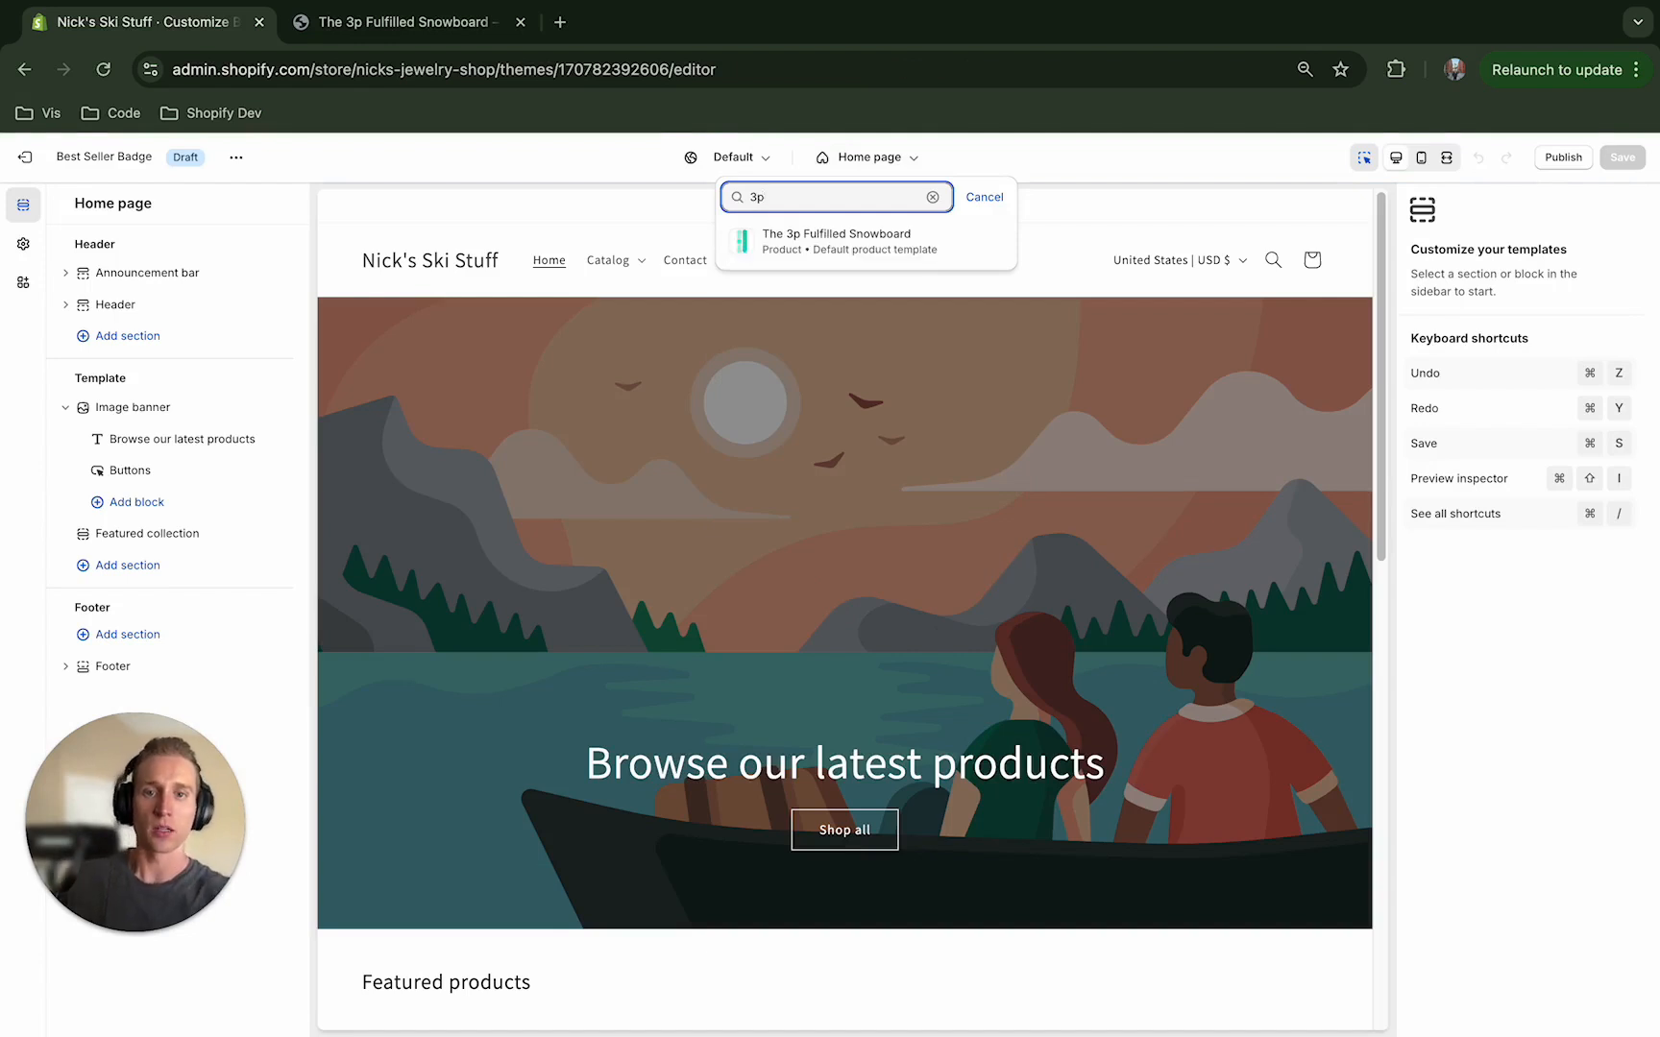
left_click(836, 241)
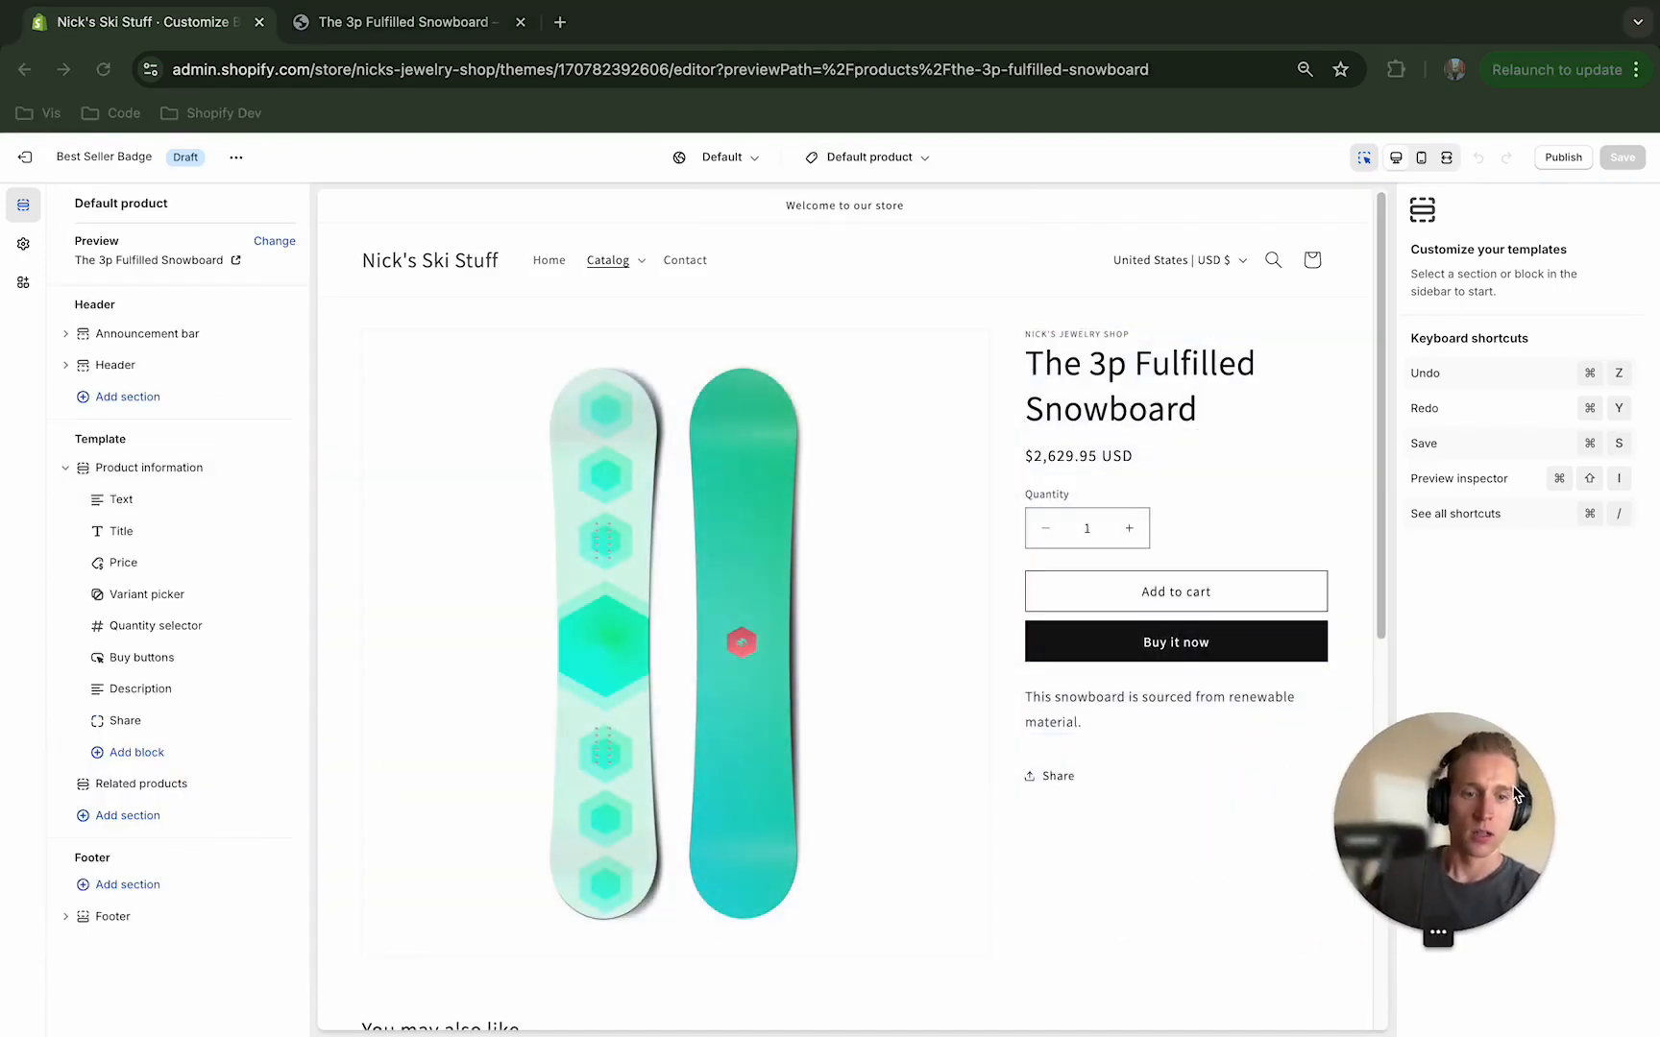
left_click(147, 467)
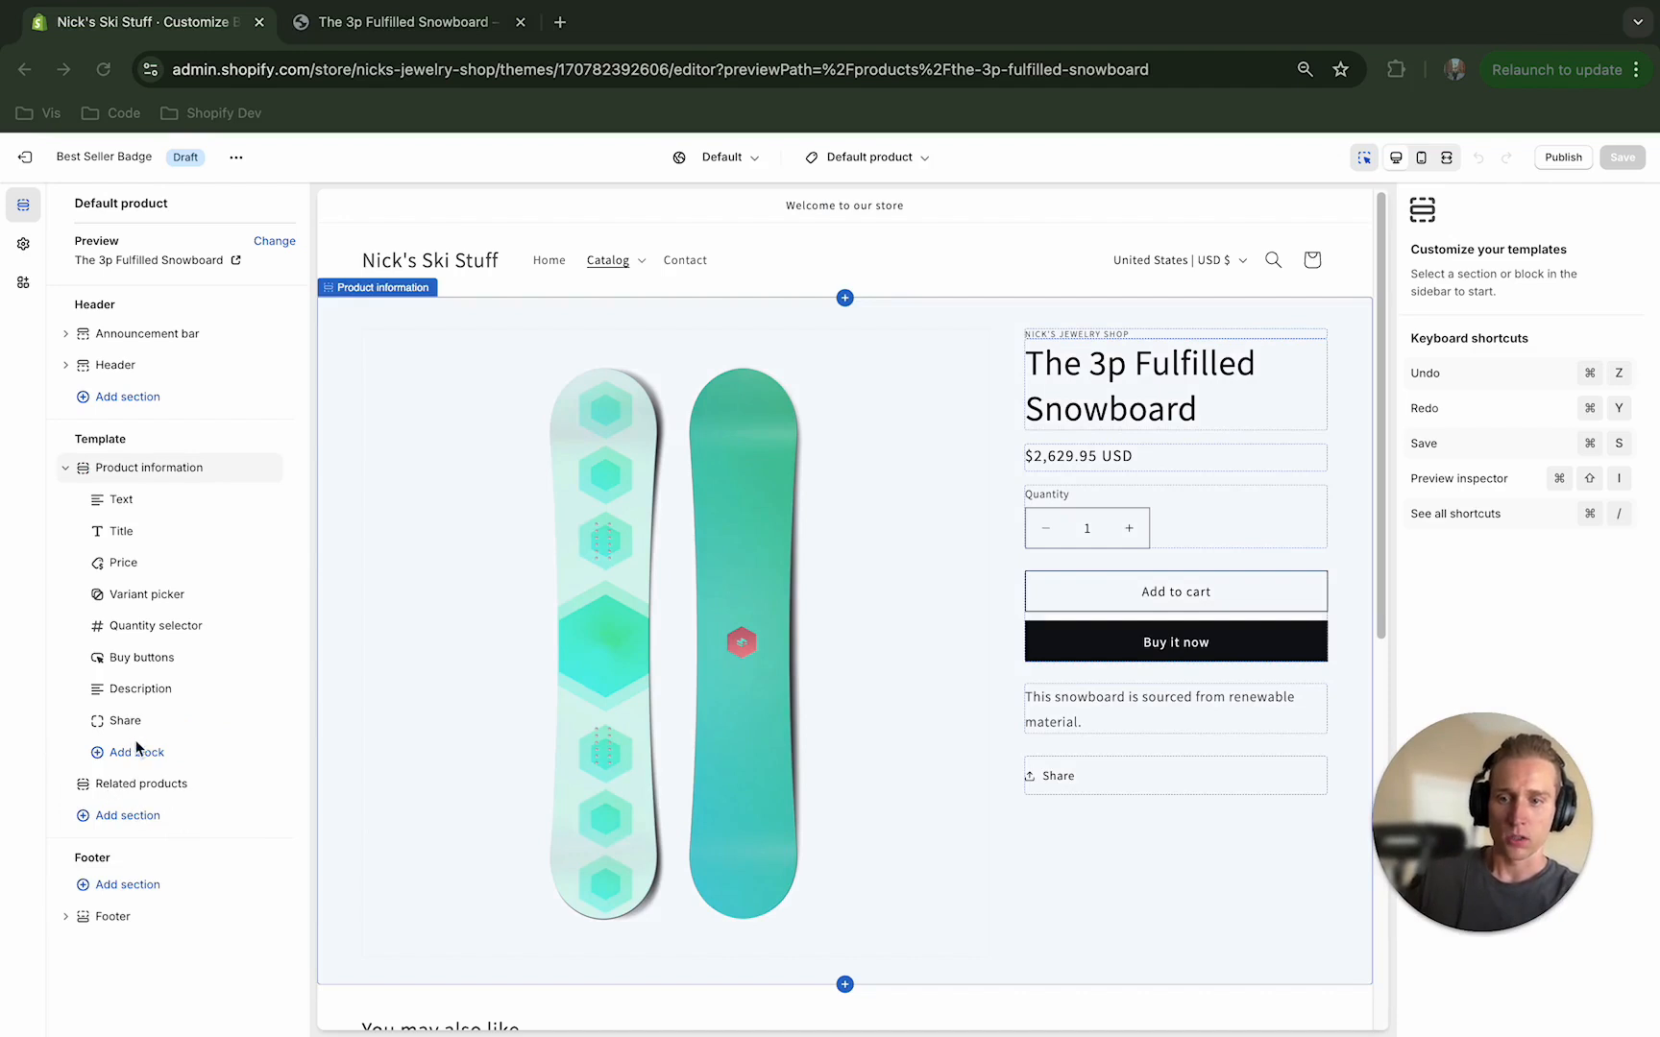
left_click(135, 752)
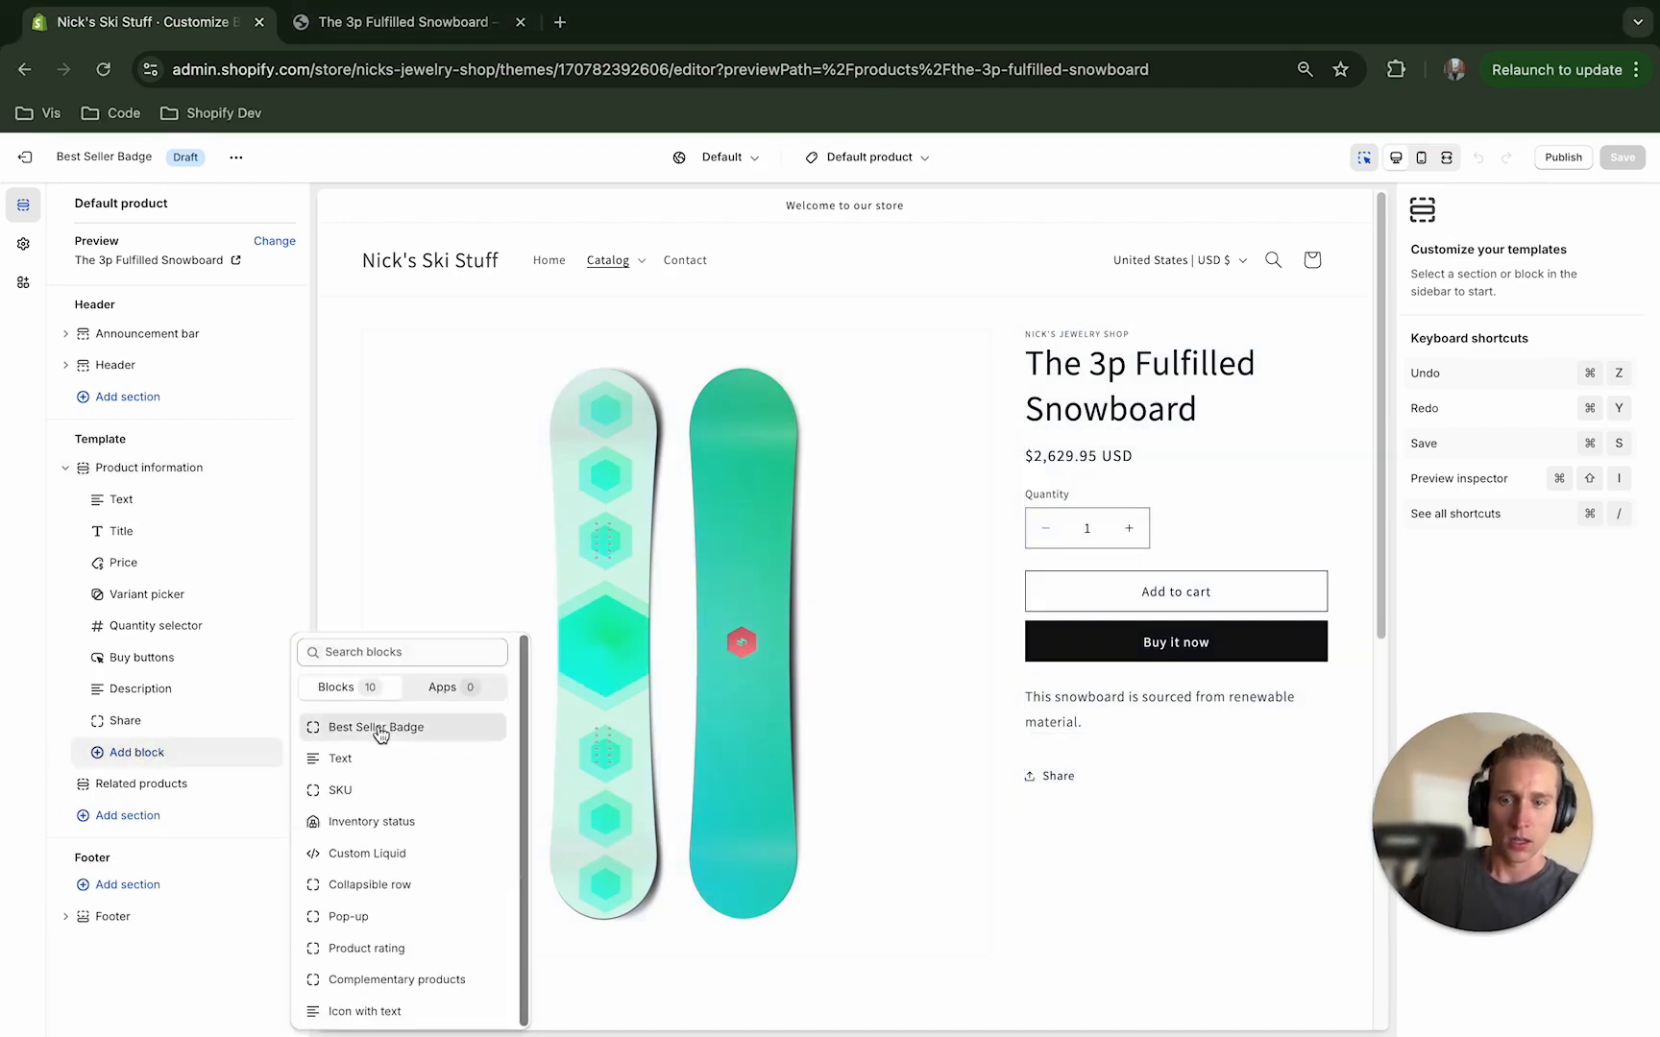
left_click(375, 727)
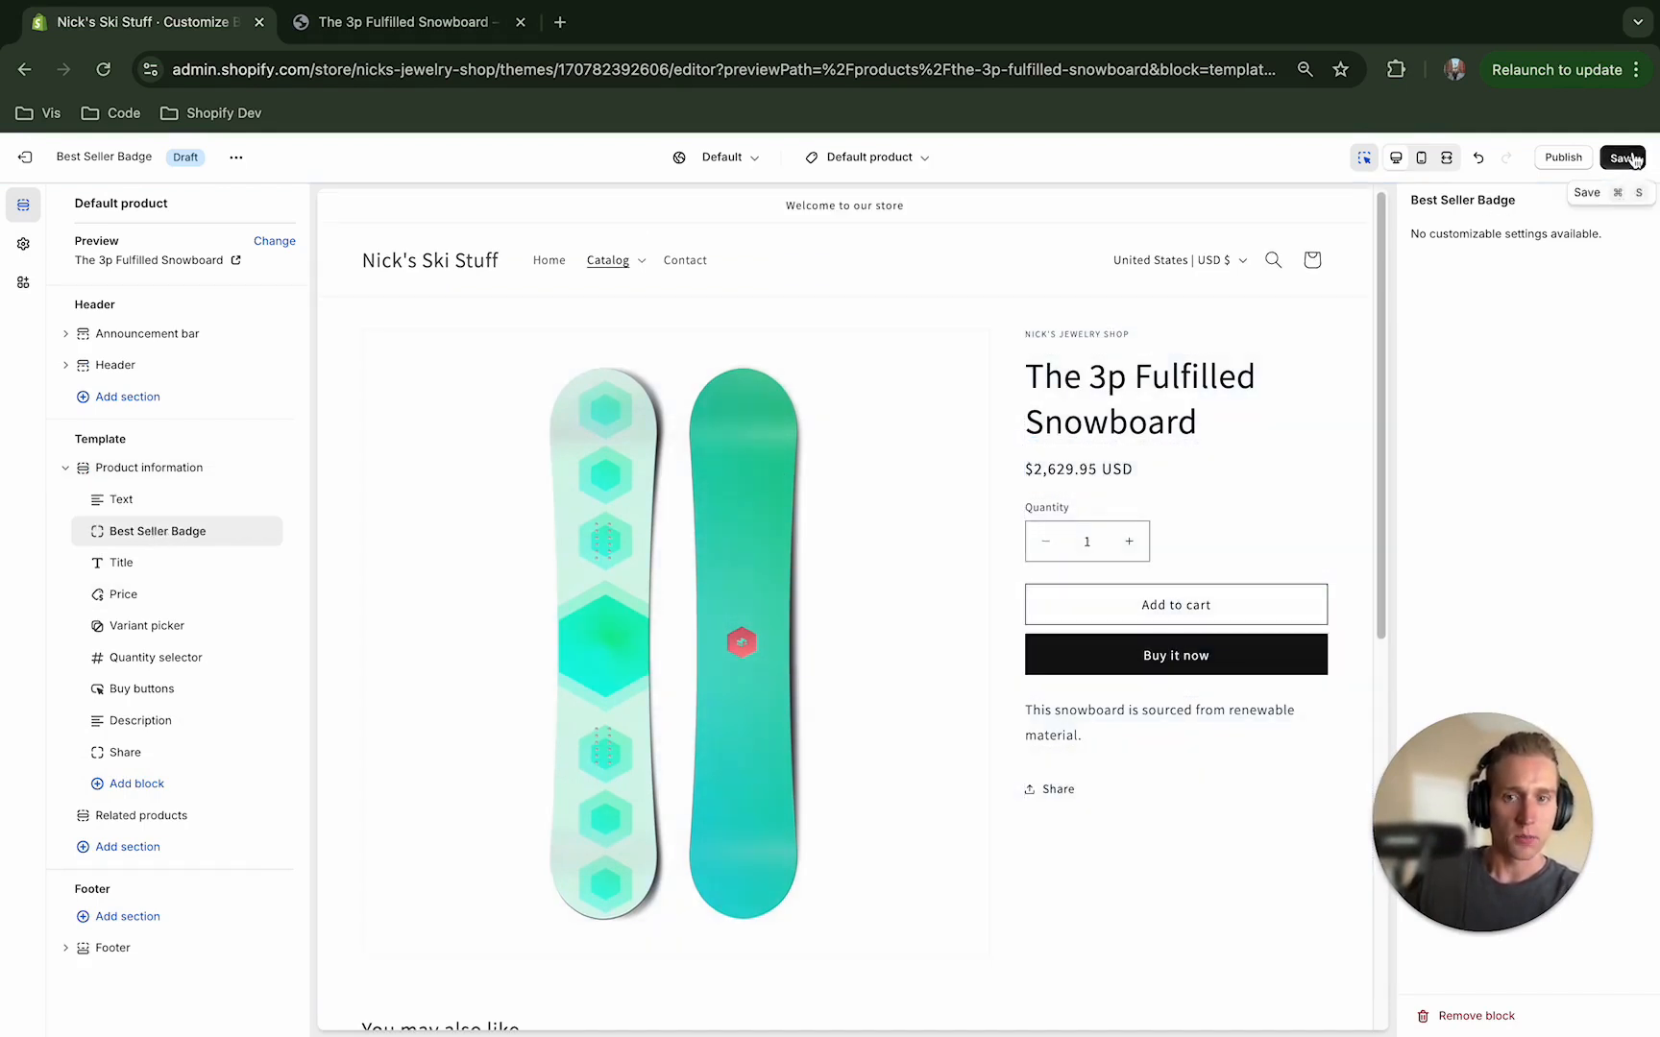
left_click(1623, 156)
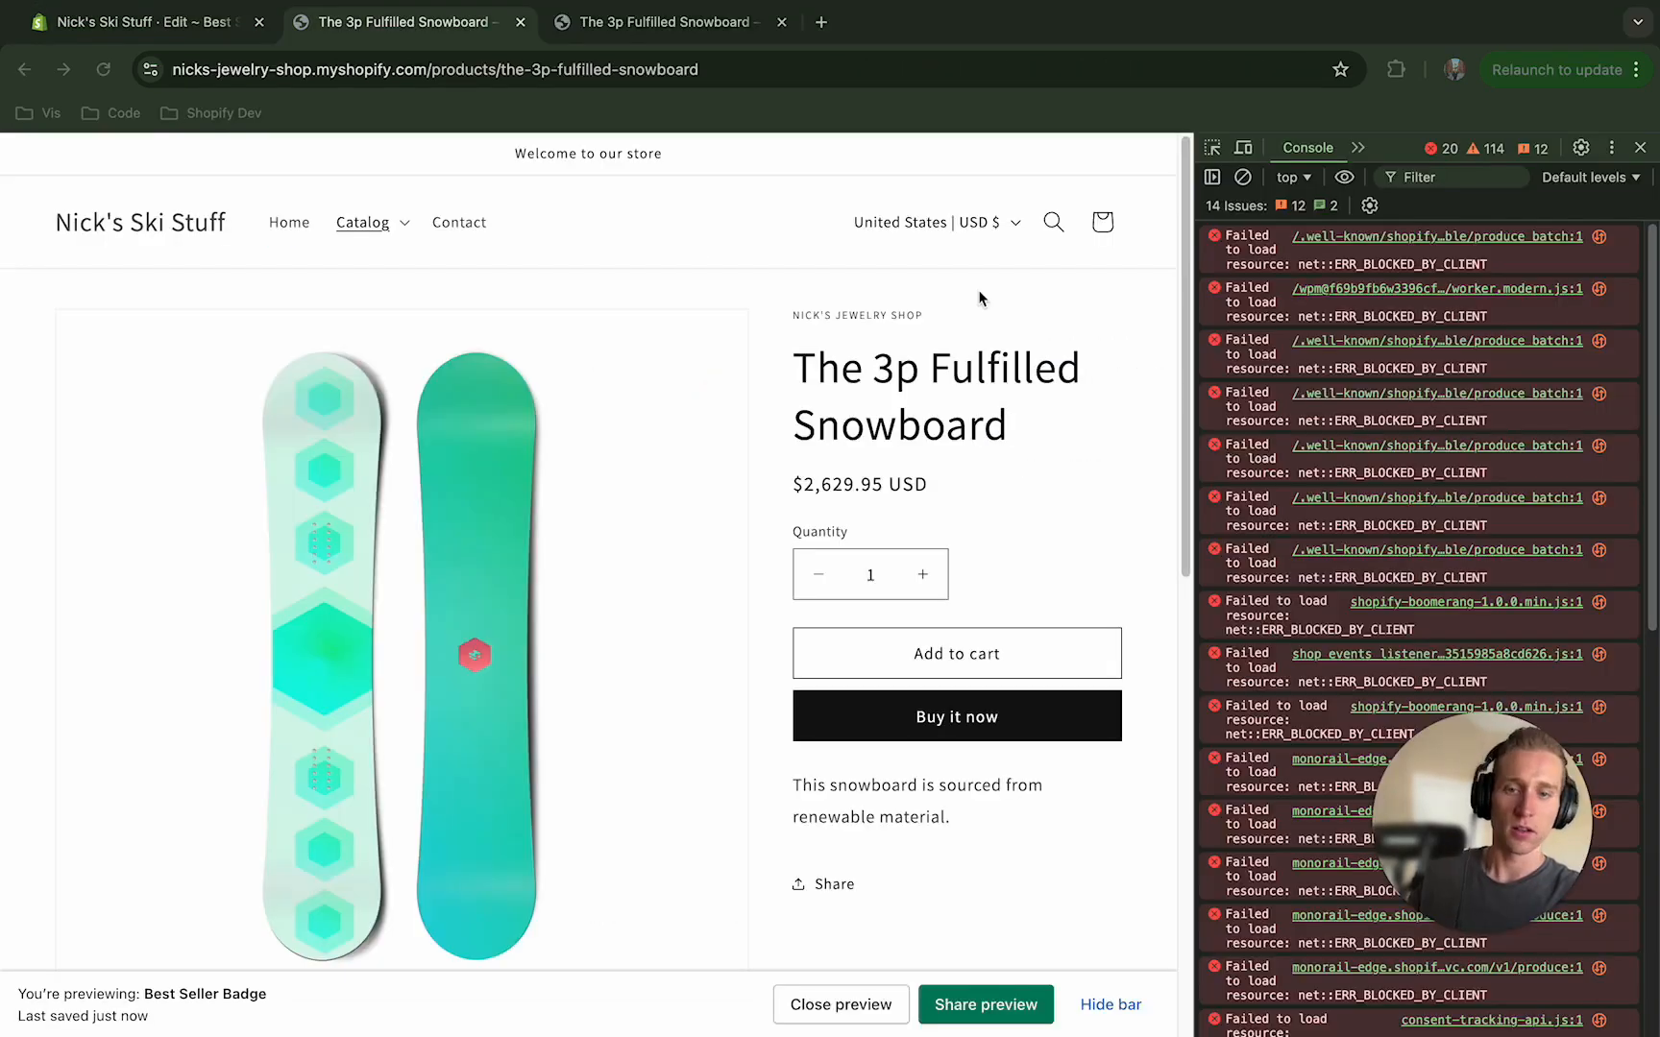
Step: Move 'tags: product.tags' onto the render 'best-seller' line in main-product.liquid and save
left_click(143, 21)
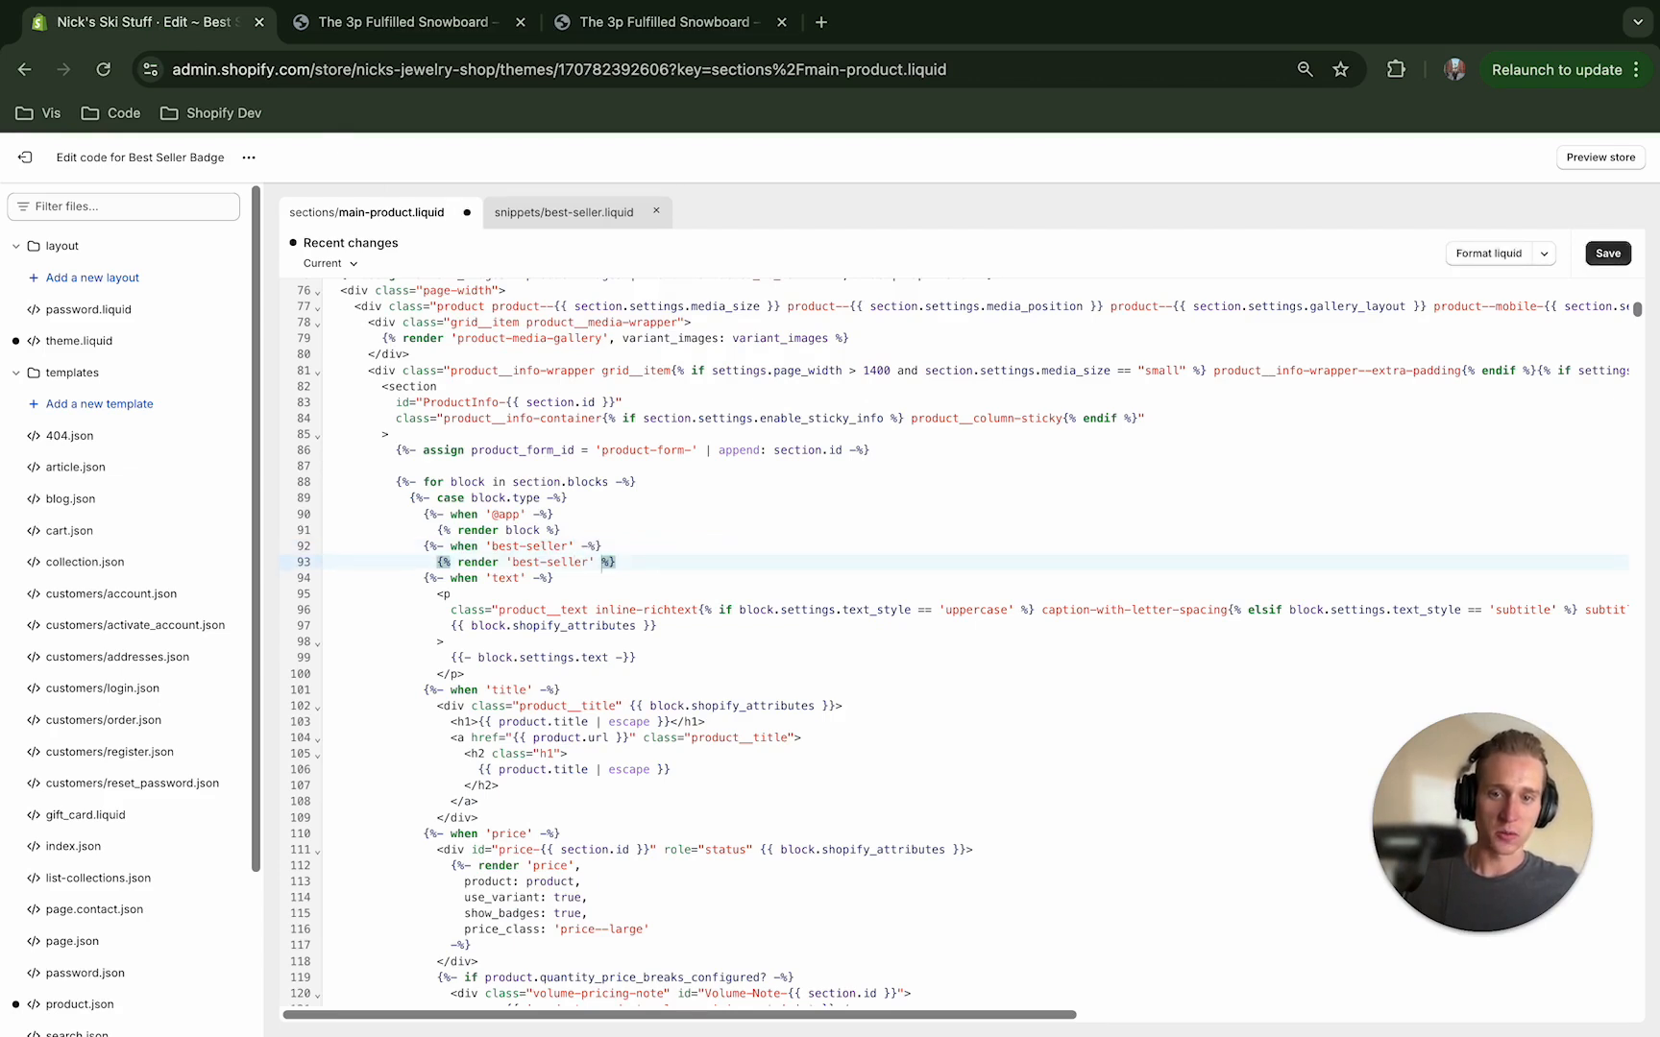
type("tags: product.tags")
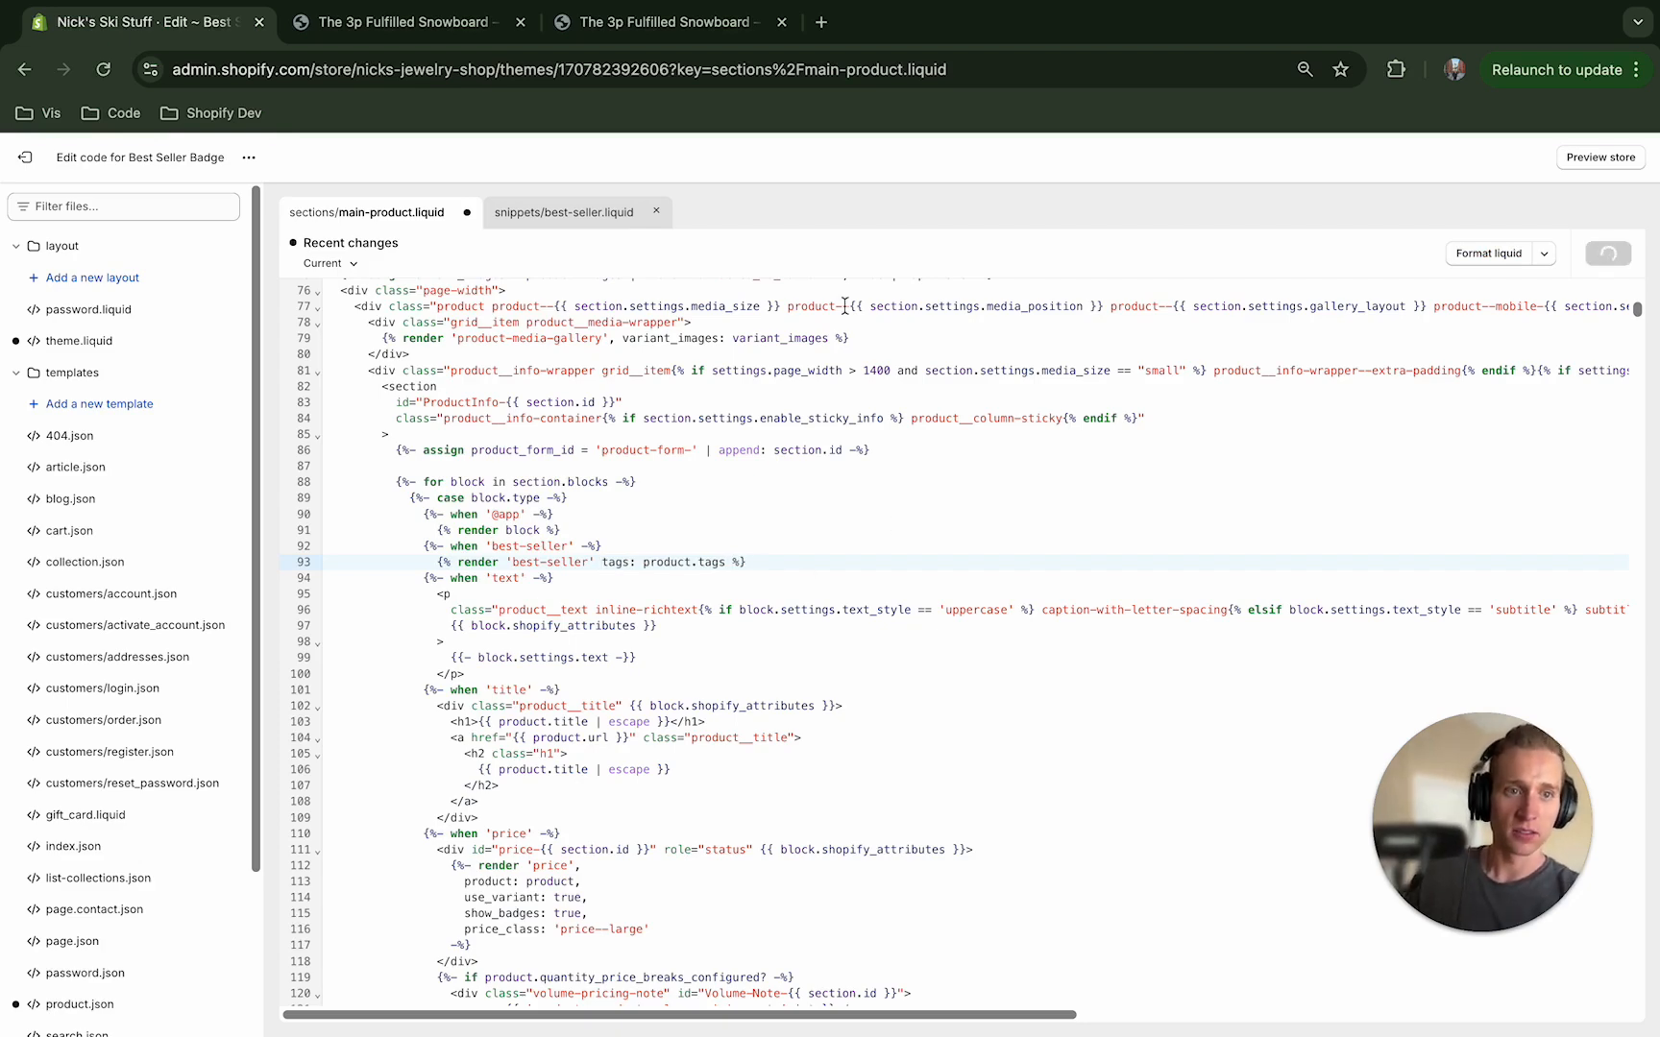
left_click(407, 21)
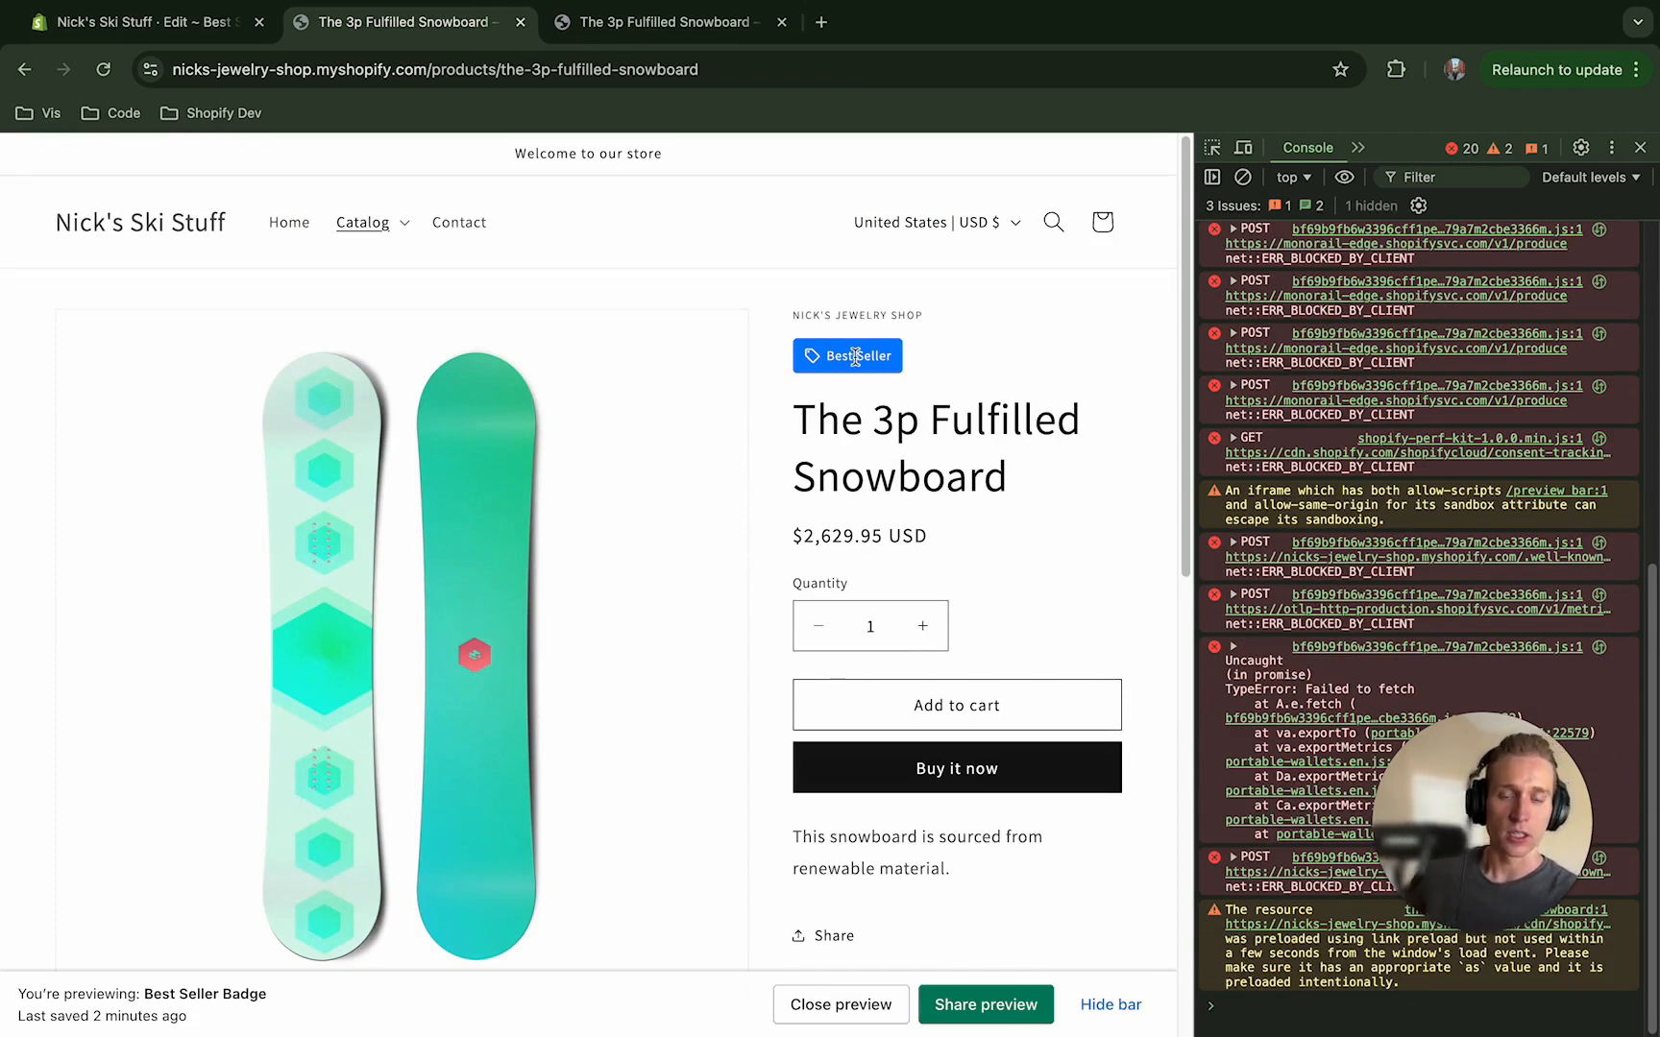
mouse_move(1065, 552)
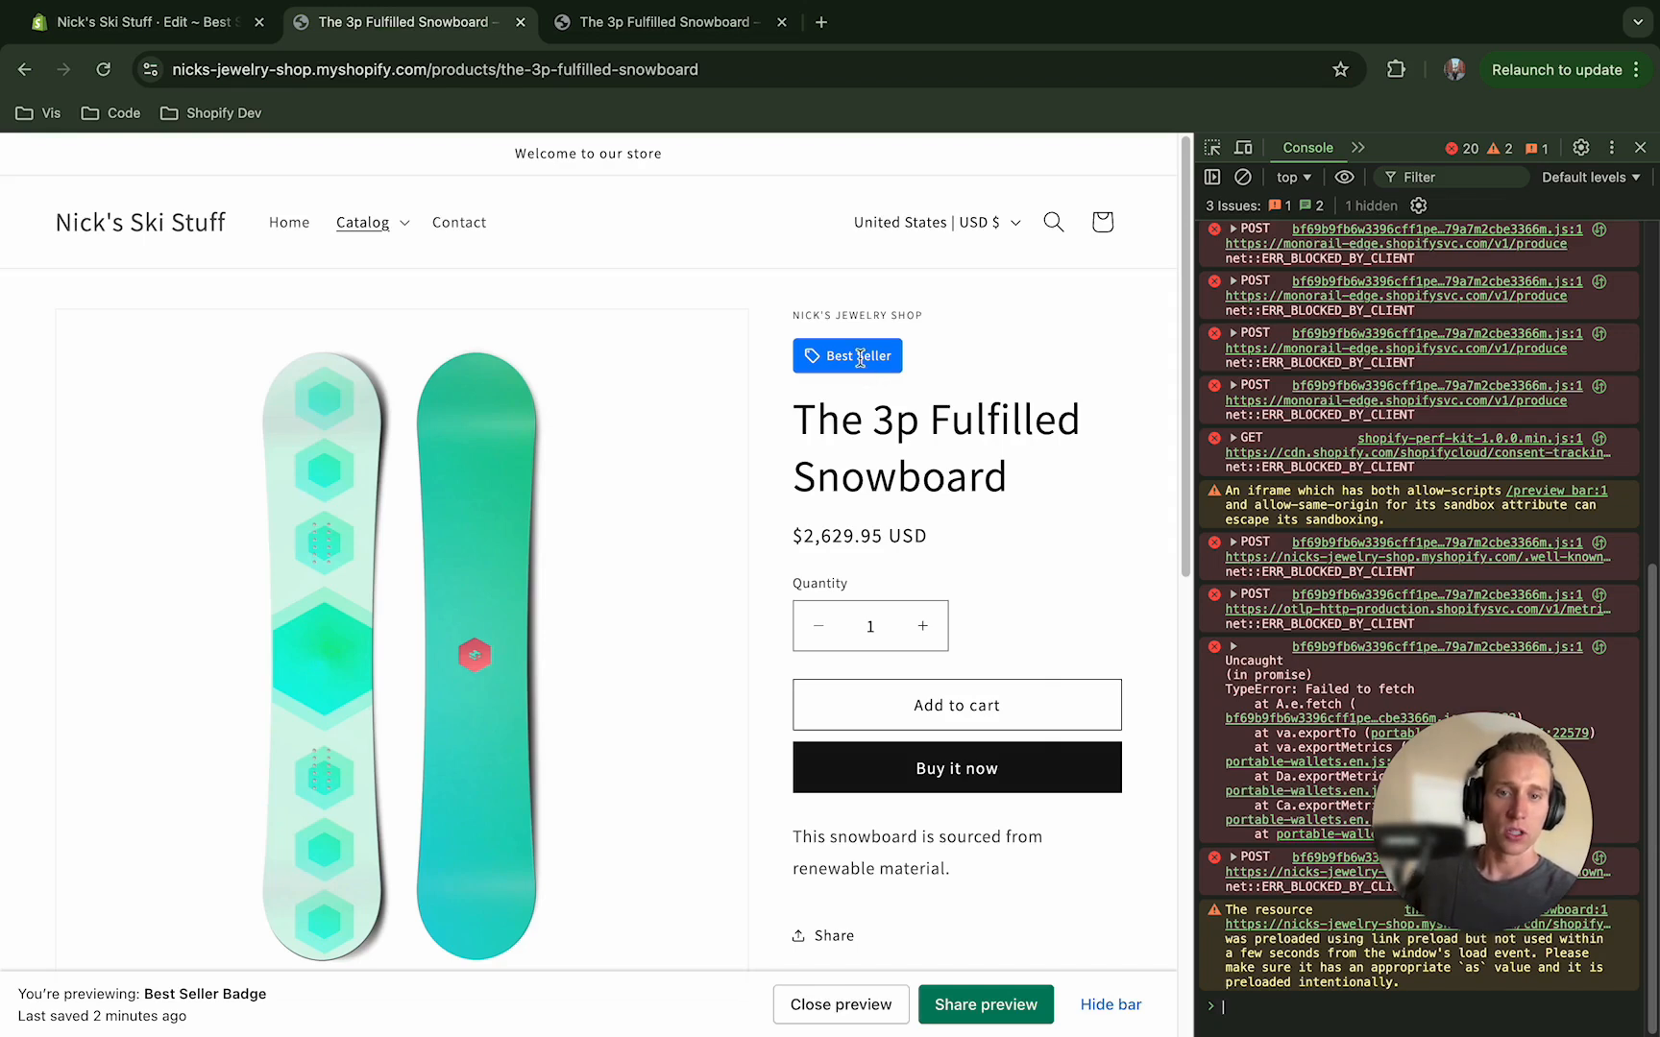
mouse_move(1253, 427)
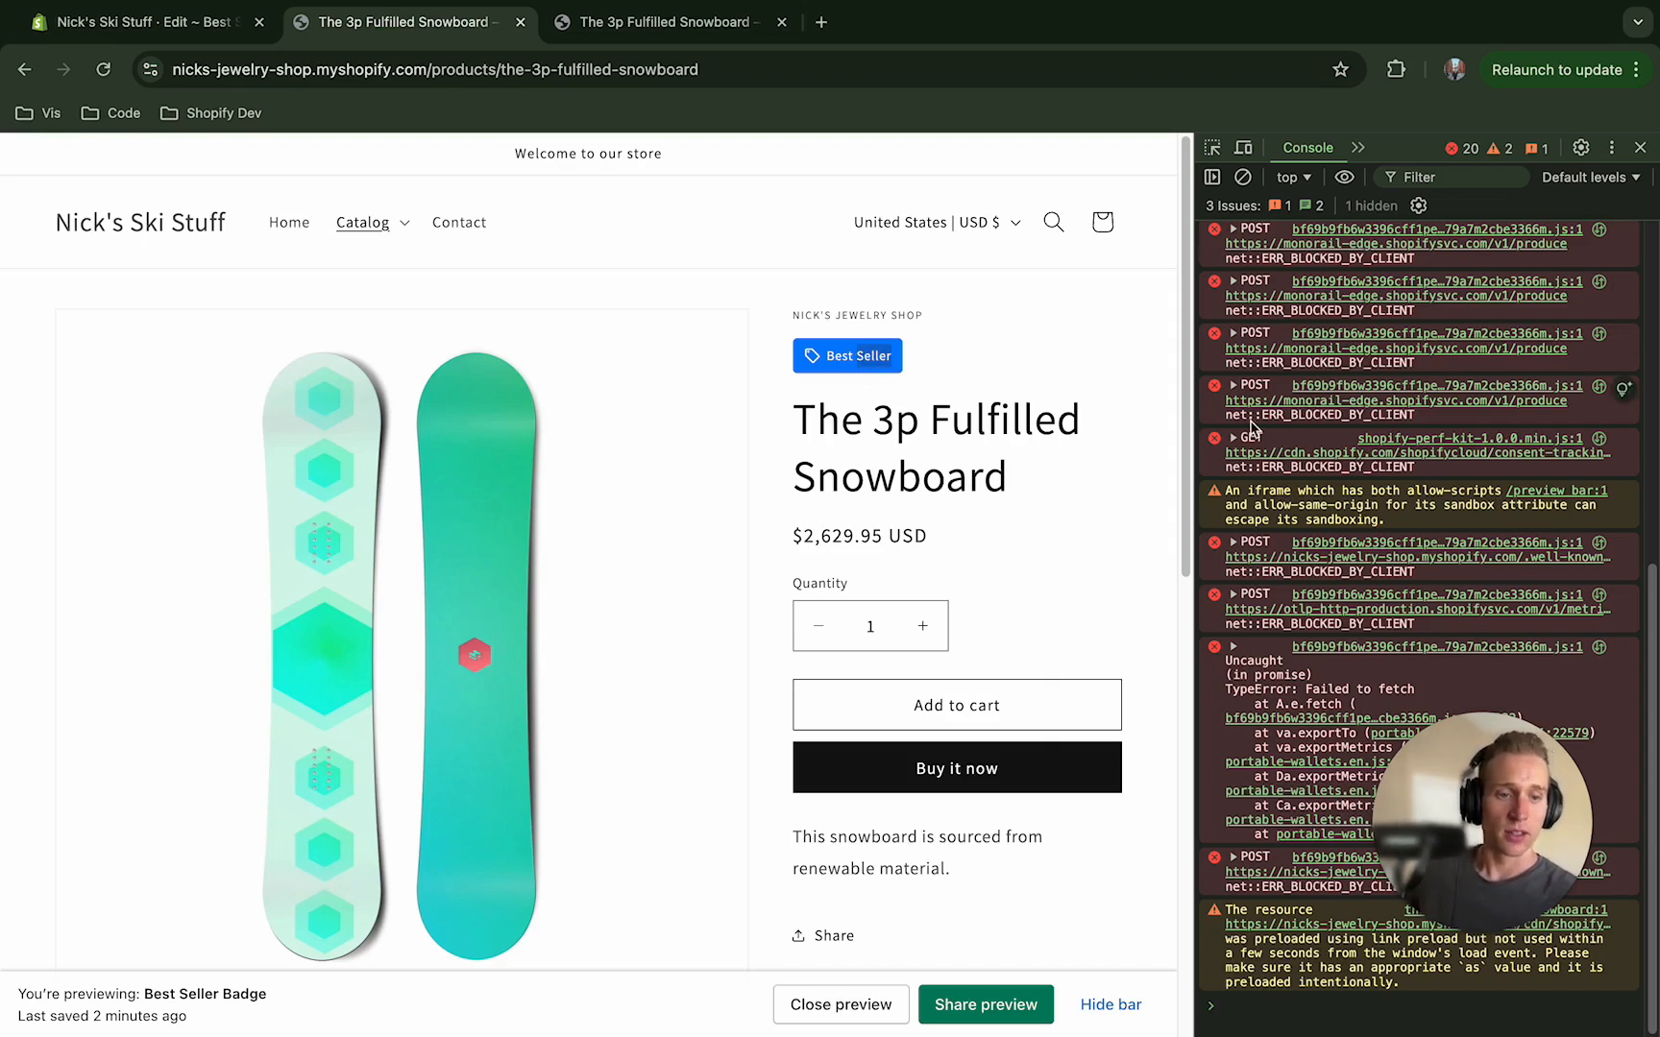